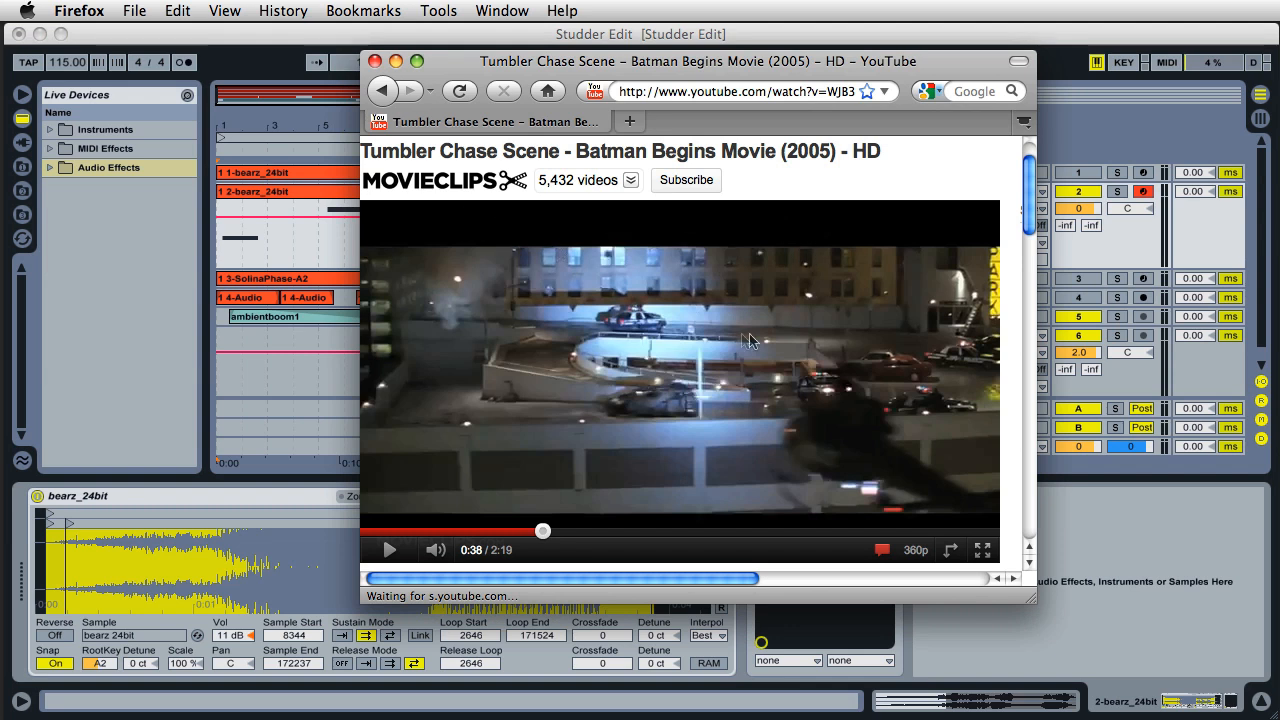
pyautogui.moveTo(610, 486)
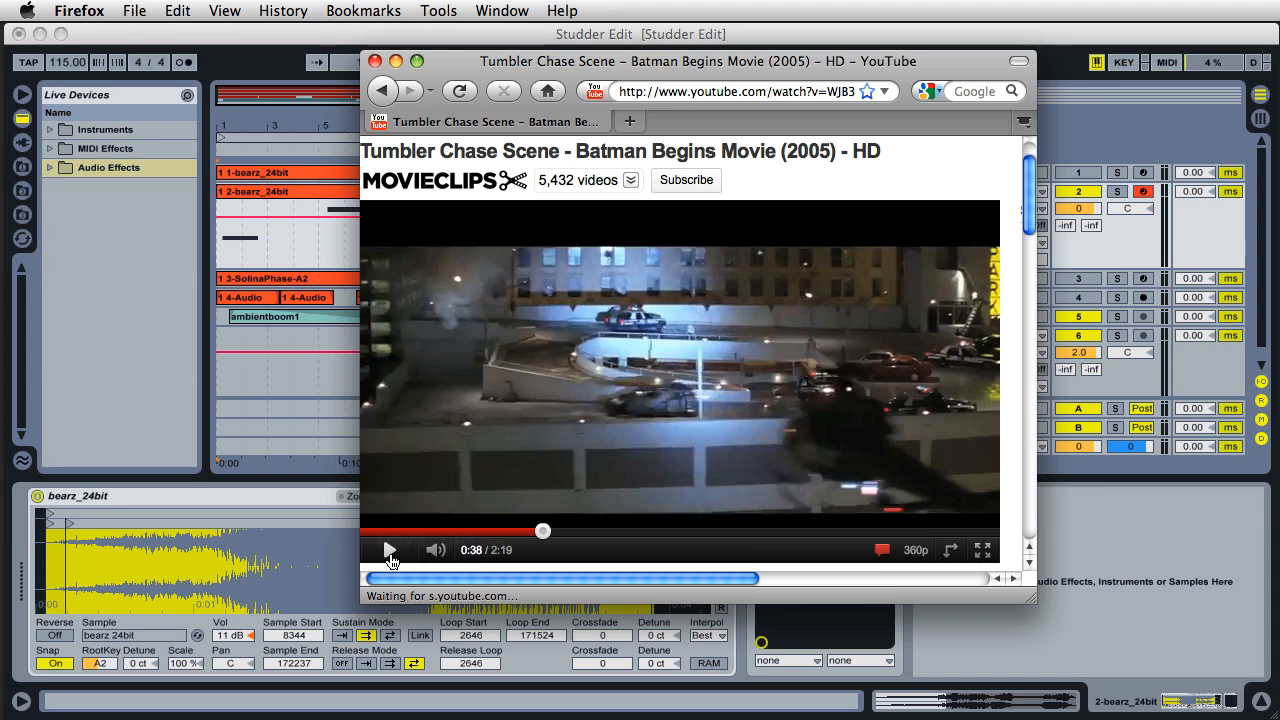
# Play and skip through the Tumbler chase clip, then close Firefox to return to Live
pyautogui.click(390, 550)
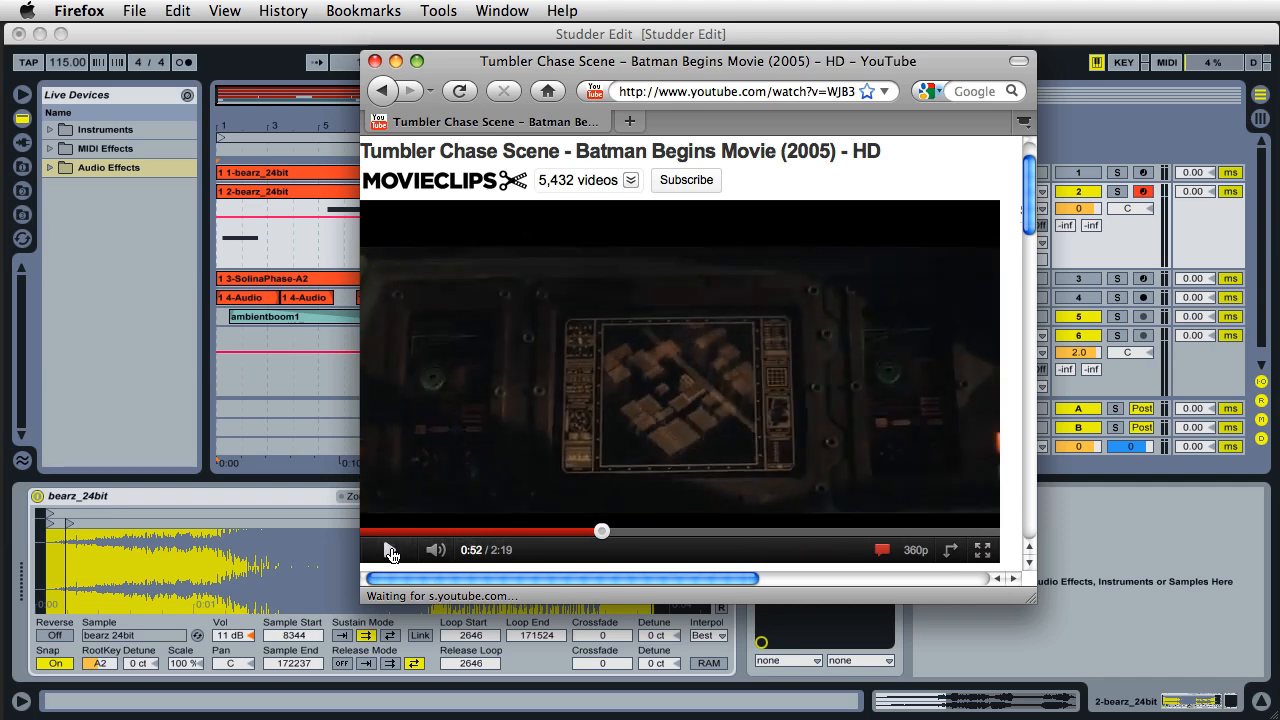
pyautogui.click(392, 550)
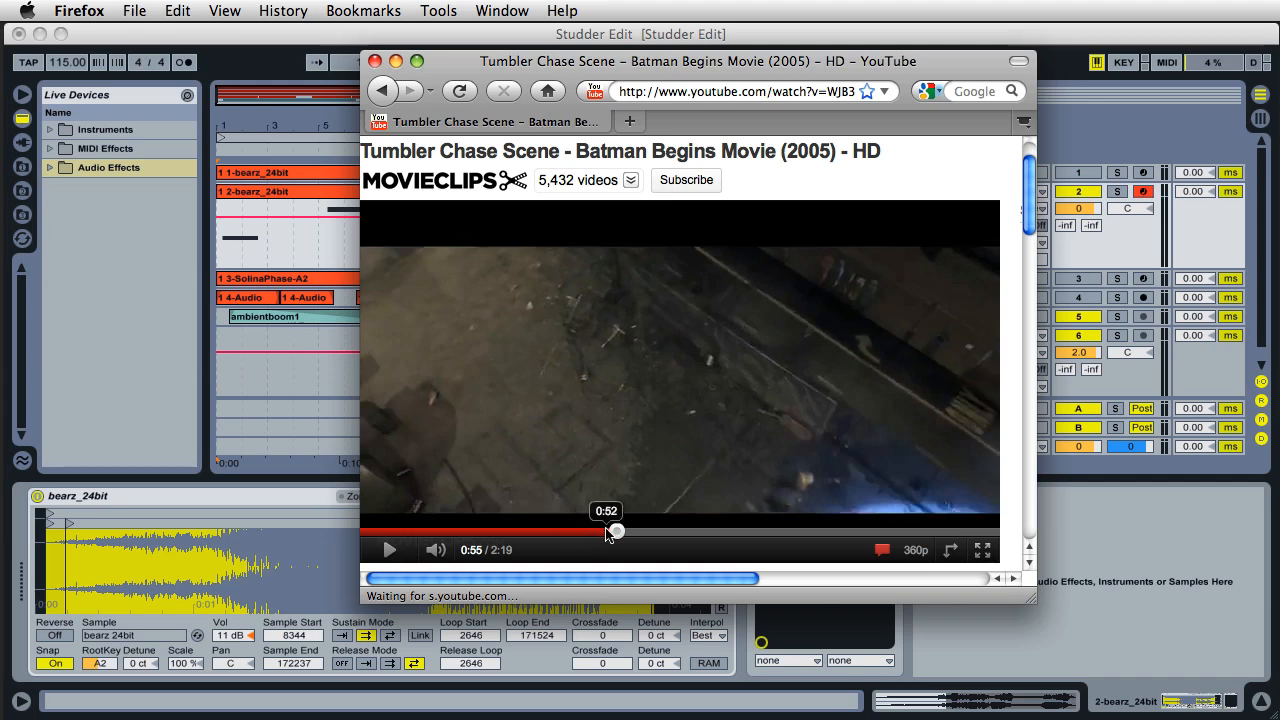
pyautogui.click(388, 548)
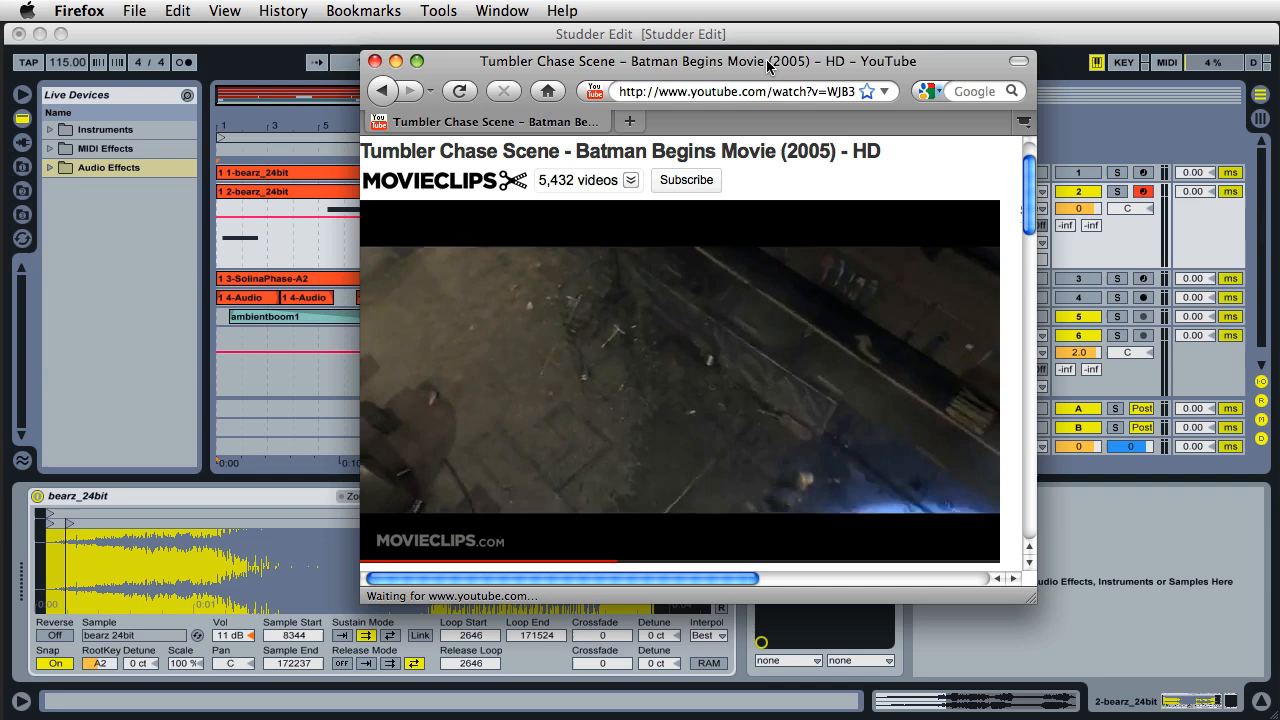
pyautogui.click(376, 60)
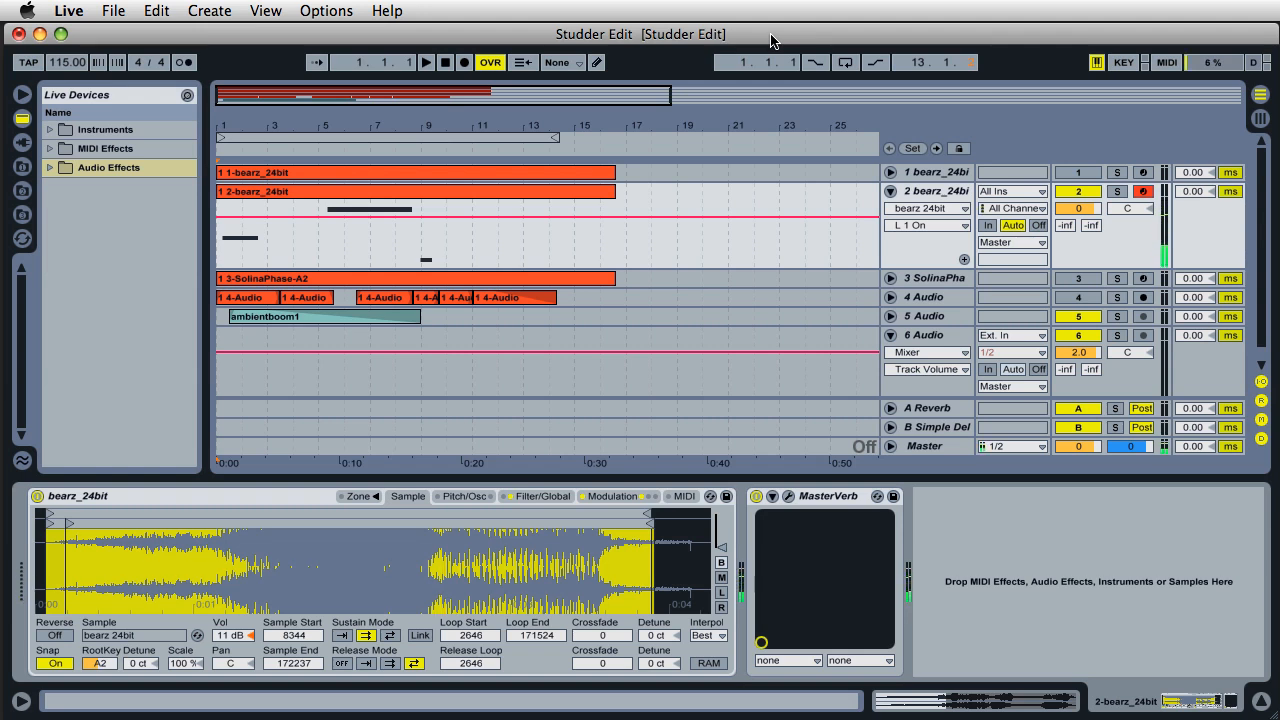
# Turn off LFO 1 in the second bear track's Sampler Modulation, then select the first bearz_24bit track
pyautogui.click(612, 496)
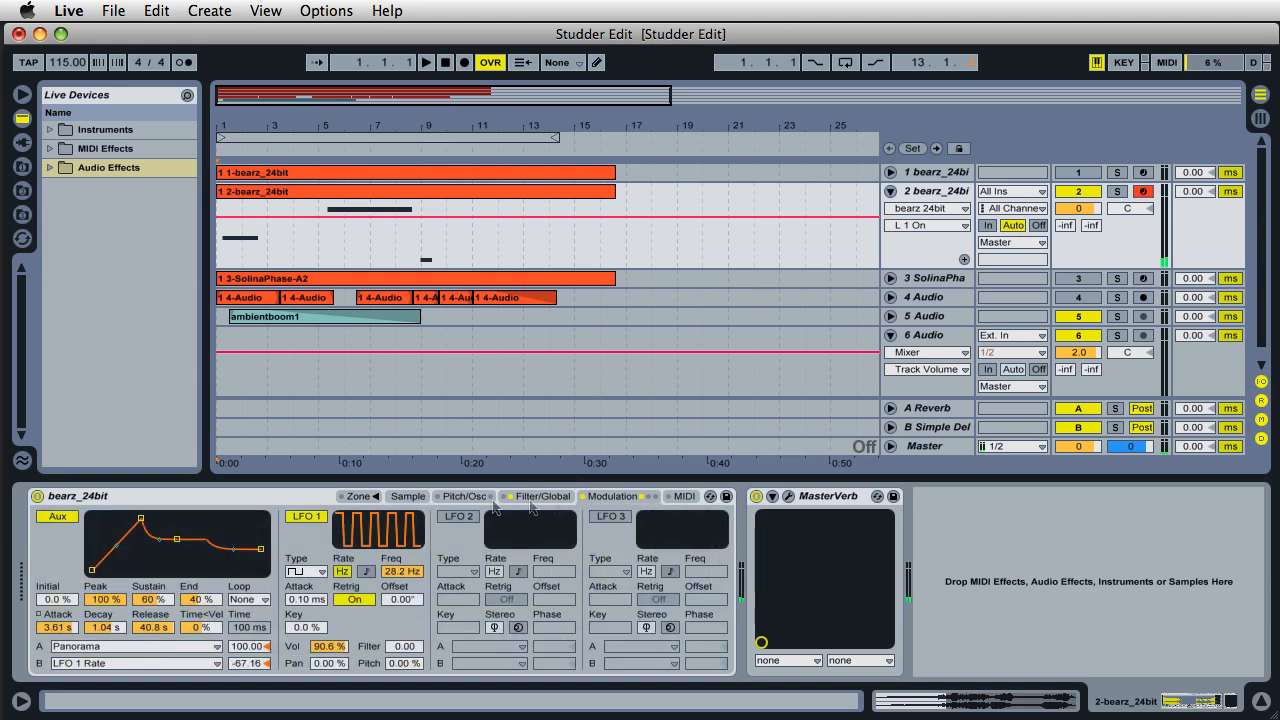
pyautogui.click(352, 600)
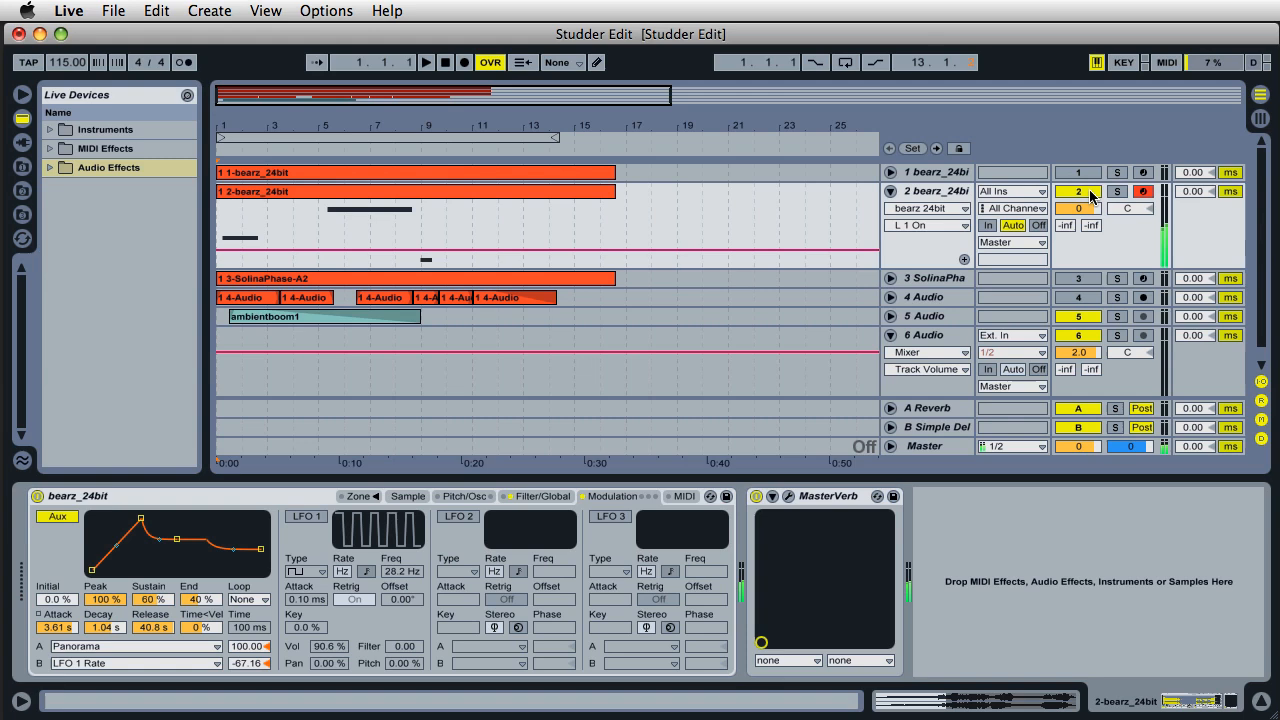
pyautogui.click(936, 172)
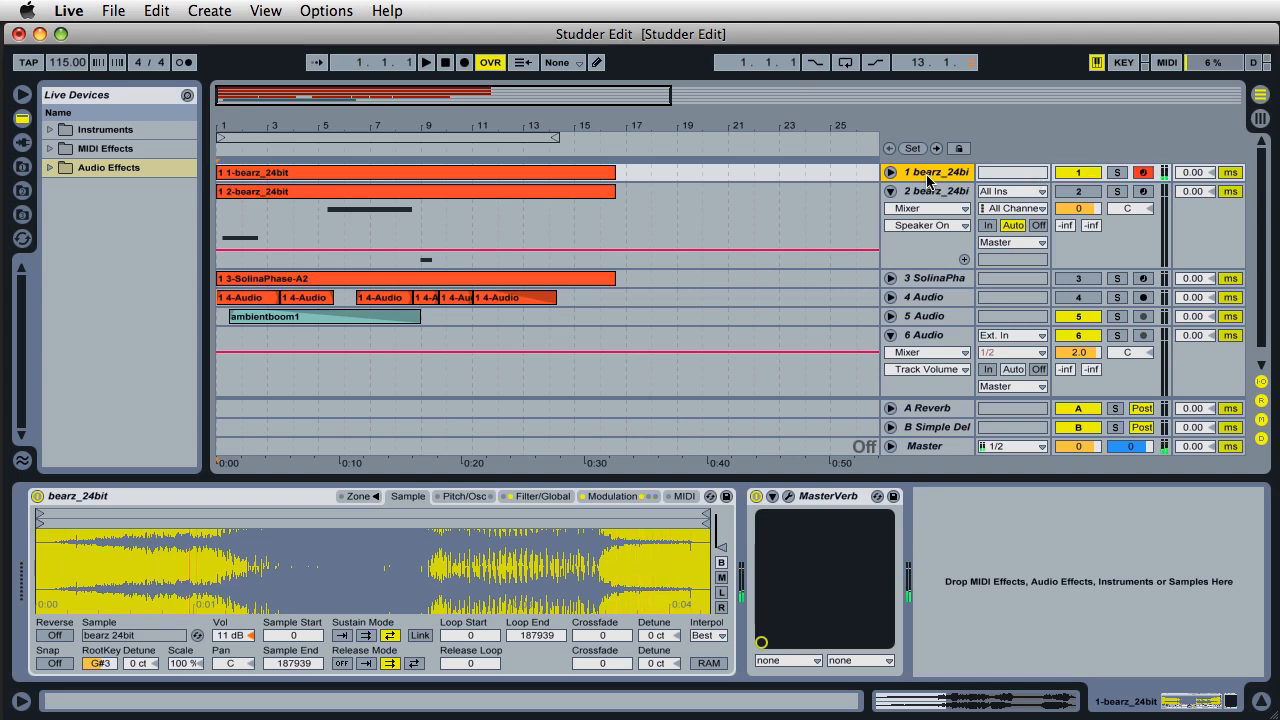
pyautogui.moveTo(928, 196)
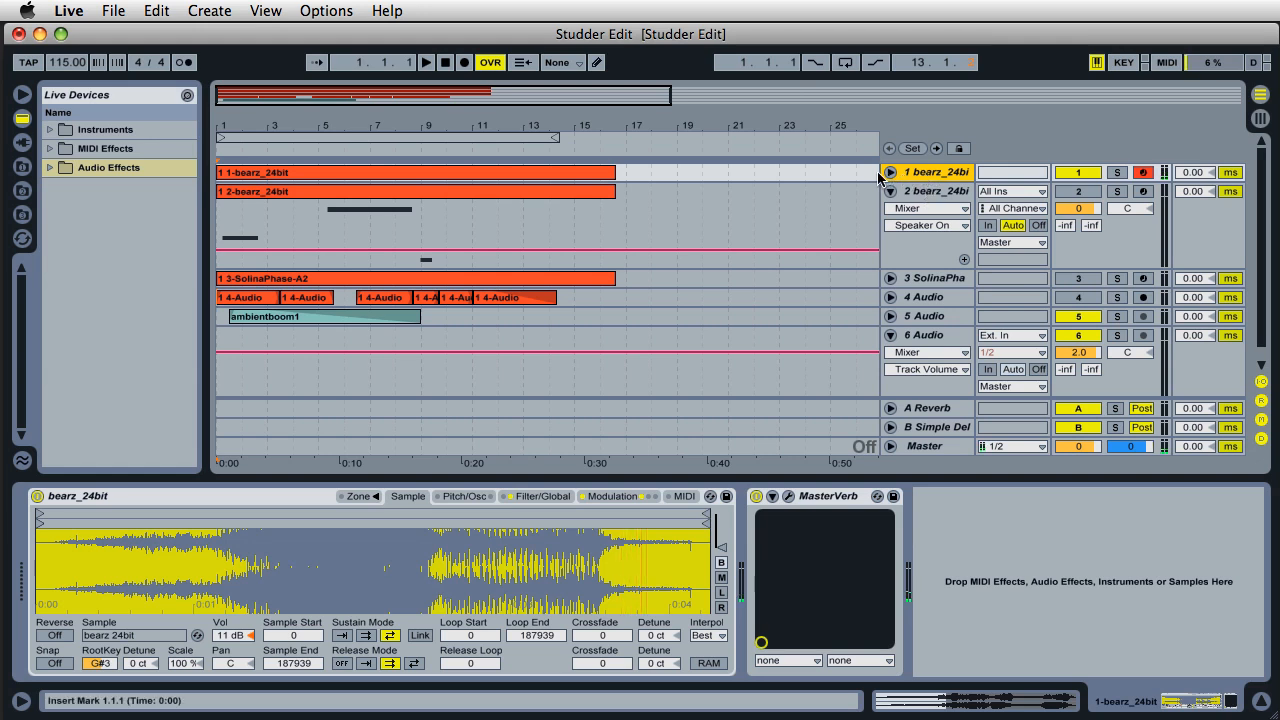
# Select the second bearz_24bit track, show its Sampler's Sample settings and check its input settings
pyautogui.click(888, 172)
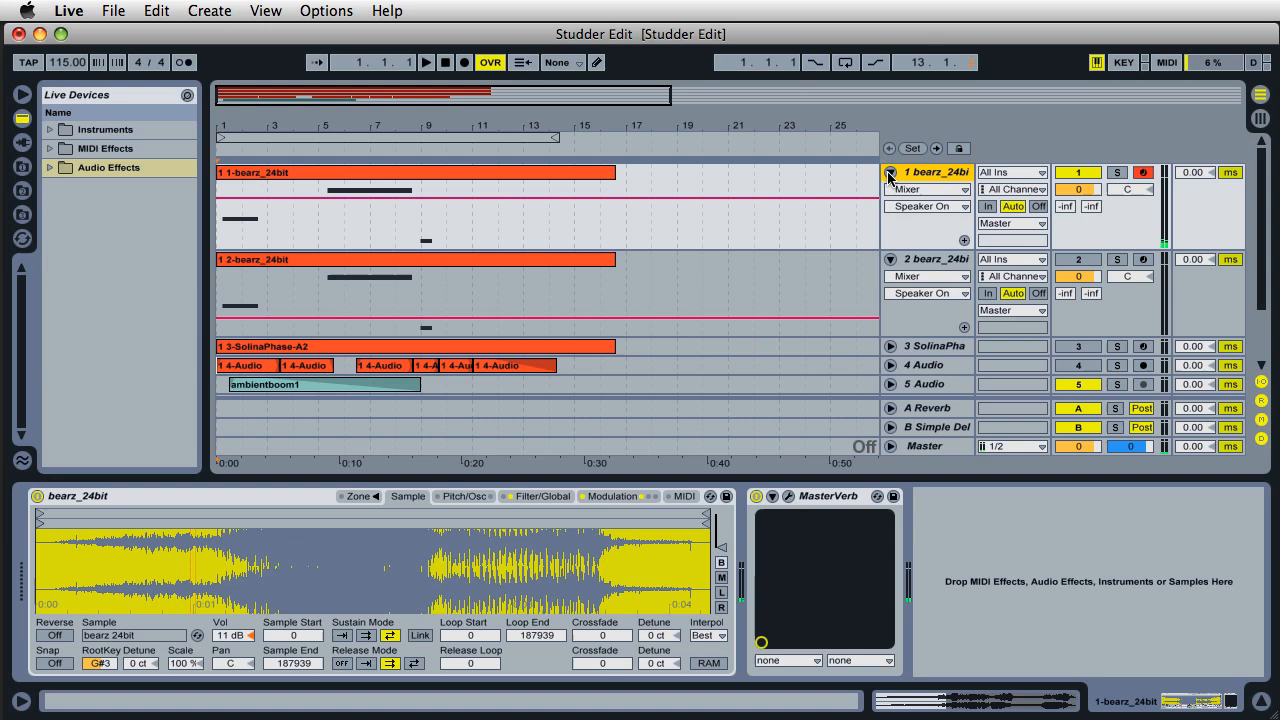
pyautogui.click(890, 172)
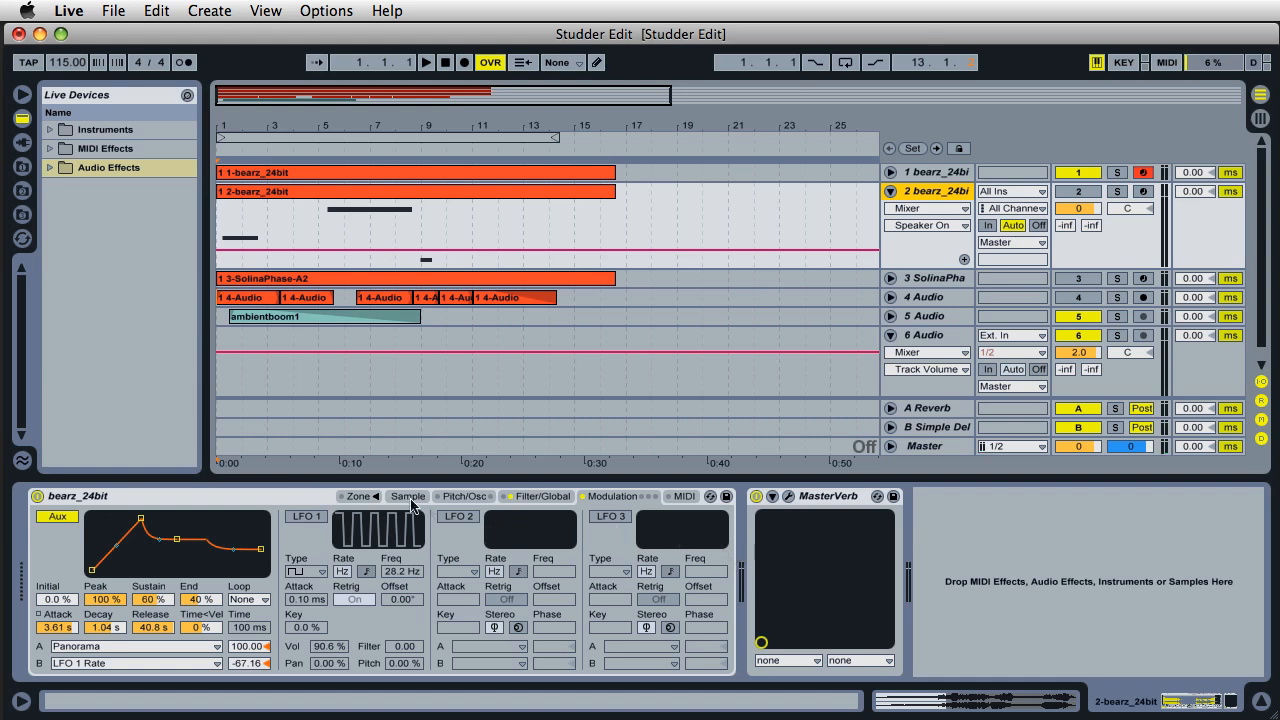
pyautogui.click(408, 496)
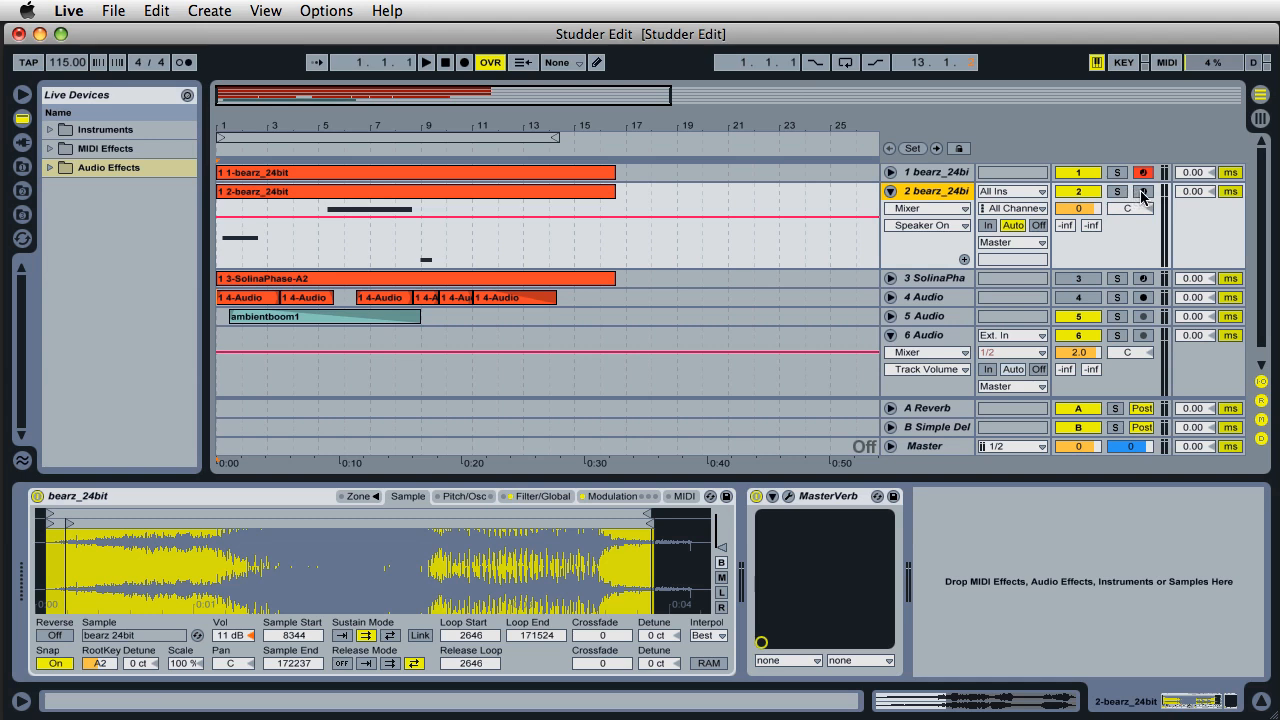
pyautogui.click(1144, 192)
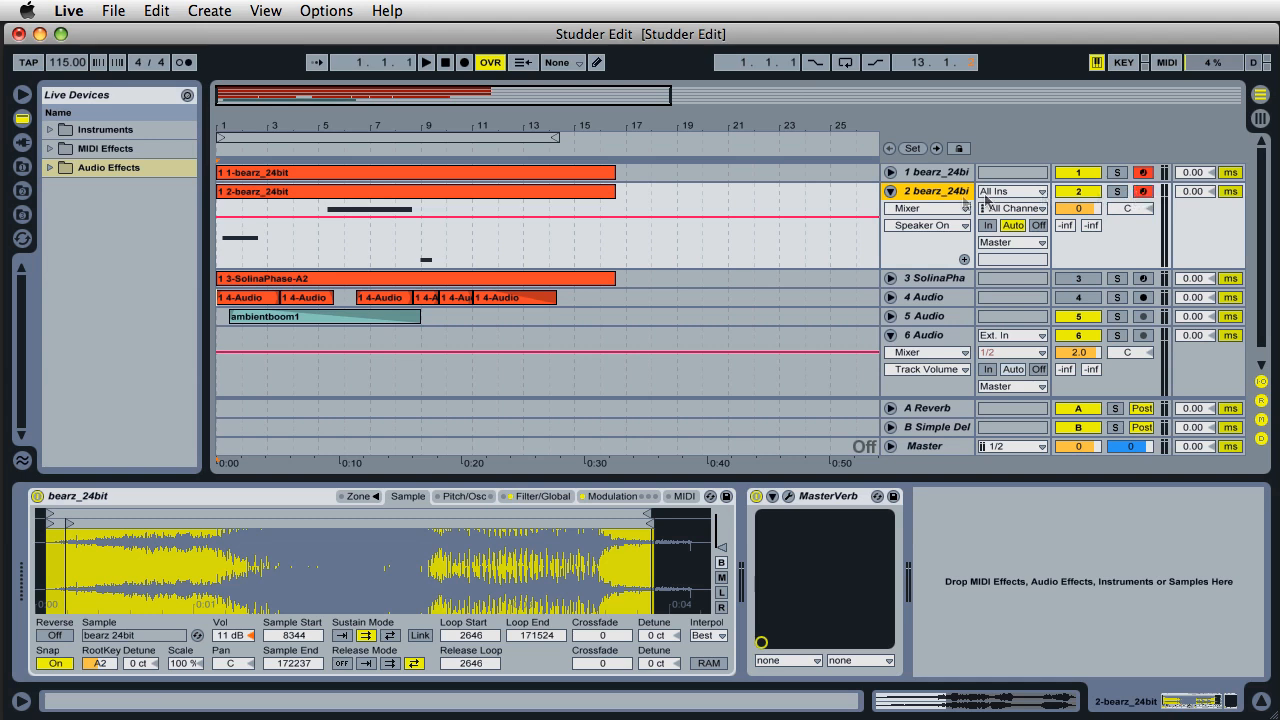
pyautogui.click(1144, 192)
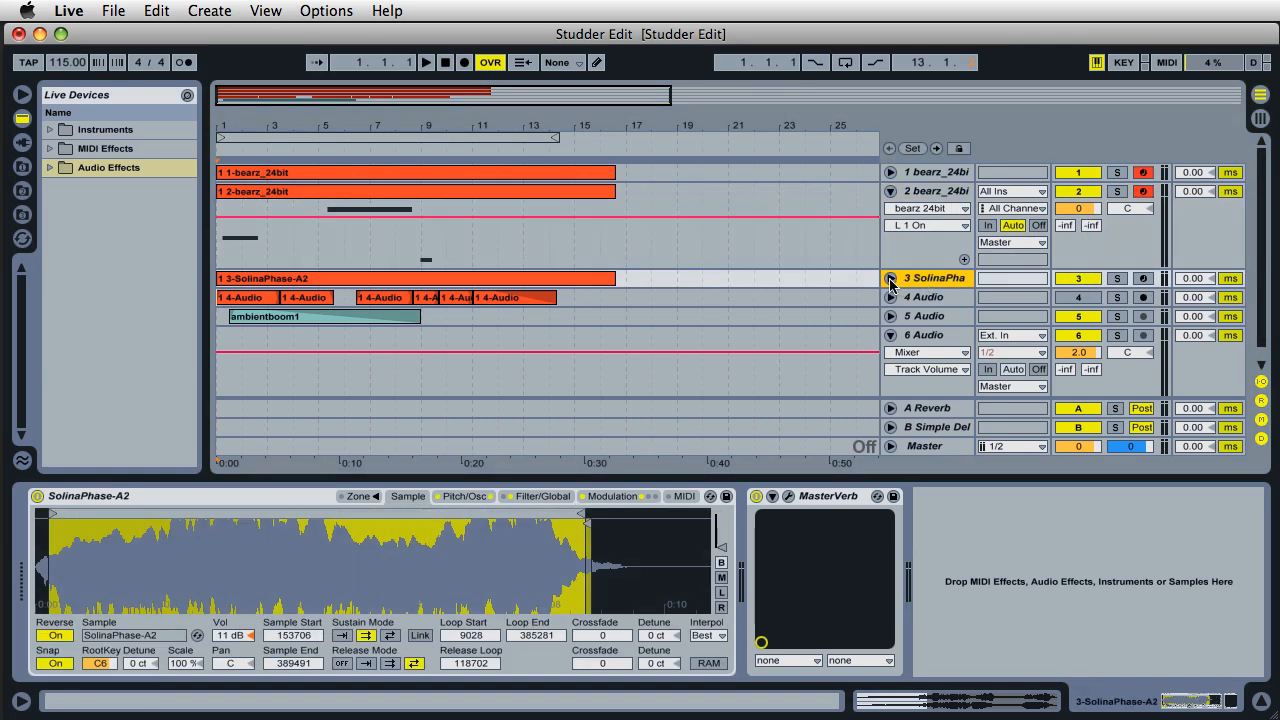
# Unfold SolinaPhase-A2, start arrangement playback and select the second bear track's clip
pyautogui.click(888, 278)
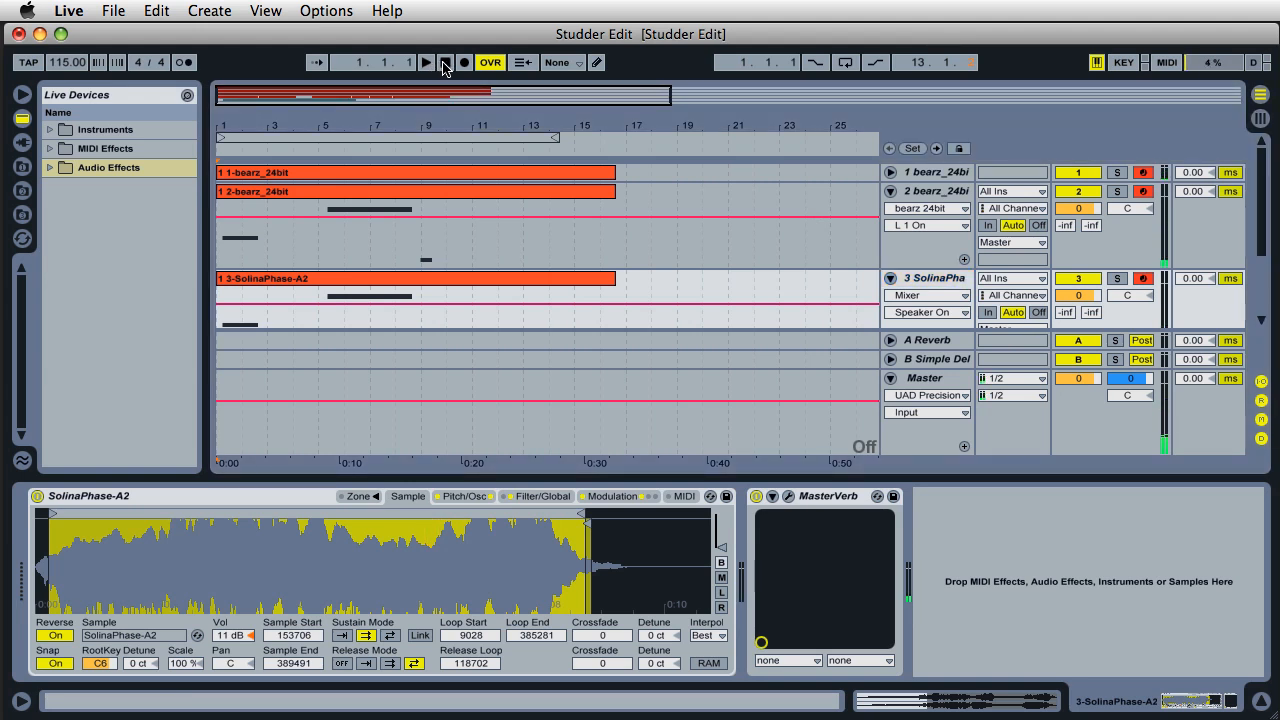
pyautogui.click(426, 62)
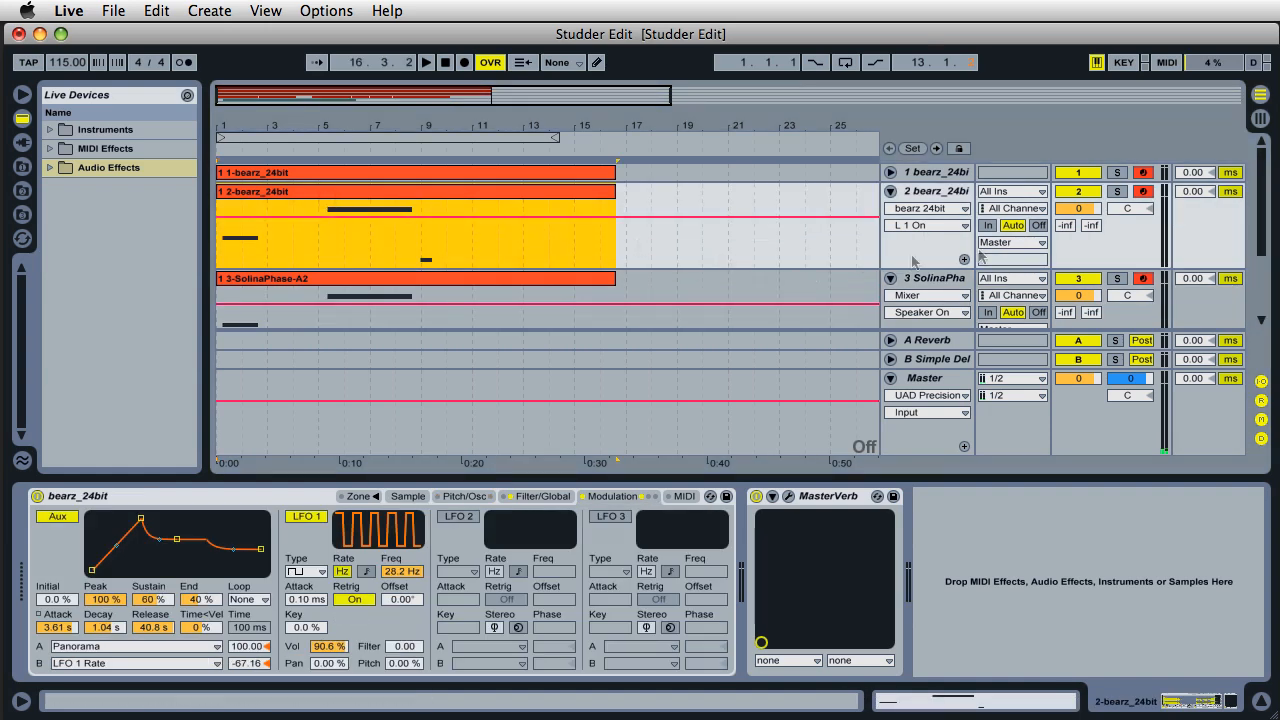
pyautogui.click(936, 192)
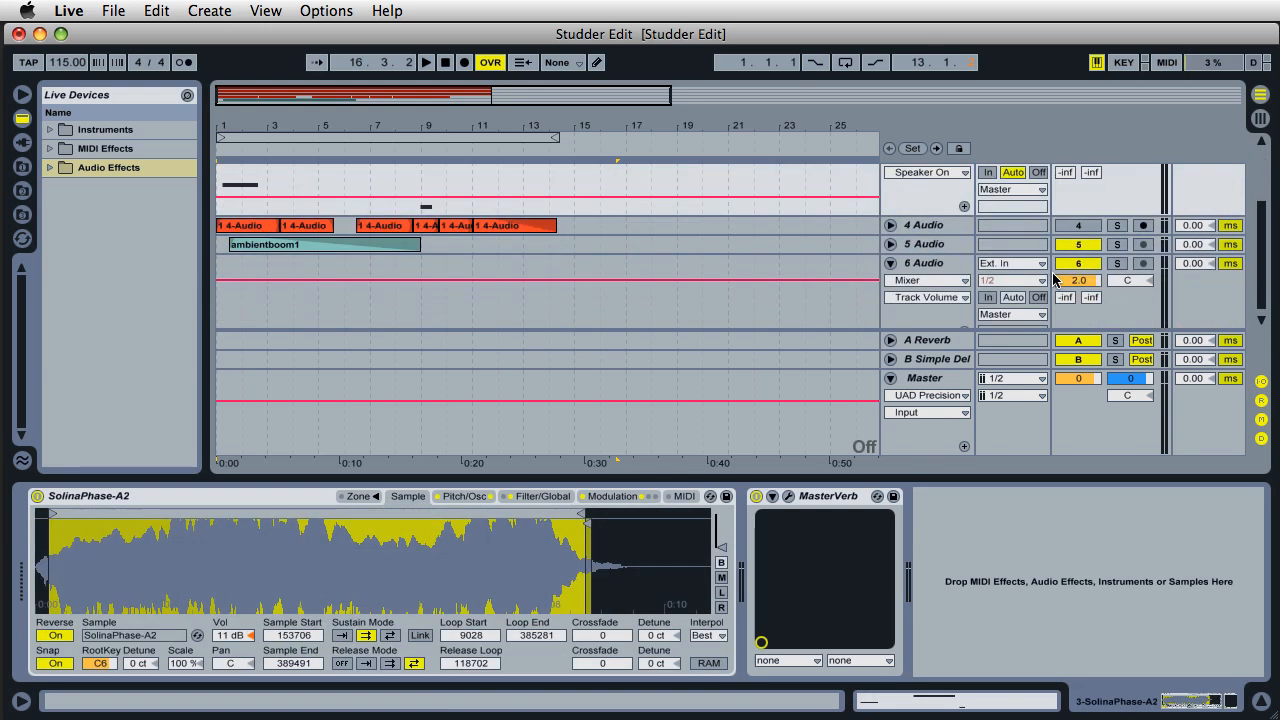
# Unfold audio tracks 4 and 5 and play, then stop, the arrangement to audition them
pyautogui.click(888, 224)
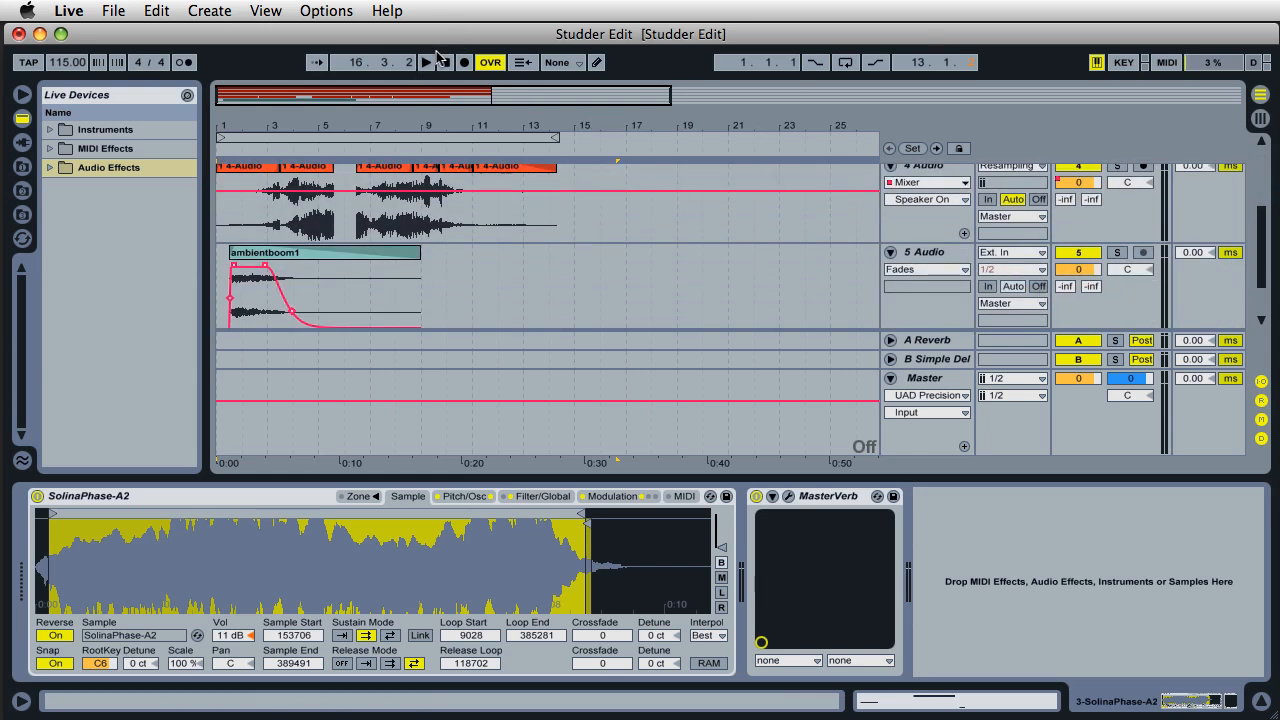
pyautogui.click(424, 62)
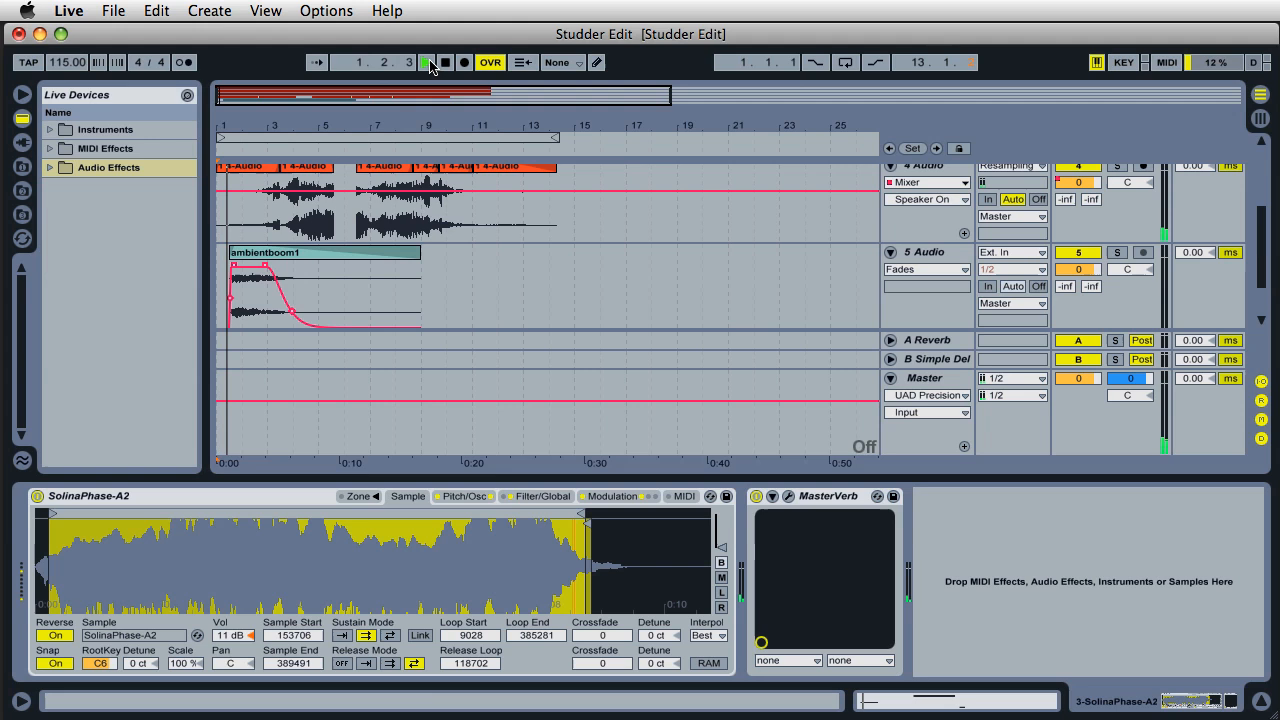
pyautogui.click(426, 62)
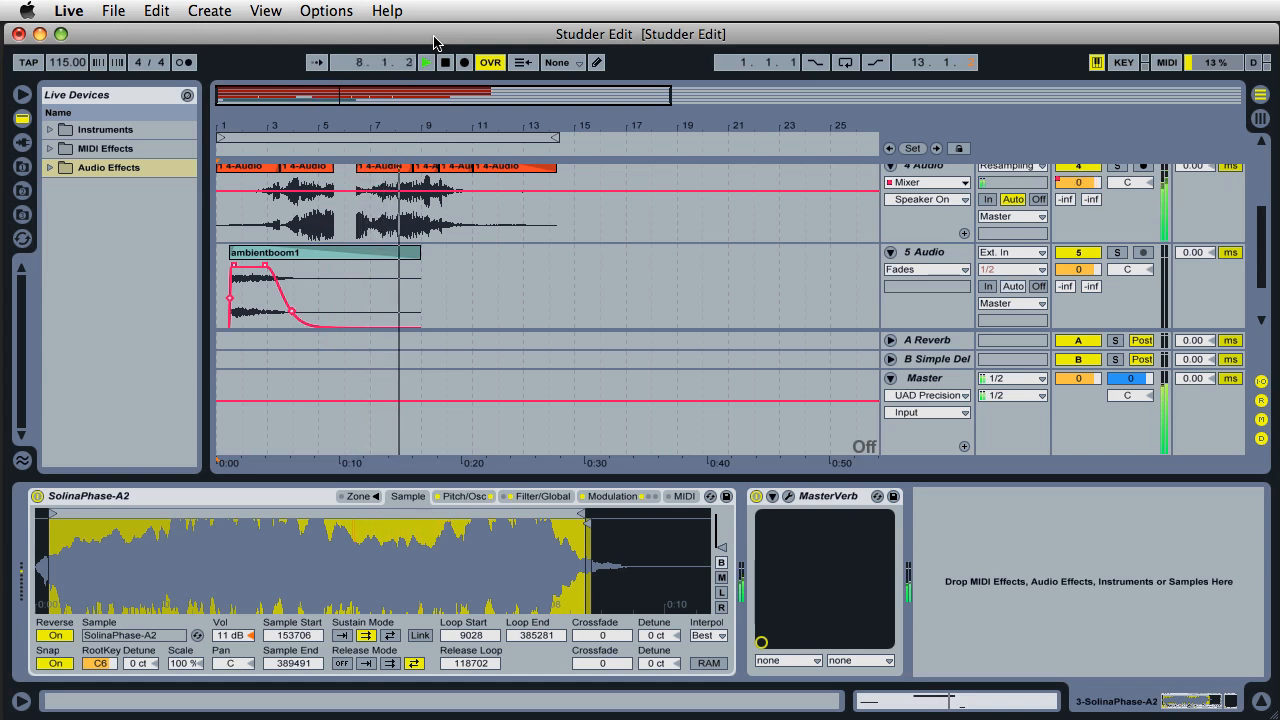
pyautogui.click(424, 62)
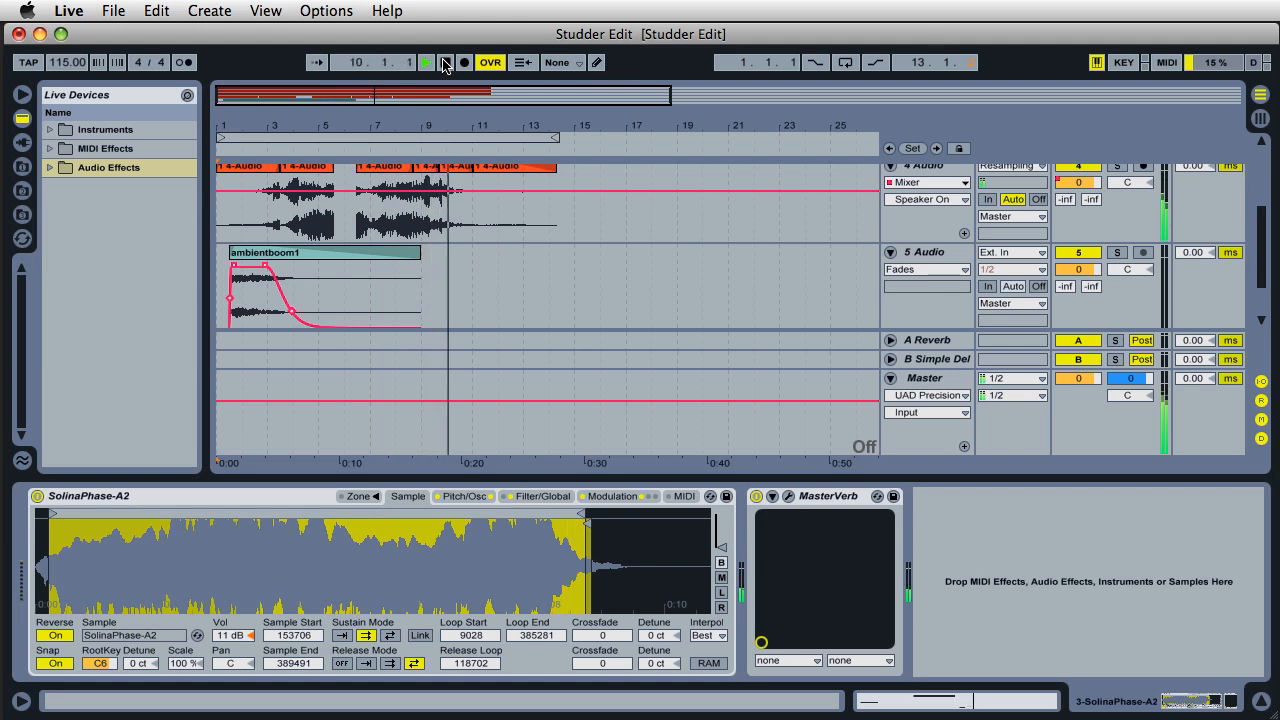
pyautogui.click(426, 62)
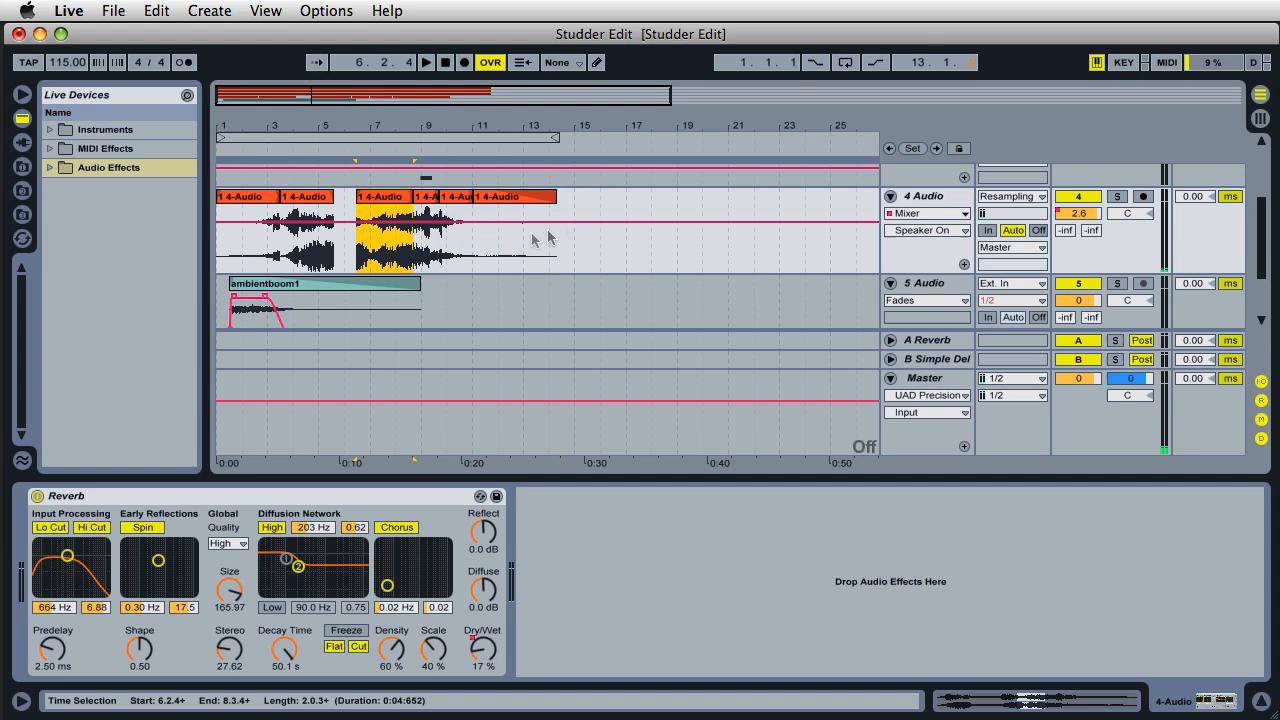
pyautogui.moveTo(840, 234)
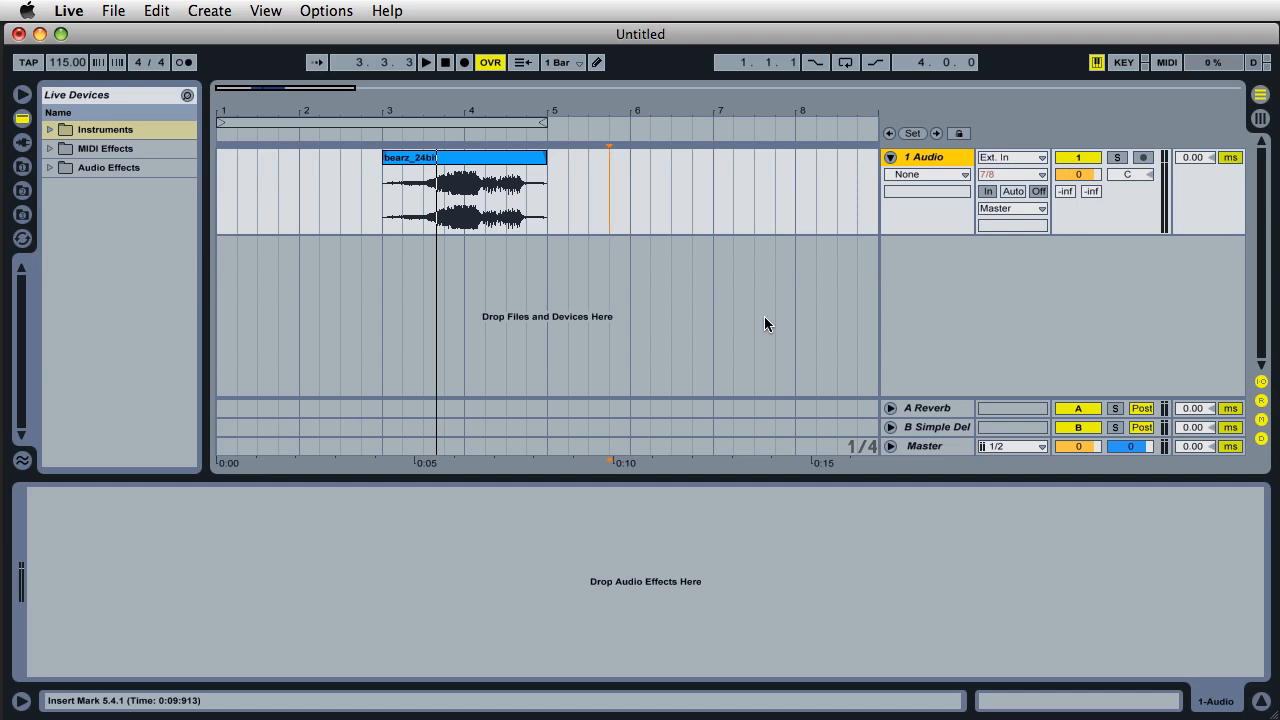
pyautogui.moveTo(546, 272)
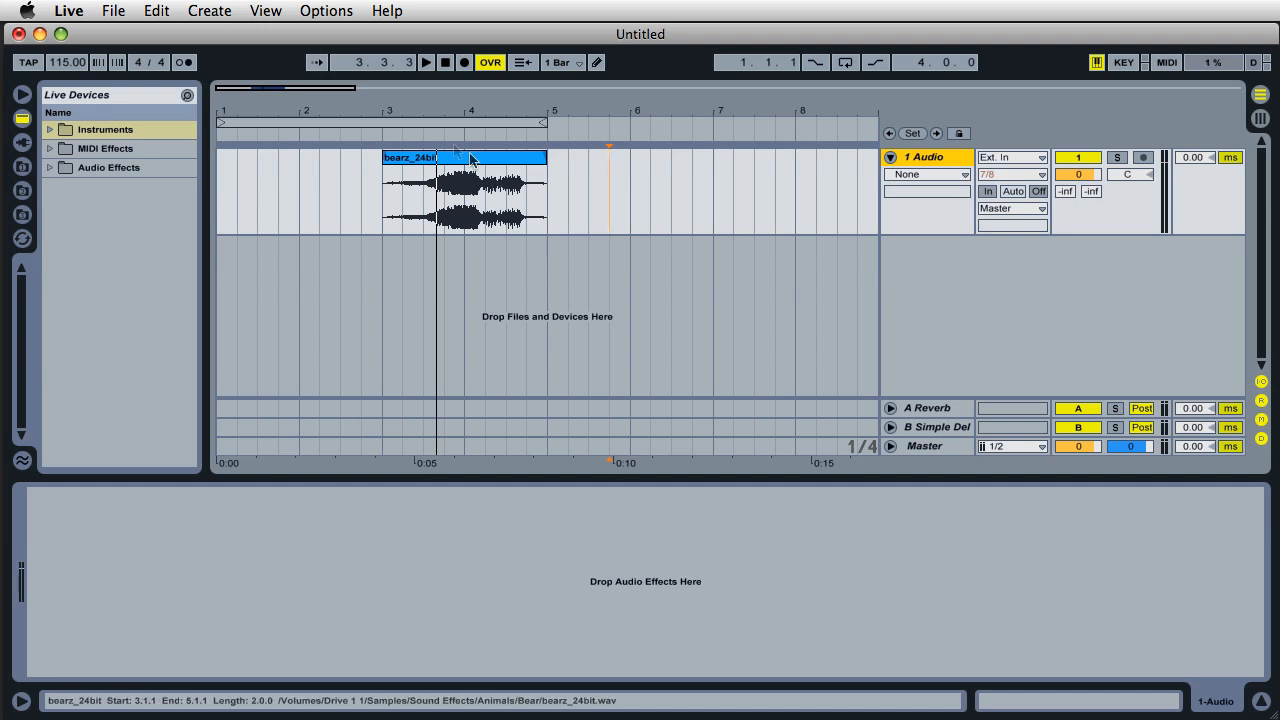
# Play the bearz_24bit clip from its start, stop, and bring up the track-insert menu
pyautogui.click(424, 62)
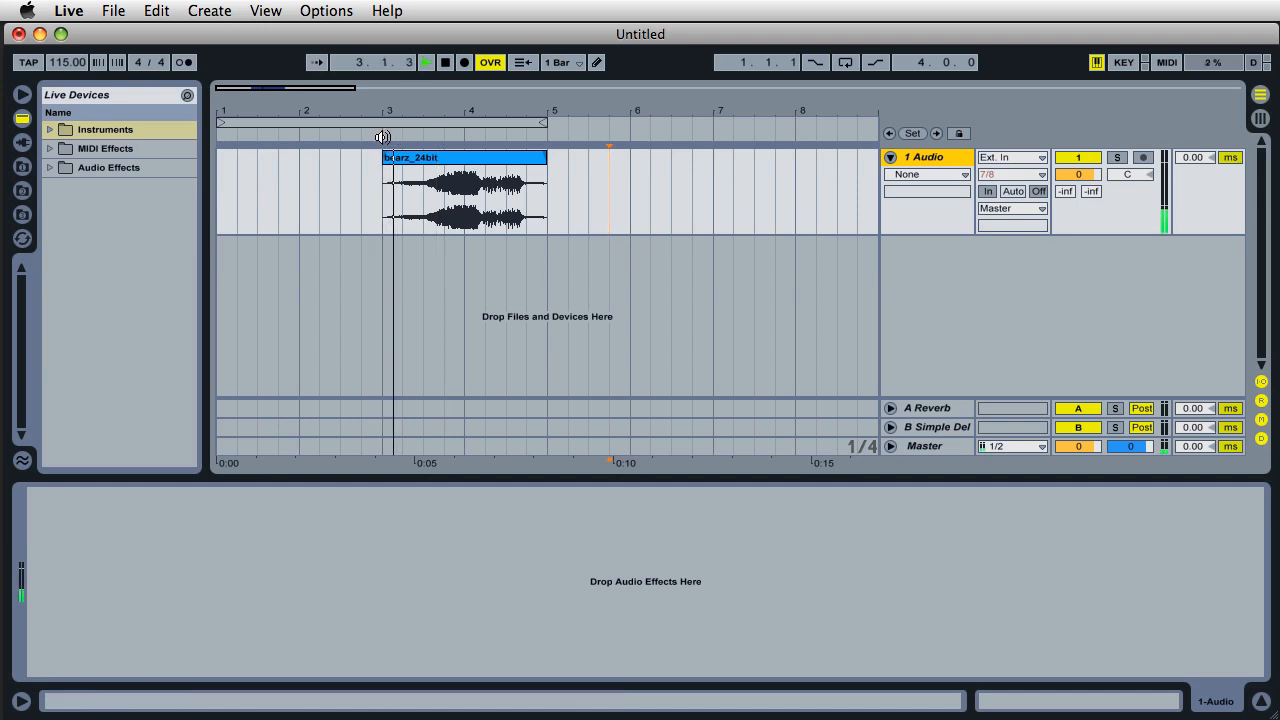
pyautogui.click(426, 62)
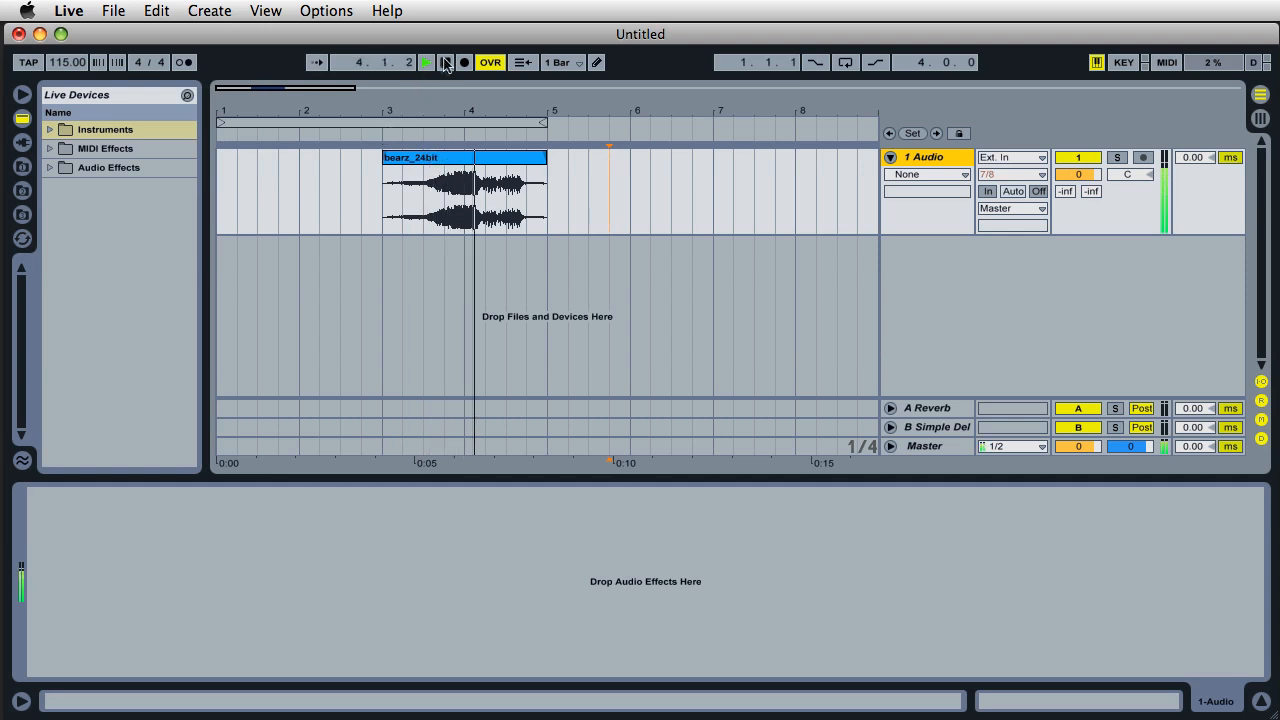
pyautogui.click(426, 62)
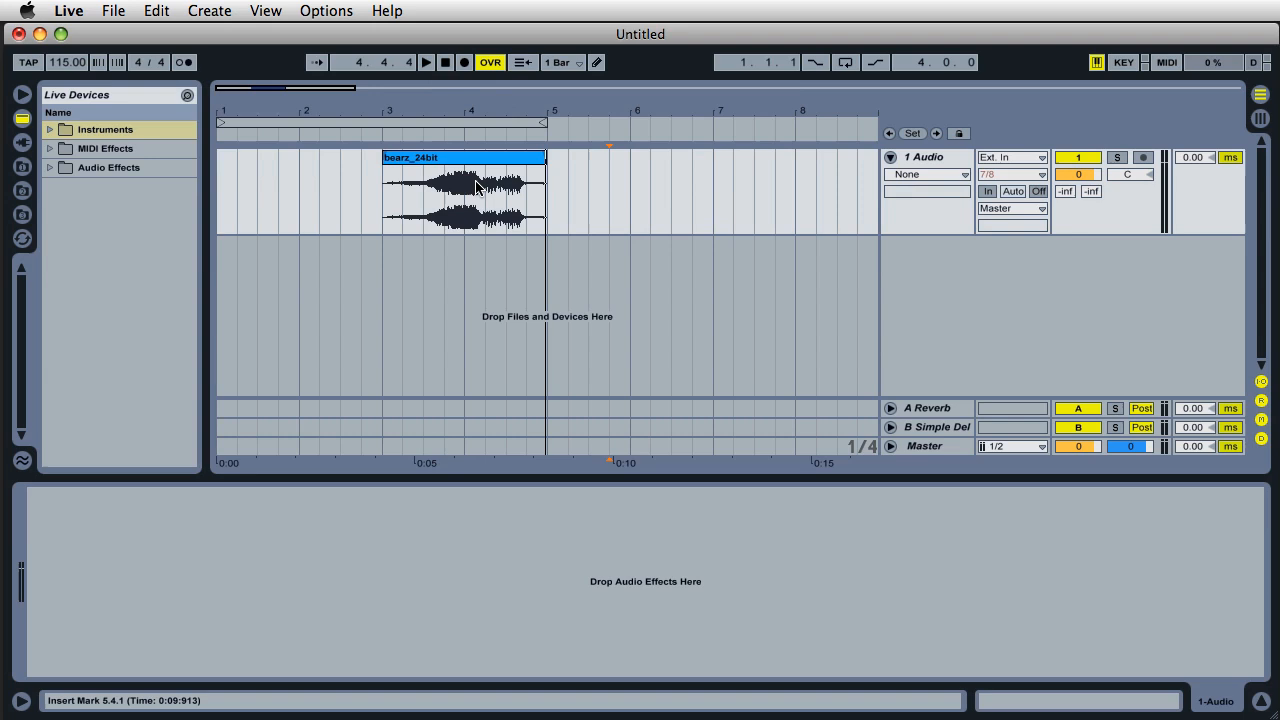
pyautogui.moveTo(908, 292)
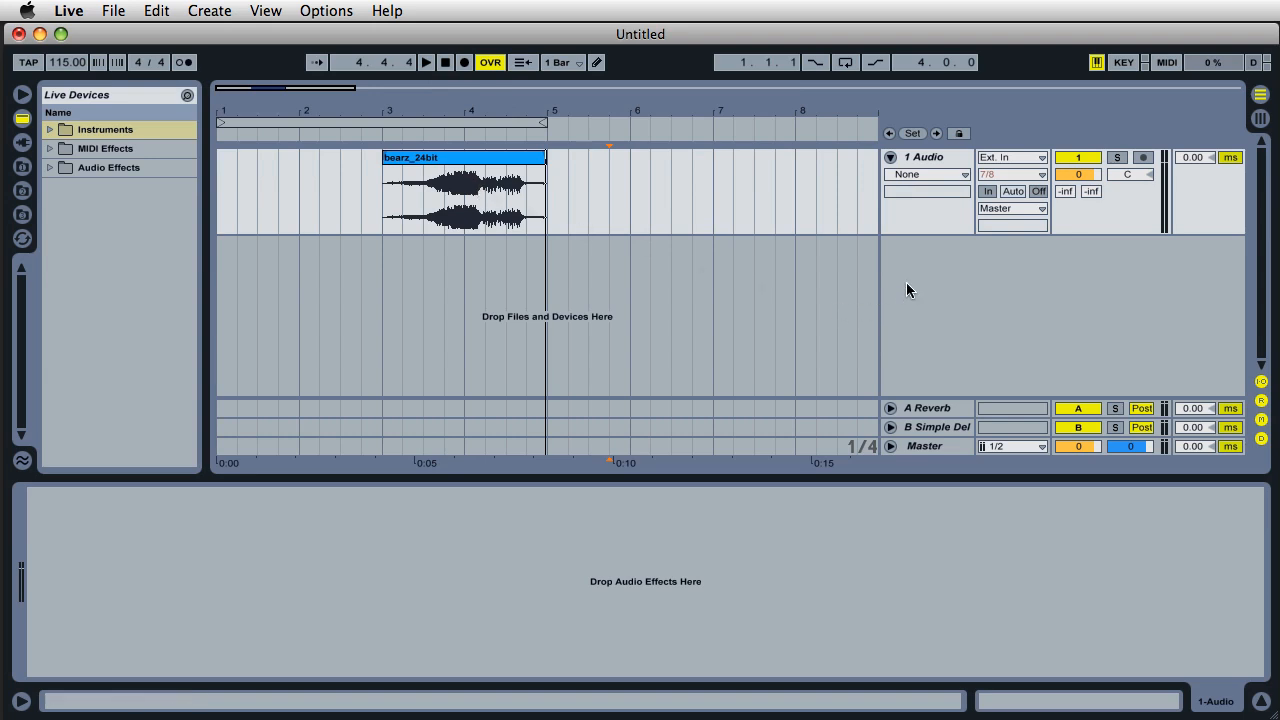
pyautogui.rightClick(908, 290)
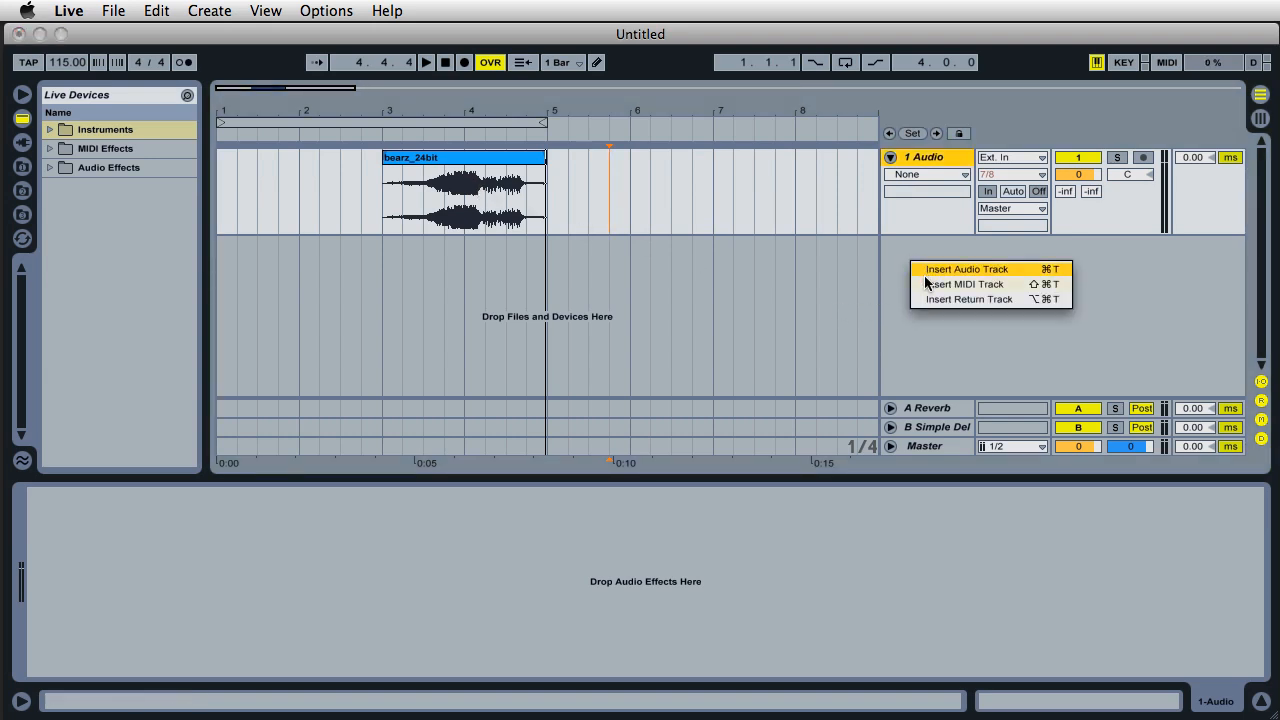
# Insert a MIDI track and expand the browser's Instruments category
pyautogui.click(964, 284)
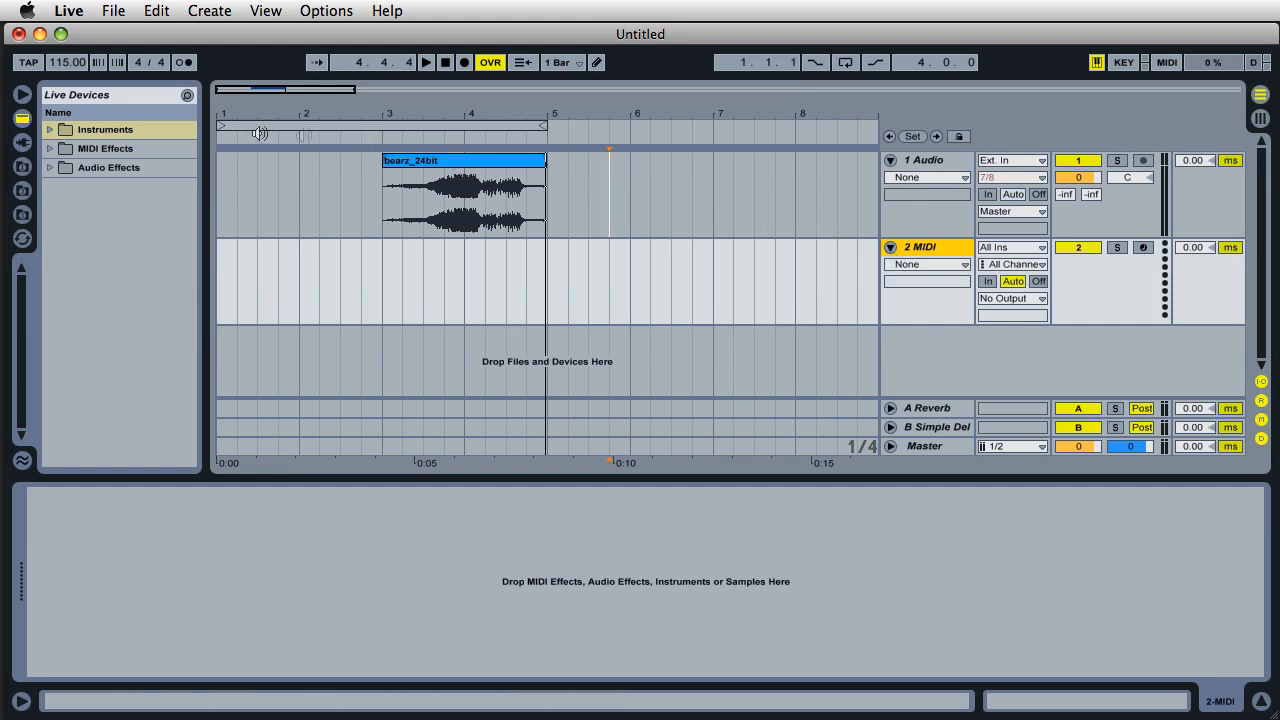
pyautogui.click(48, 128)
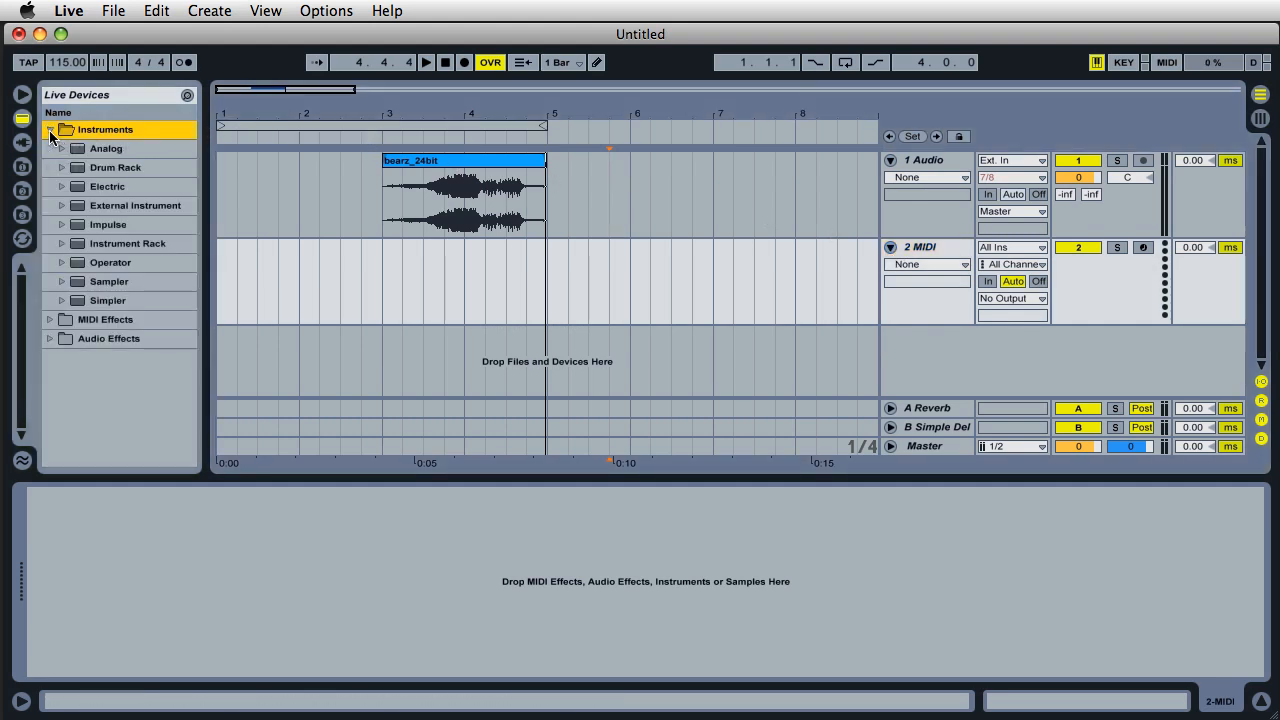
pyautogui.moveTo(108, 300)
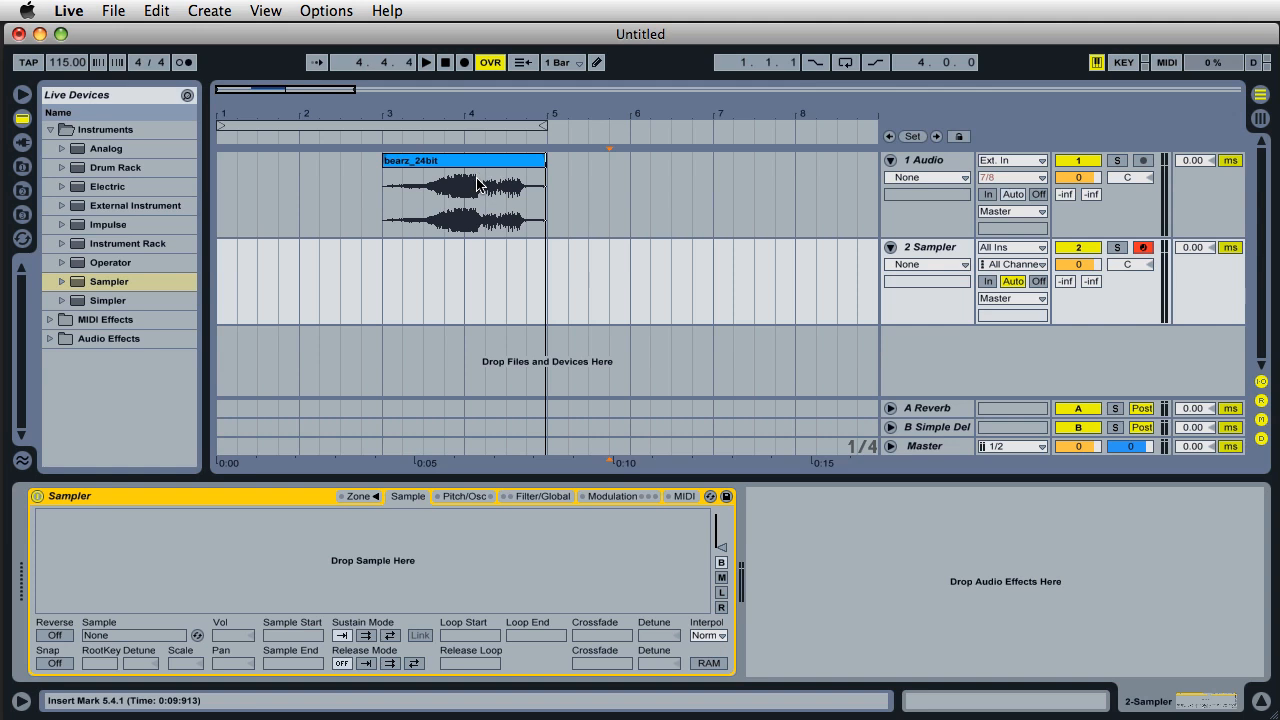
# Load bears_24bit into the Sampler and show its Filter/Global settings
pyautogui.click(464, 196)
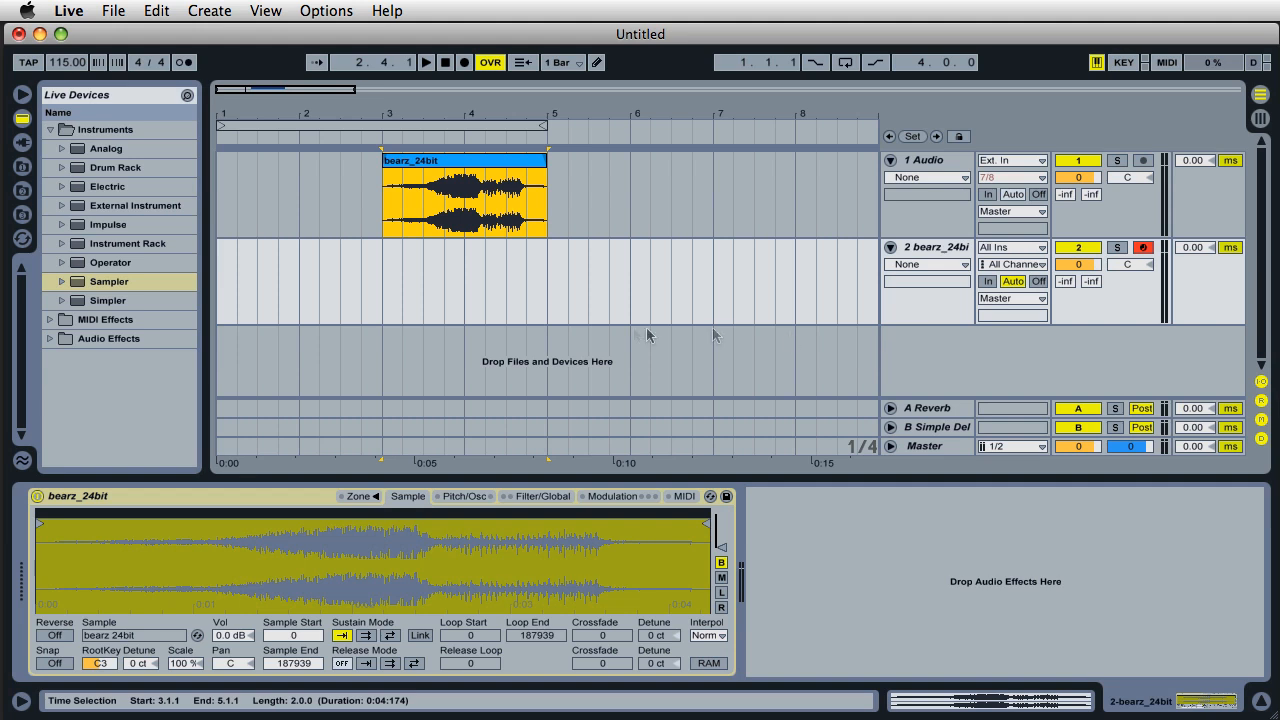
pyautogui.moveTo(556, 334)
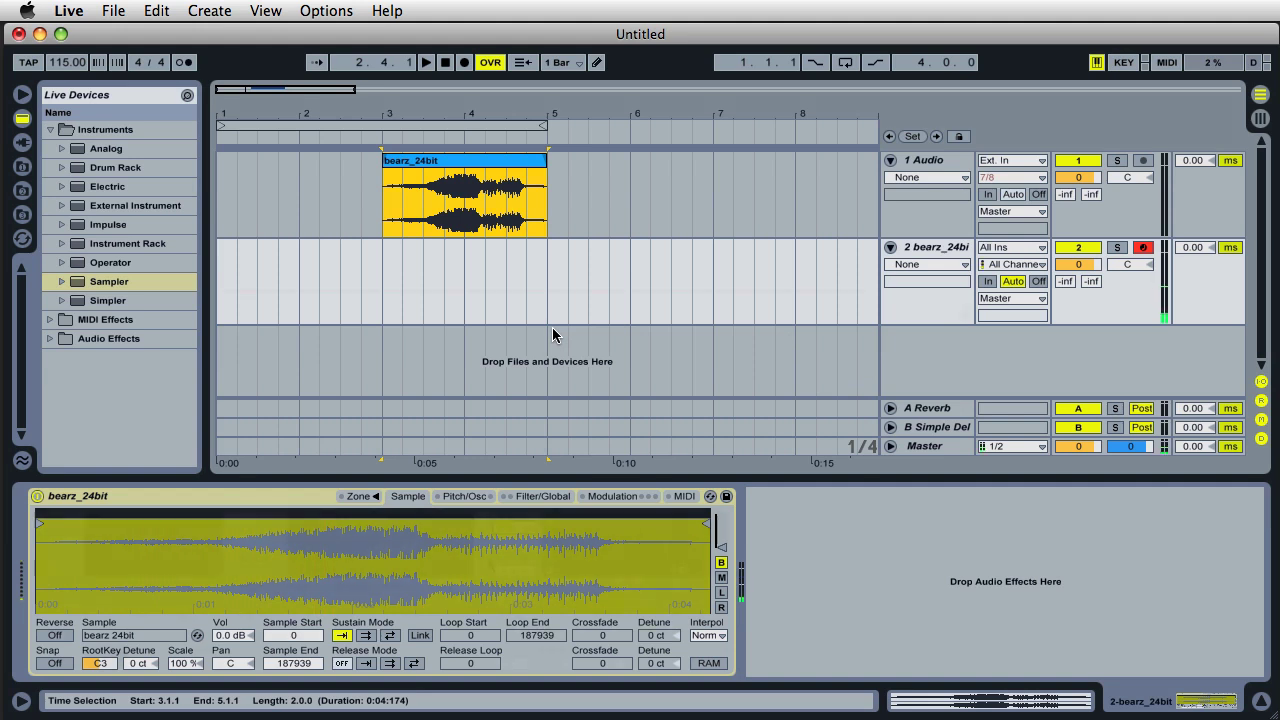
pyautogui.click(542, 496)
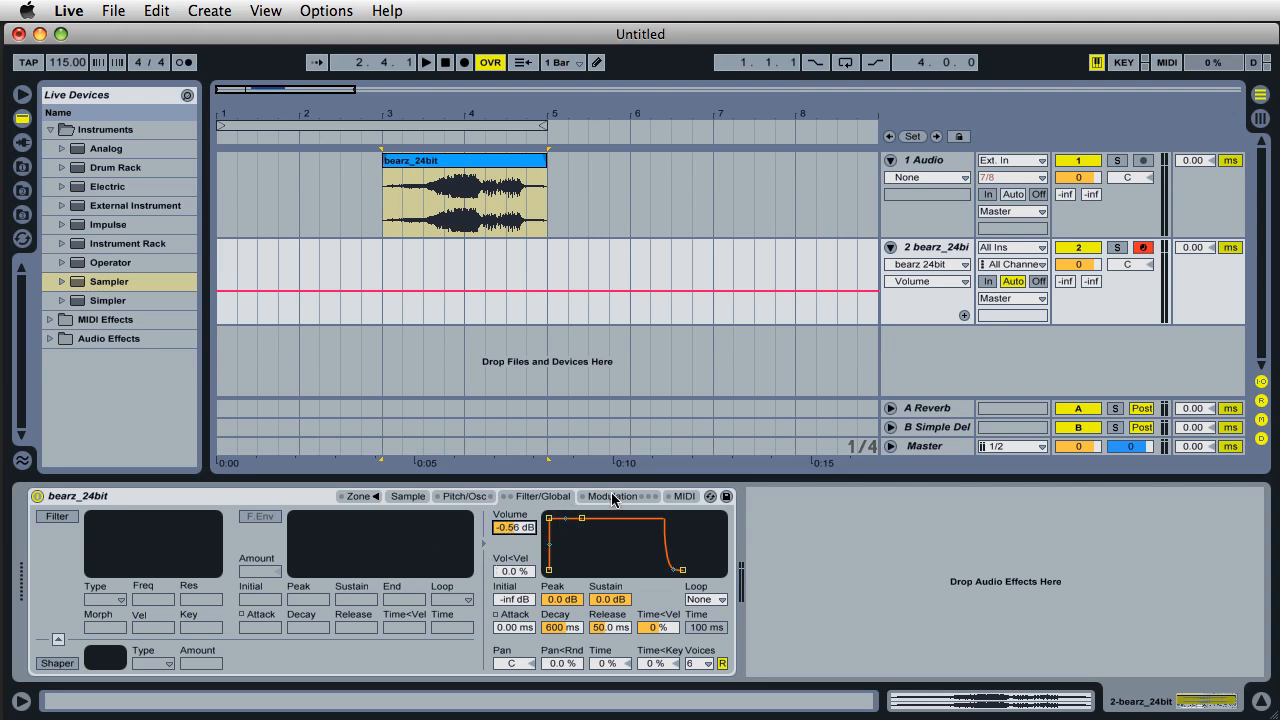
# Switch on Sampler's Aux envelope and open its A destination choices for Panorama
pyautogui.click(614, 496)
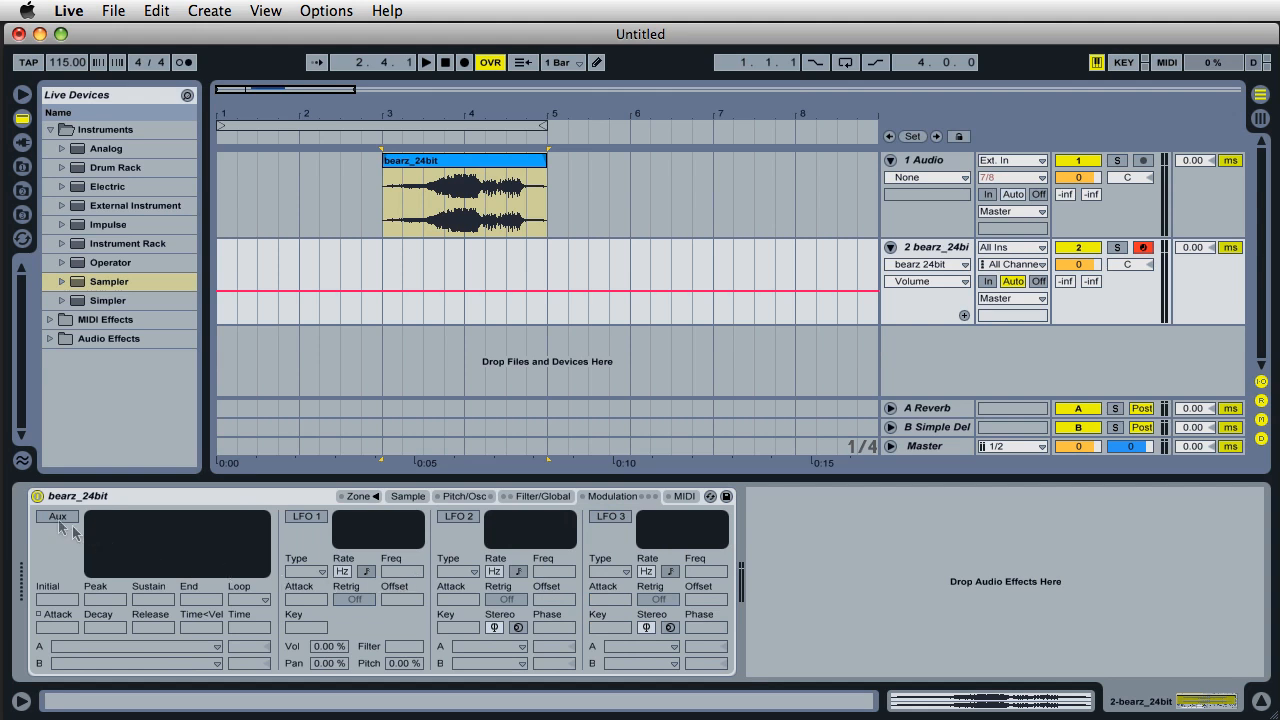
pyautogui.click(56, 516)
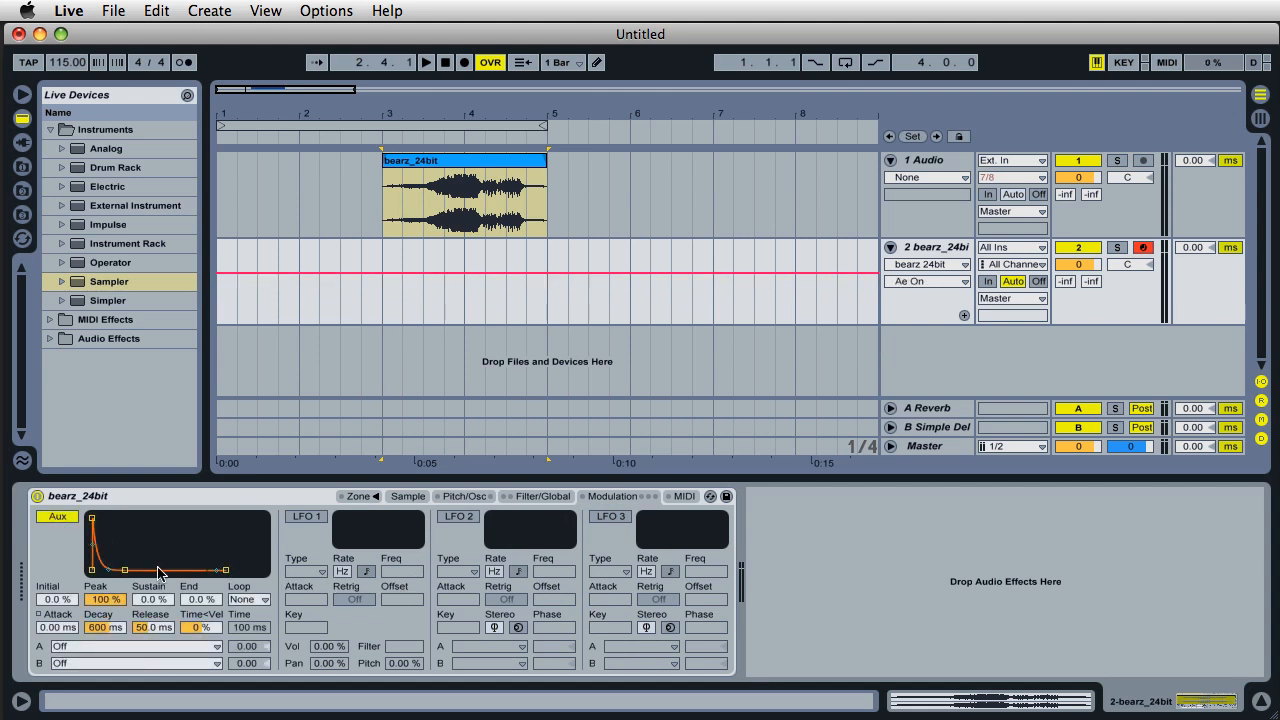
pyautogui.moveTo(130, 656)
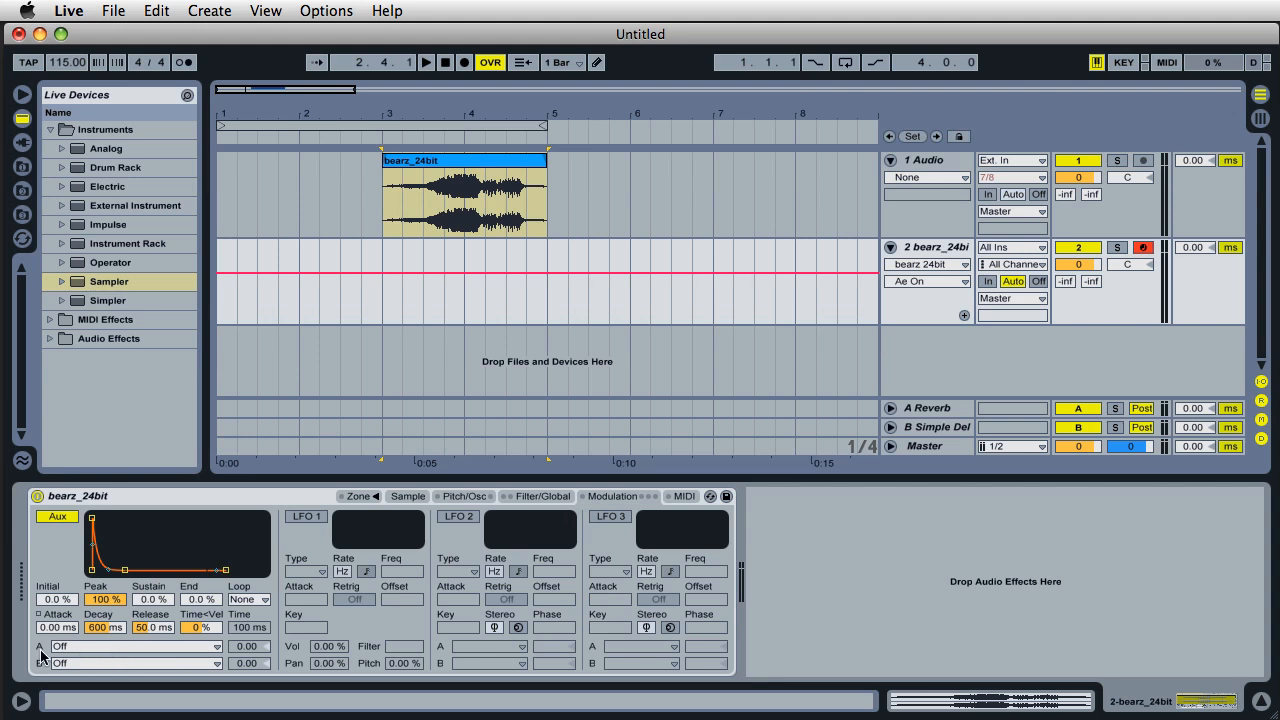
pyautogui.click(136, 646)
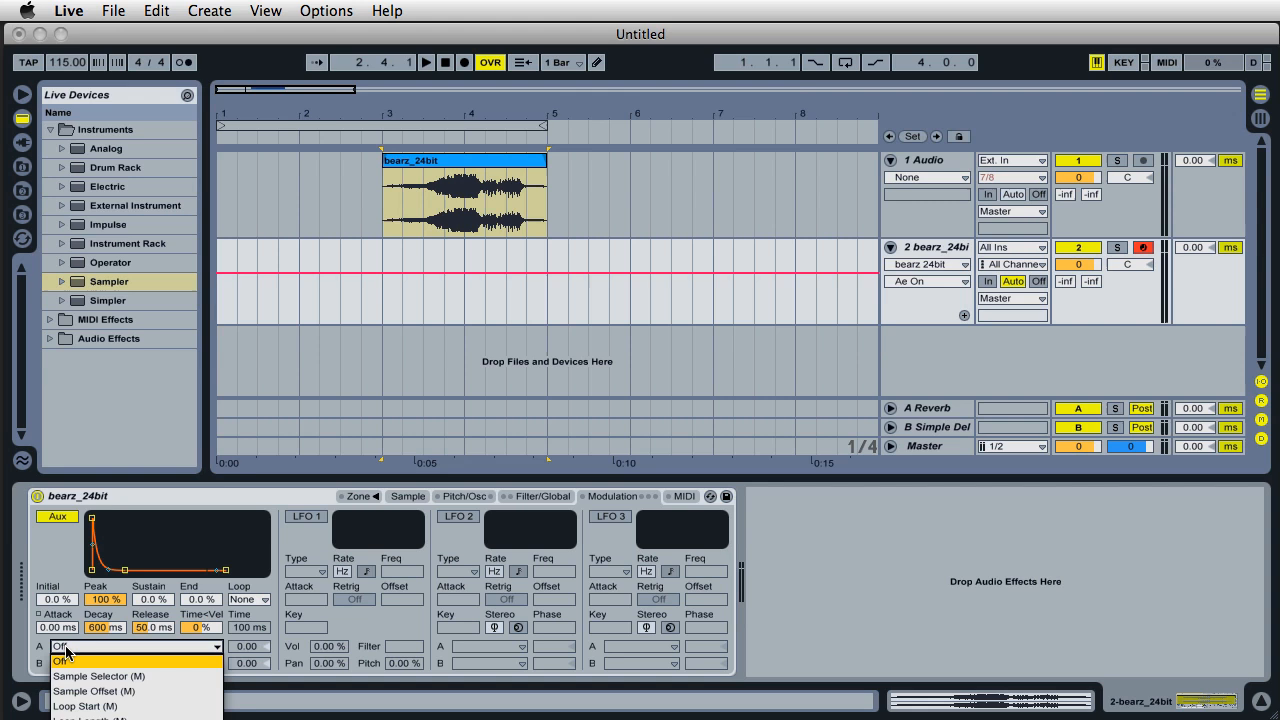
pyautogui.moveTo(60, 660)
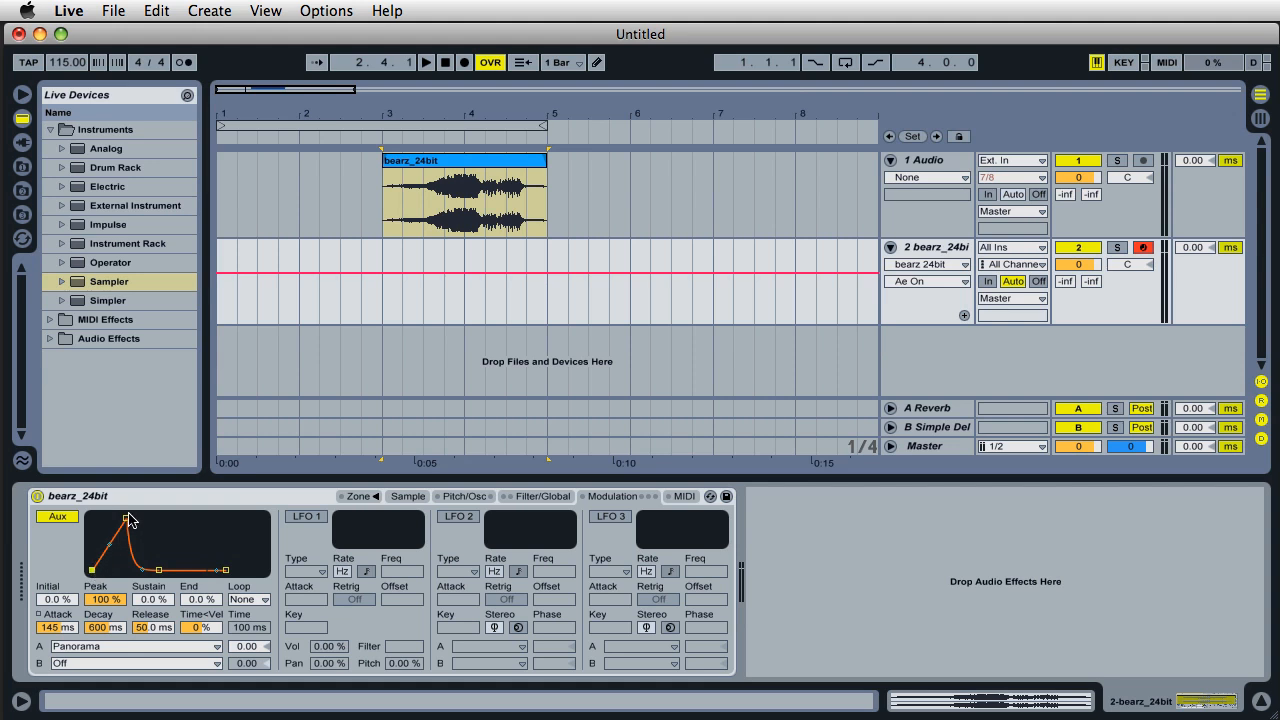
# Set the Aux envelope's panorama amount to 100 and lengthen its attack to 2.35 s
pyautogui.moveTo(128, 520); pyautogui.dragTo(122, 524)
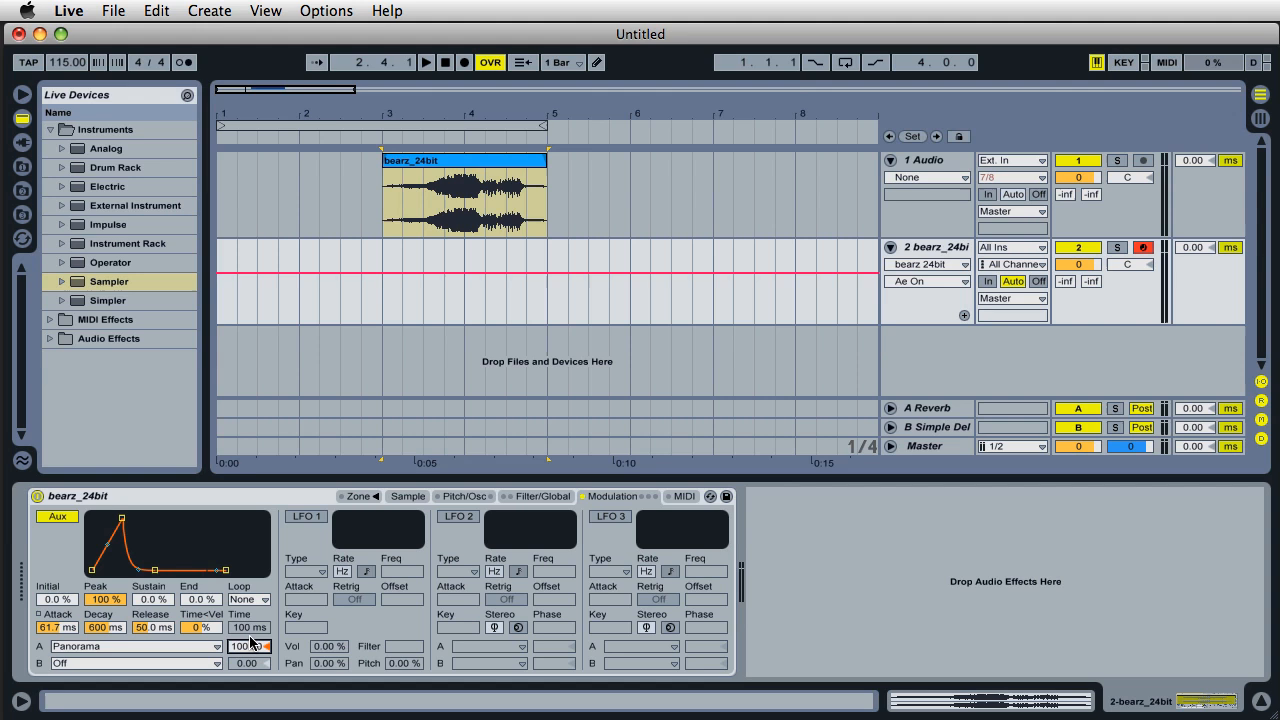
pyautogui.moveTo(244, 646); pyautogui.dragTo(244, 648)
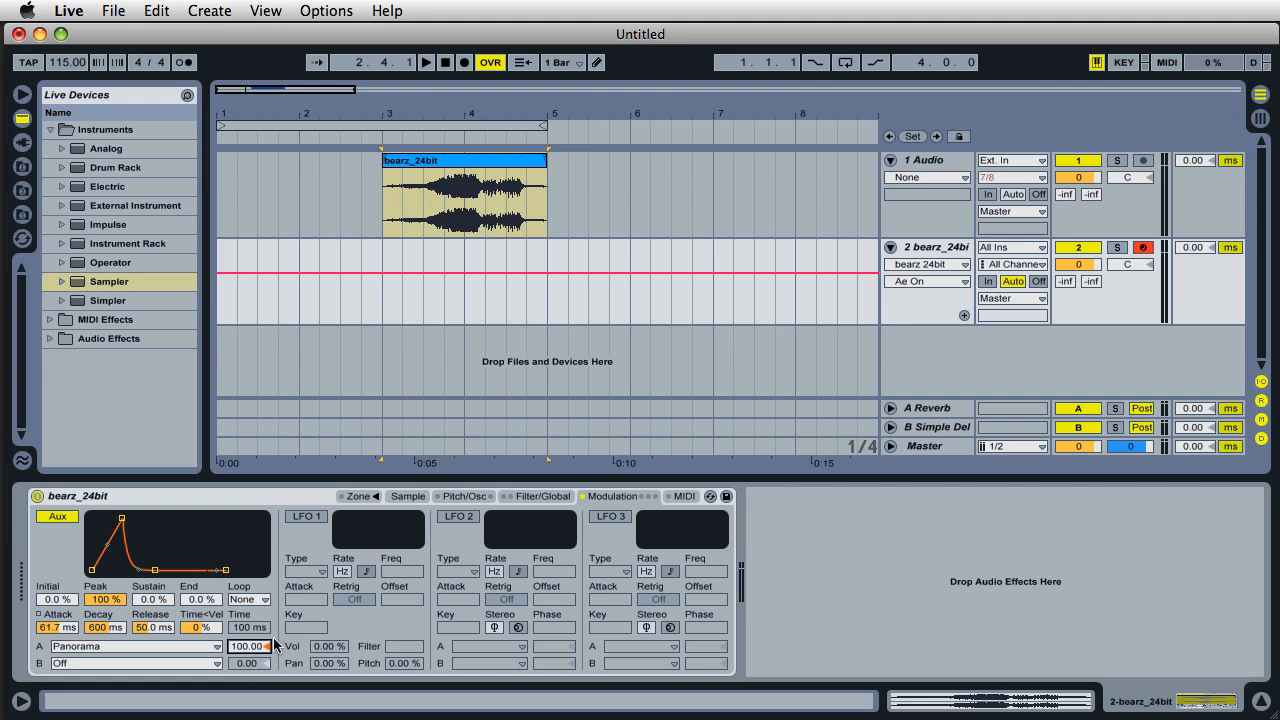
pyautogui.moveTo(56, 628); pyautogui.dragTo(56, 600)
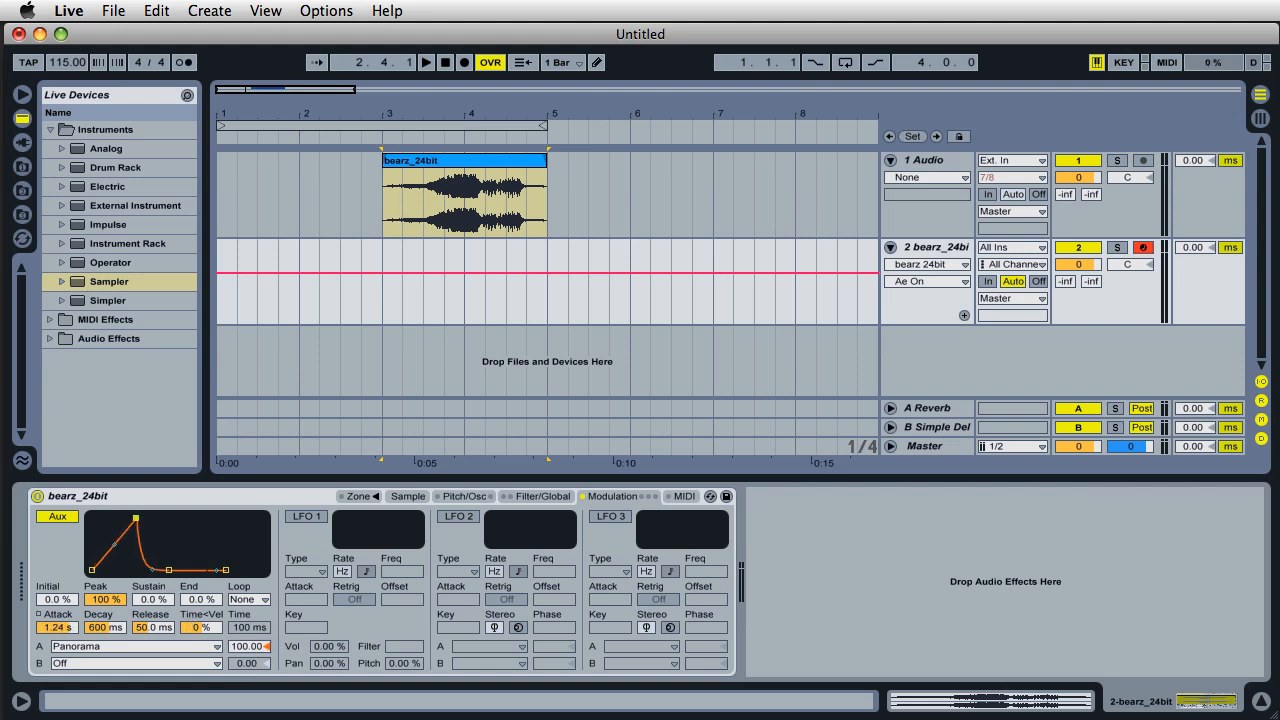
pyautogui.moveTo(132, 512); pyautogui.dragTo(136, 520)
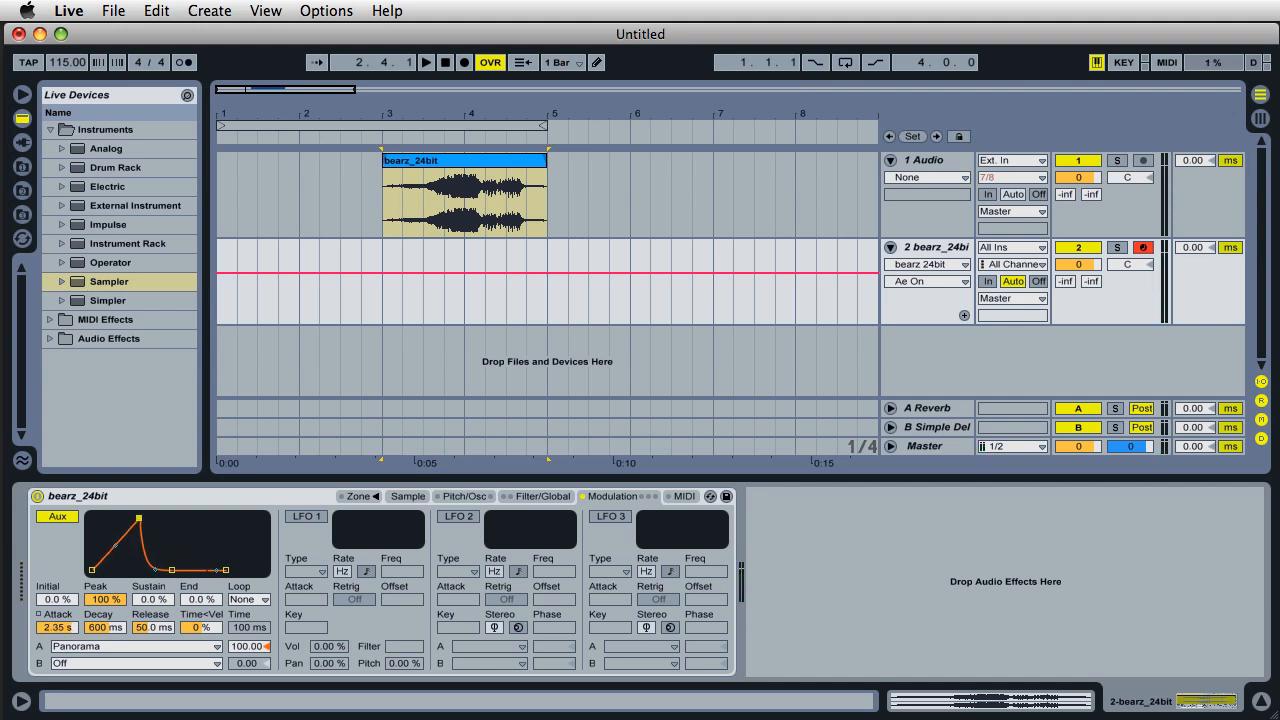
# Set the Aux envelope decay to 1.04 s, sustain to 92% and lengthen the release
pyautogui.moveTo(150, 540); pyautogui.dragTo(138, 524)
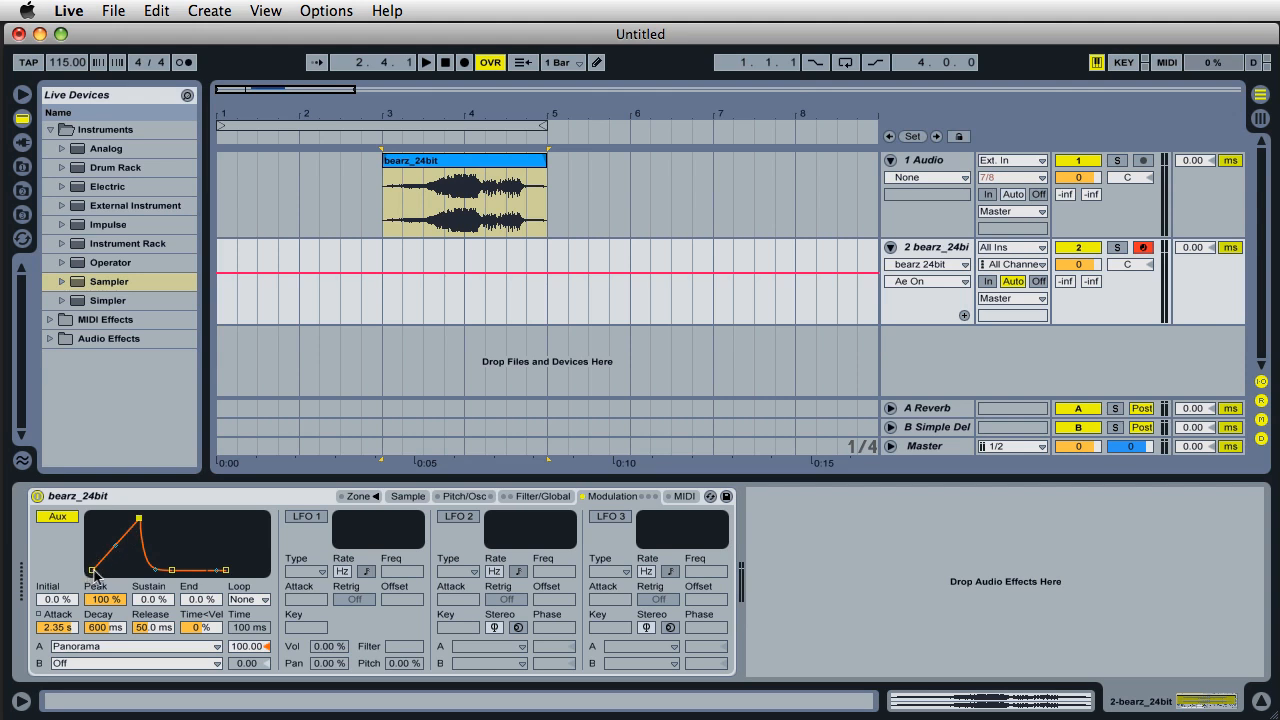
pyautogui.moveTo(172, 572); pyautogui.dragTo(172, 568)
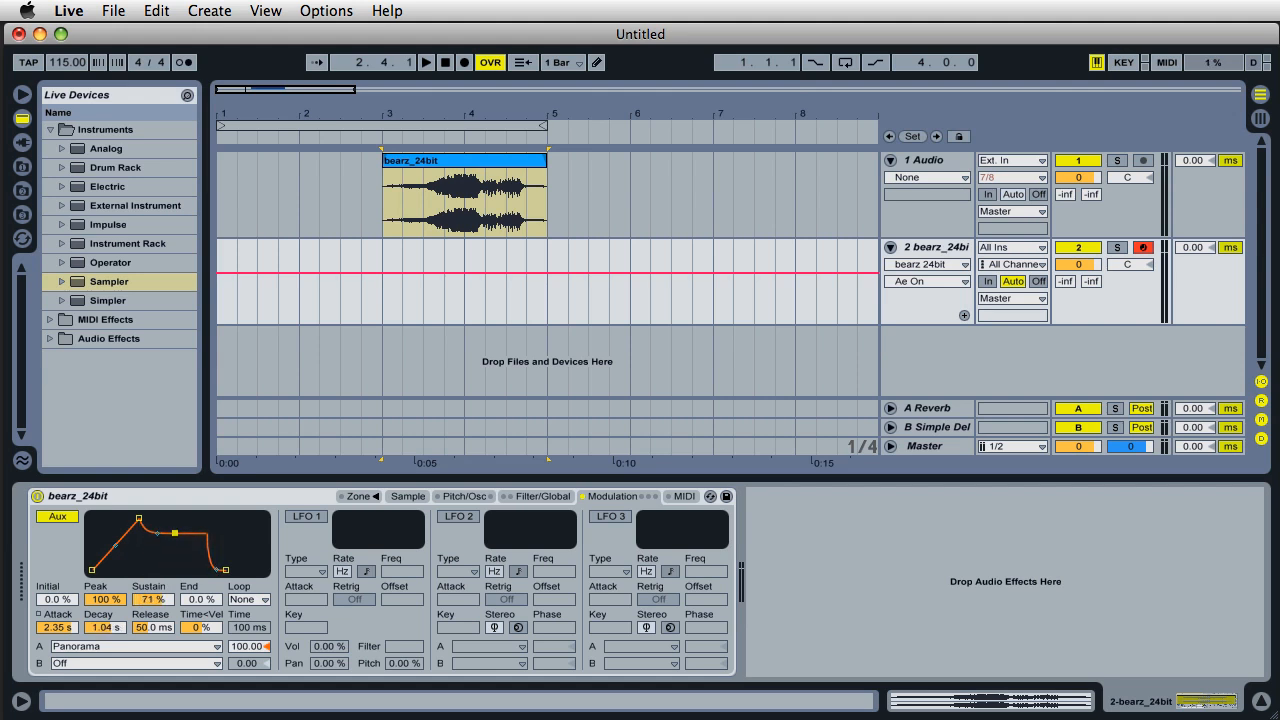
pyautogui.moveTo(176, 532); pyautogui.dragTo(176, 524)
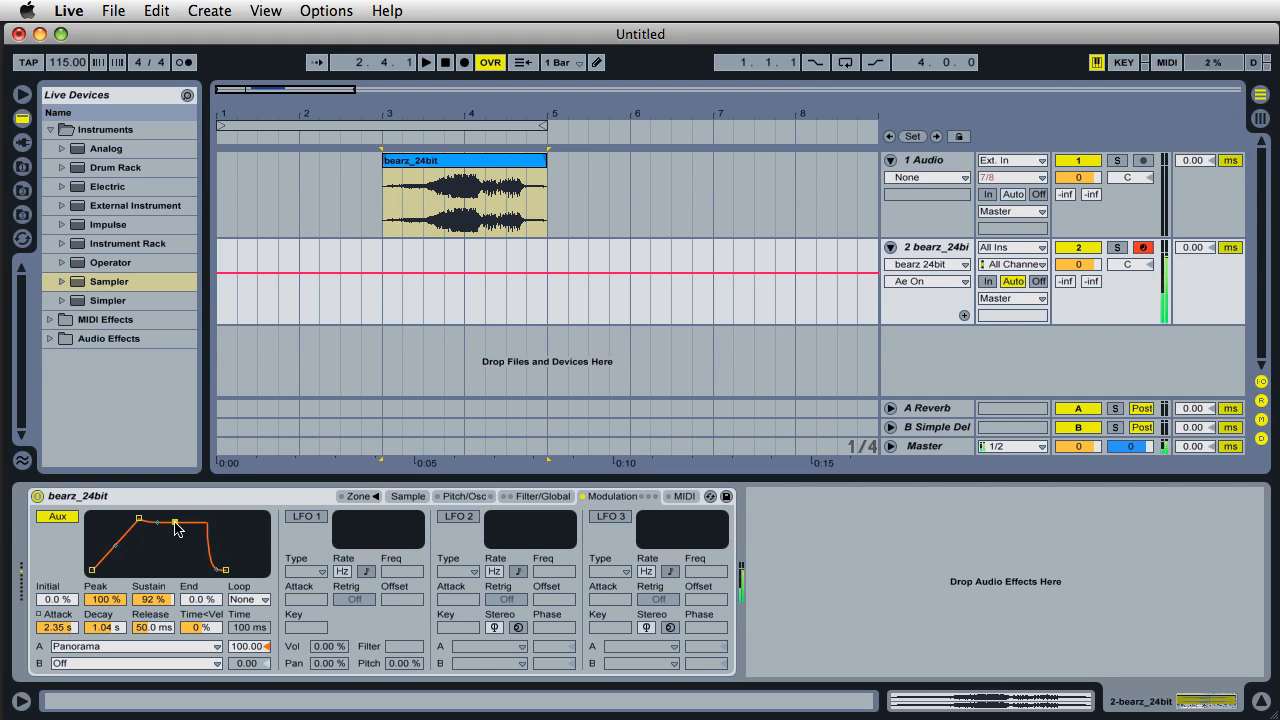
pyautogui.moveTo(258, 572); pyautogui.dragTo(252, 522)
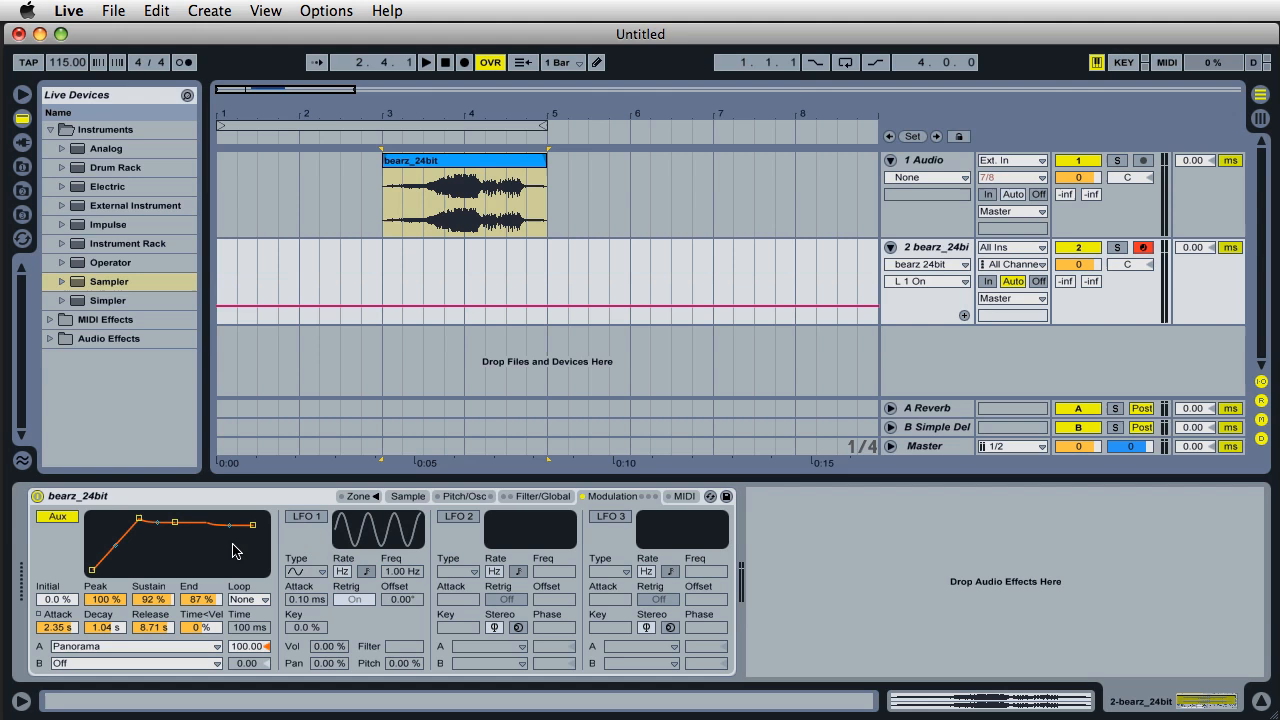
pyautogui.moveTo(292, 544)
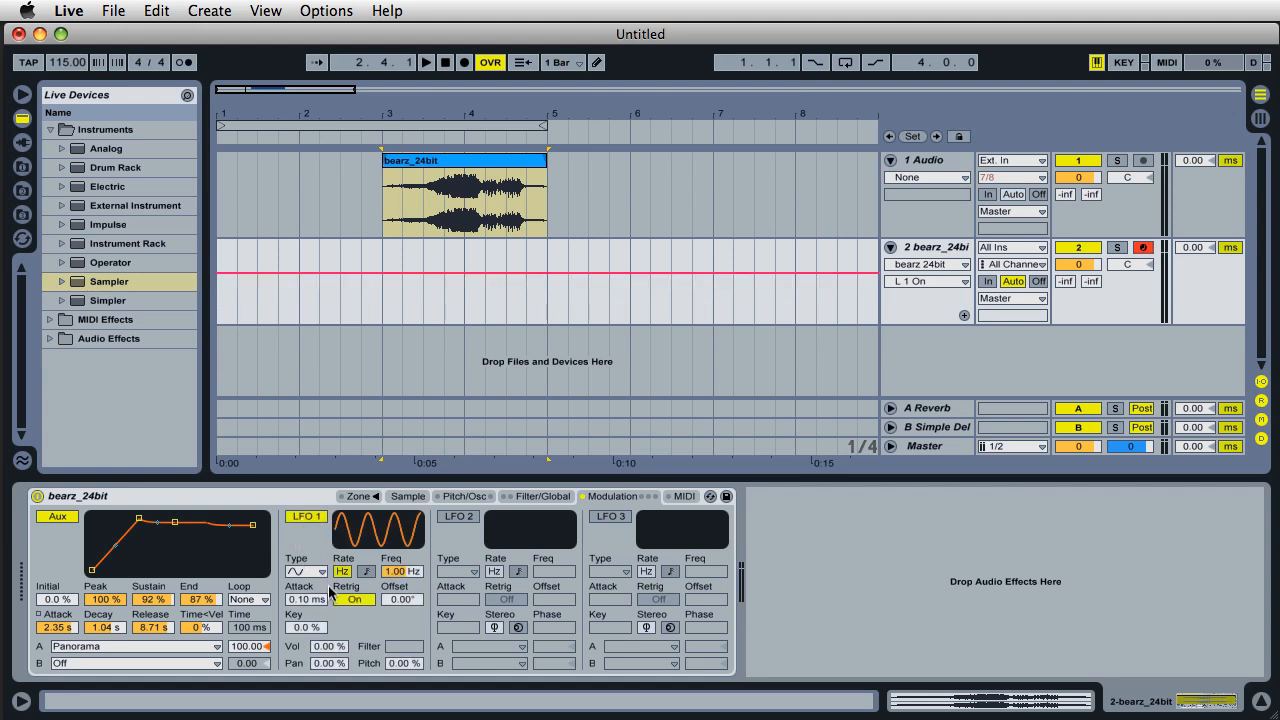
# Switch on LFO 1 and raise its Vol amount to about 94%
pyautogui.click(320, 572)
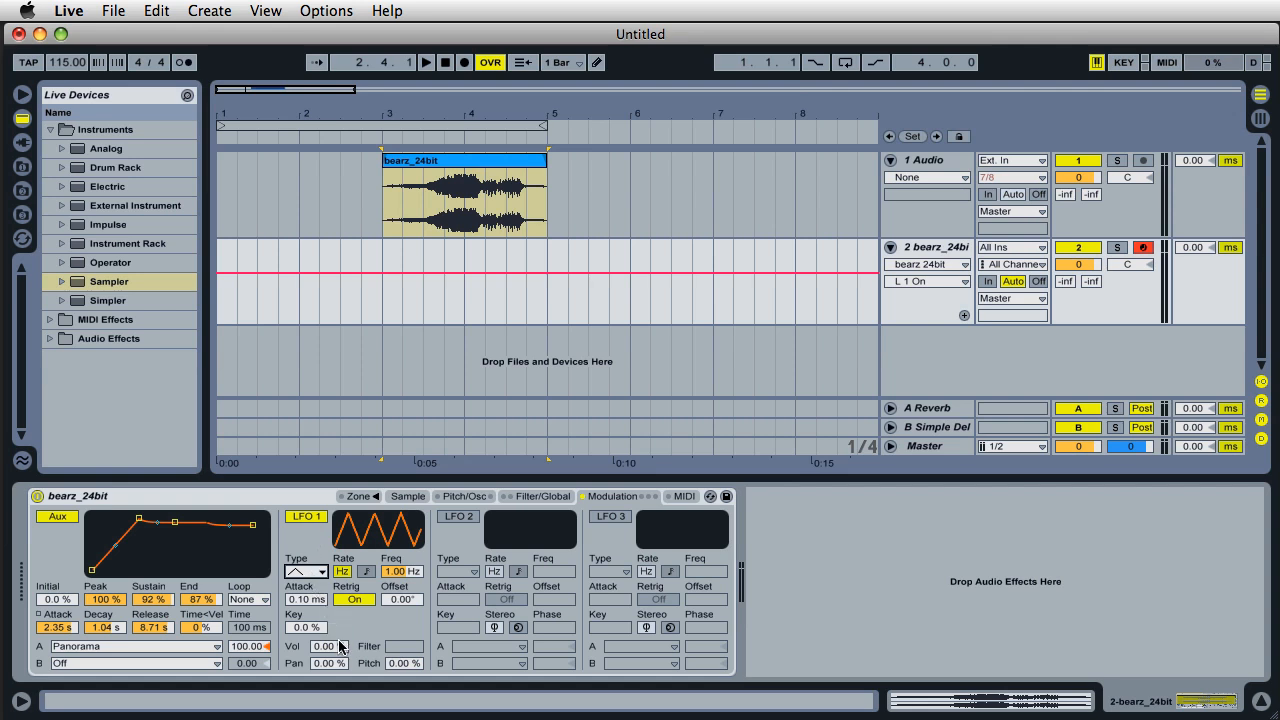
pyautogui.moveTo(292, 656)
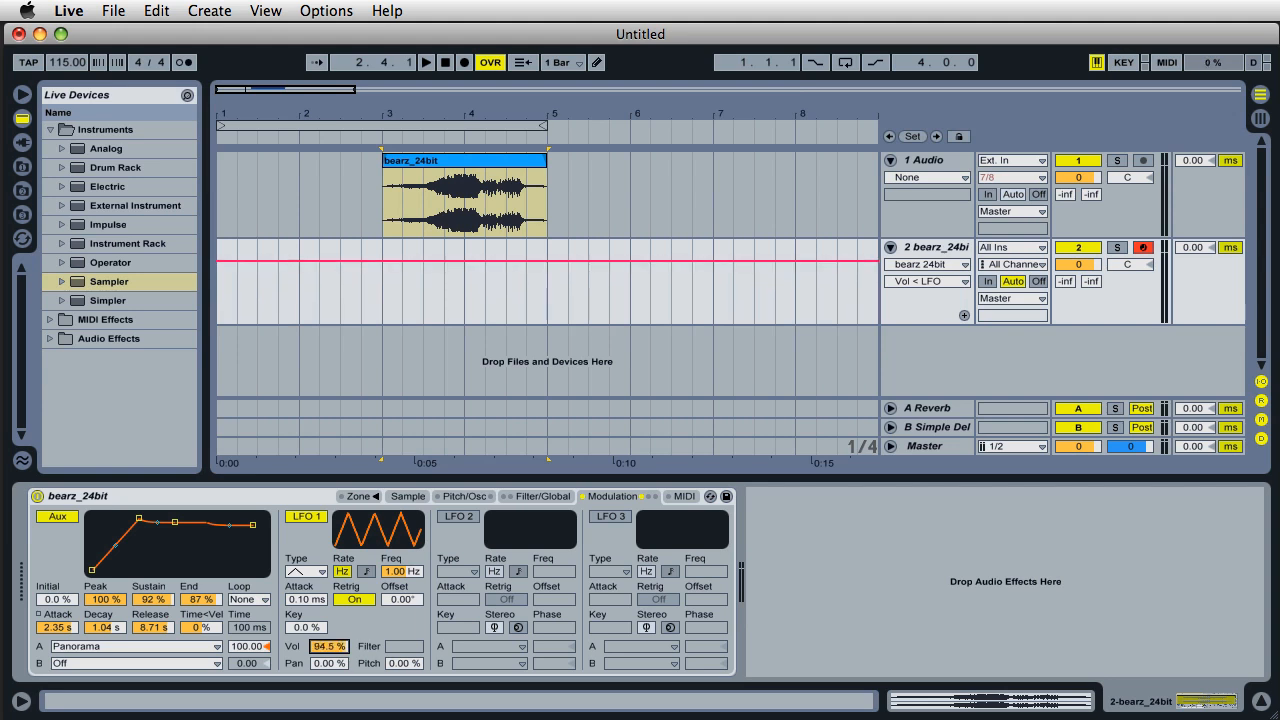
pyautogui.moveTo(328, 646); pyautogui.dragTo(328, 648)
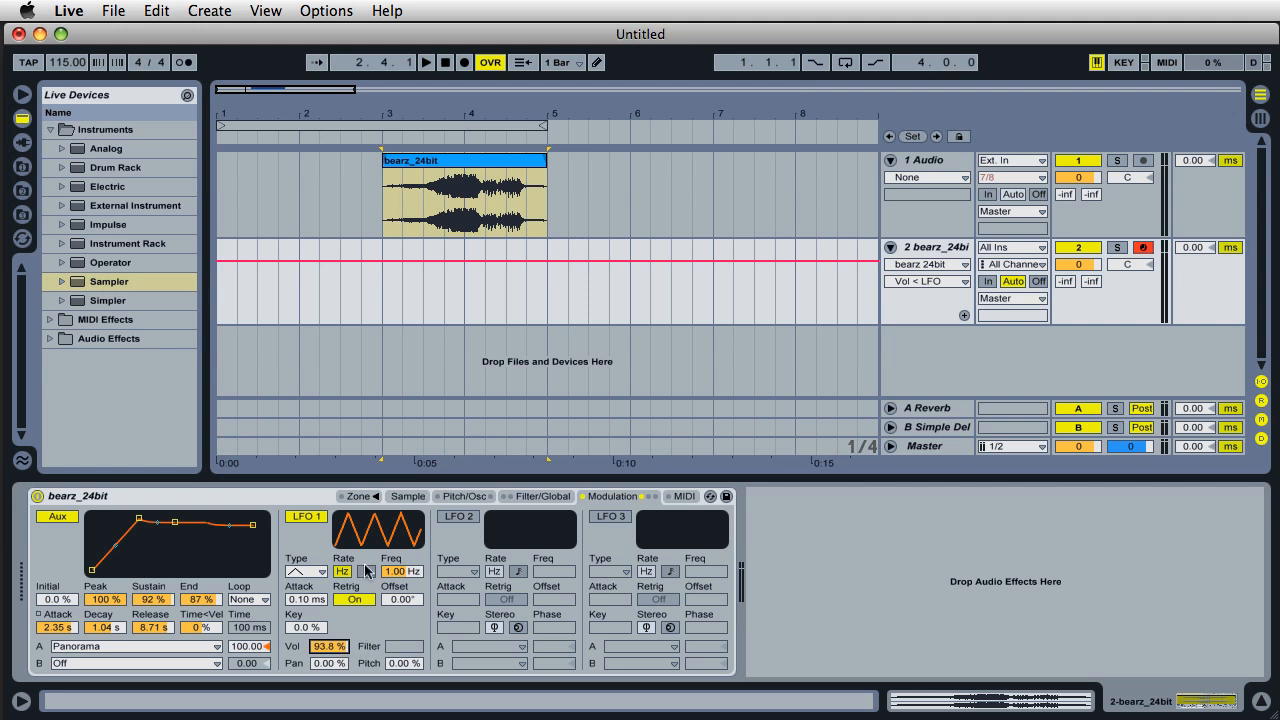
pyautogui.moveTo(348, 580)
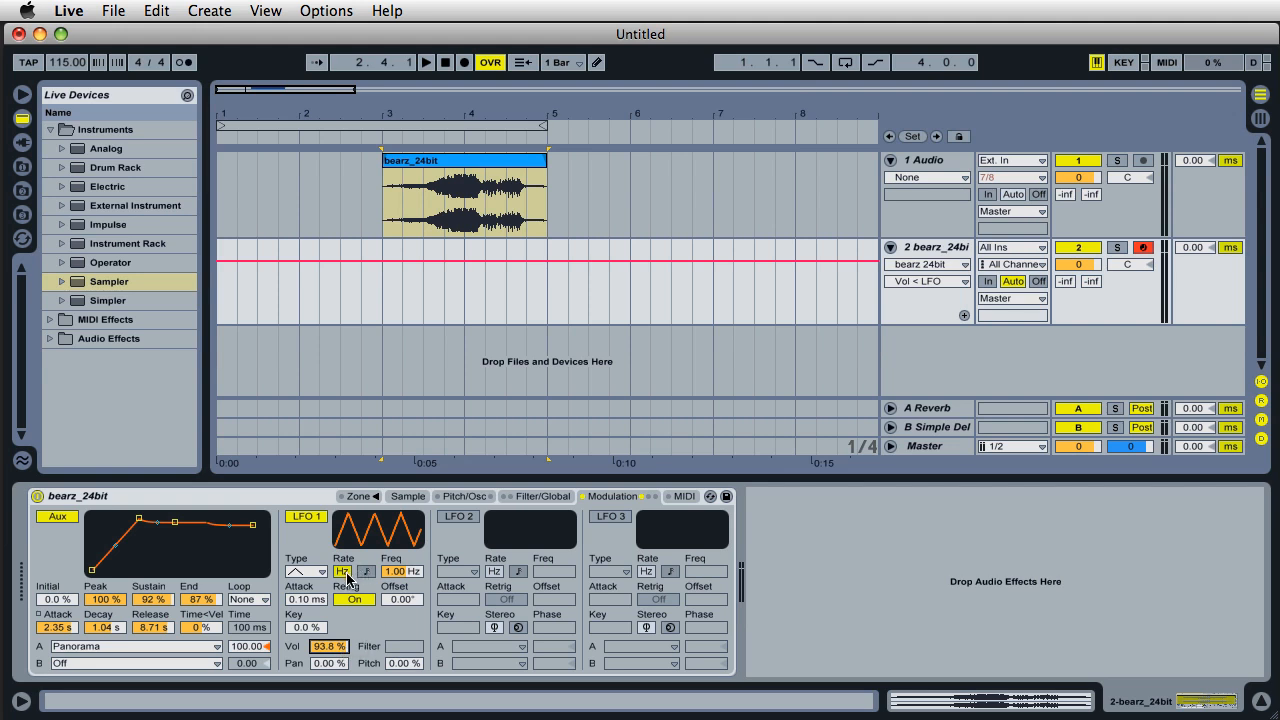
pyautogui.moveTo(416, 578)
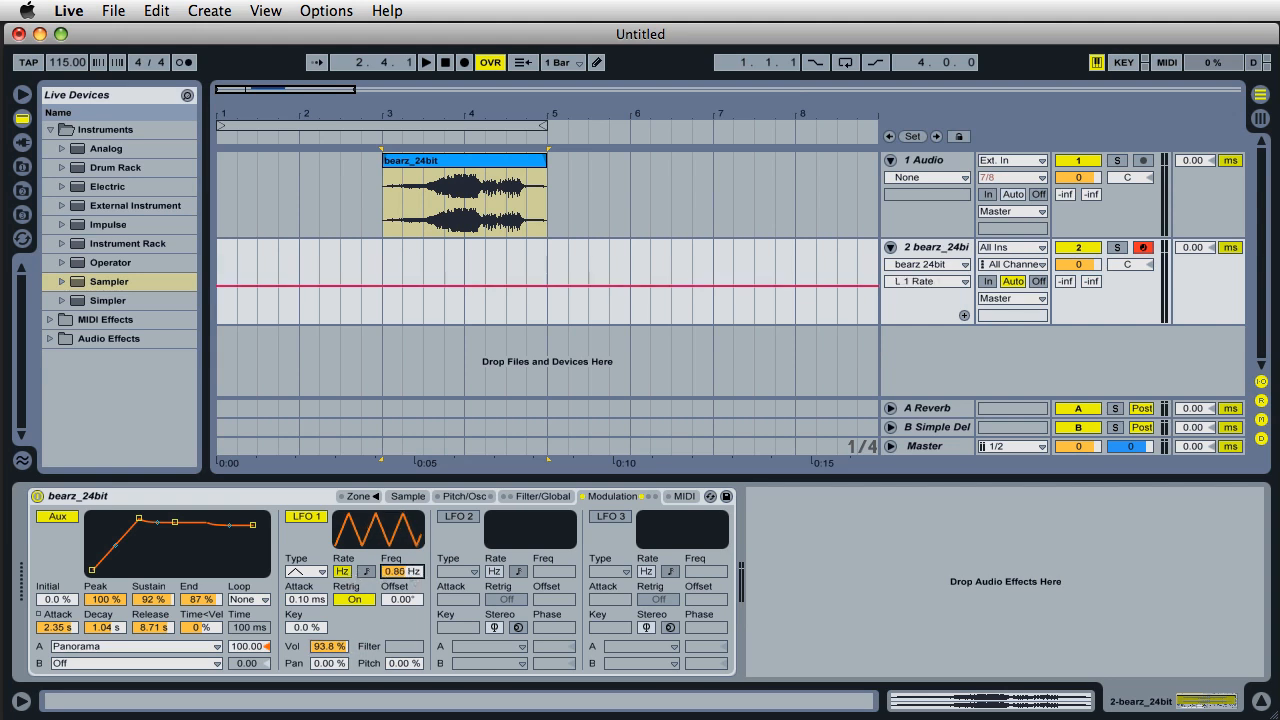
# Raise LFO 1's Freq from 1.00 Hz to a fast rate so the volume stutters
pyautogui.moveTo(402, 572); pyautogui.dragTo(402, 576)
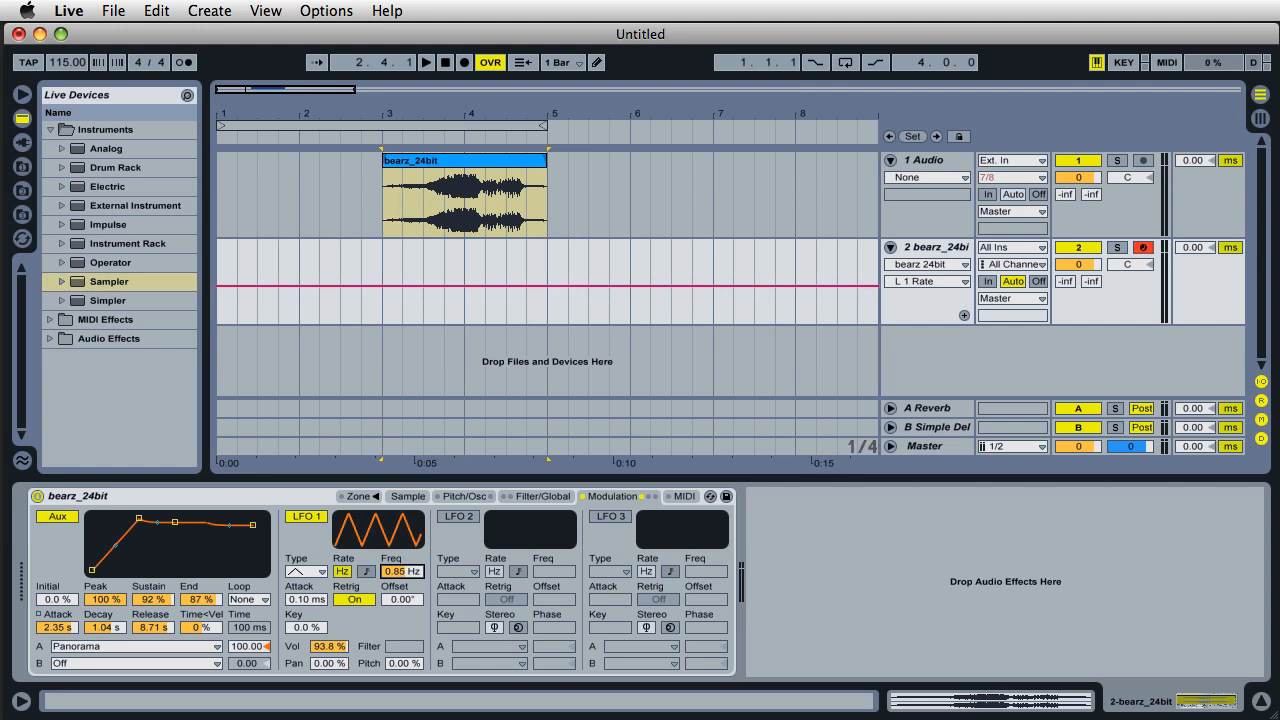
pyautogui.moveTo(402, 572); pyautogui.dragTo(402, 540)
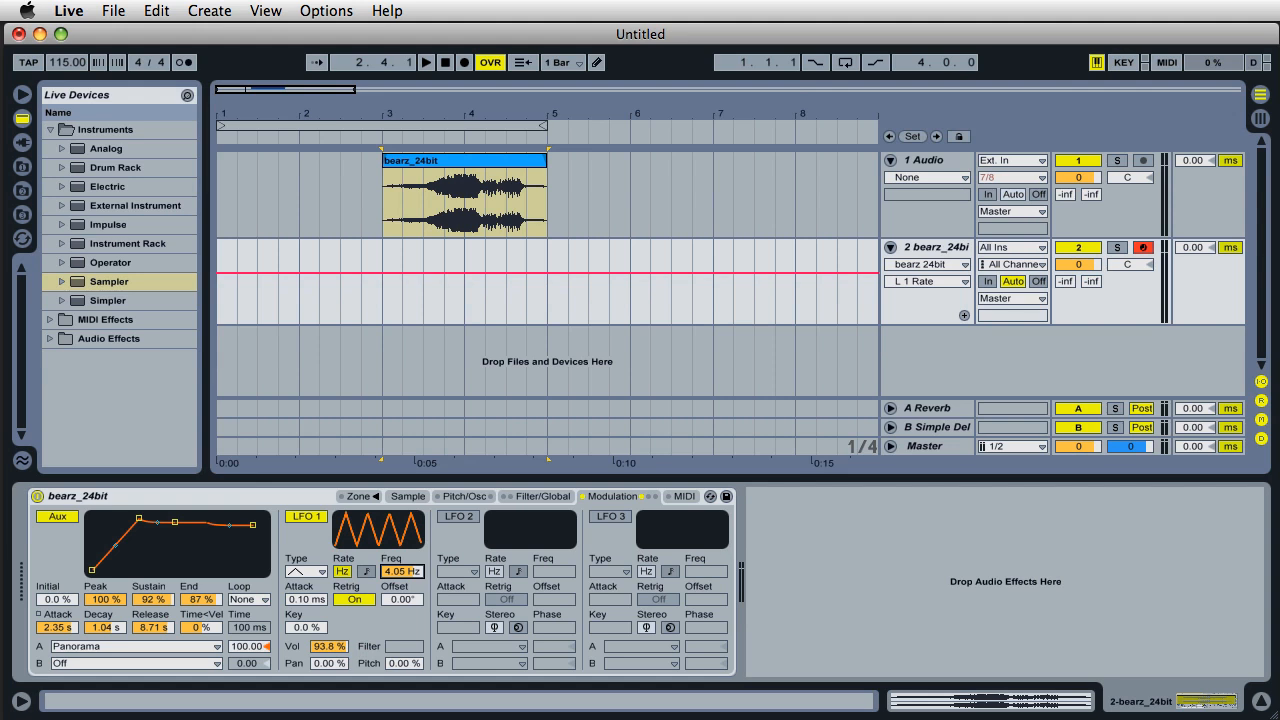
pyautogui.moveTo(404, 572); pyautogui.dragTo(404, 520)
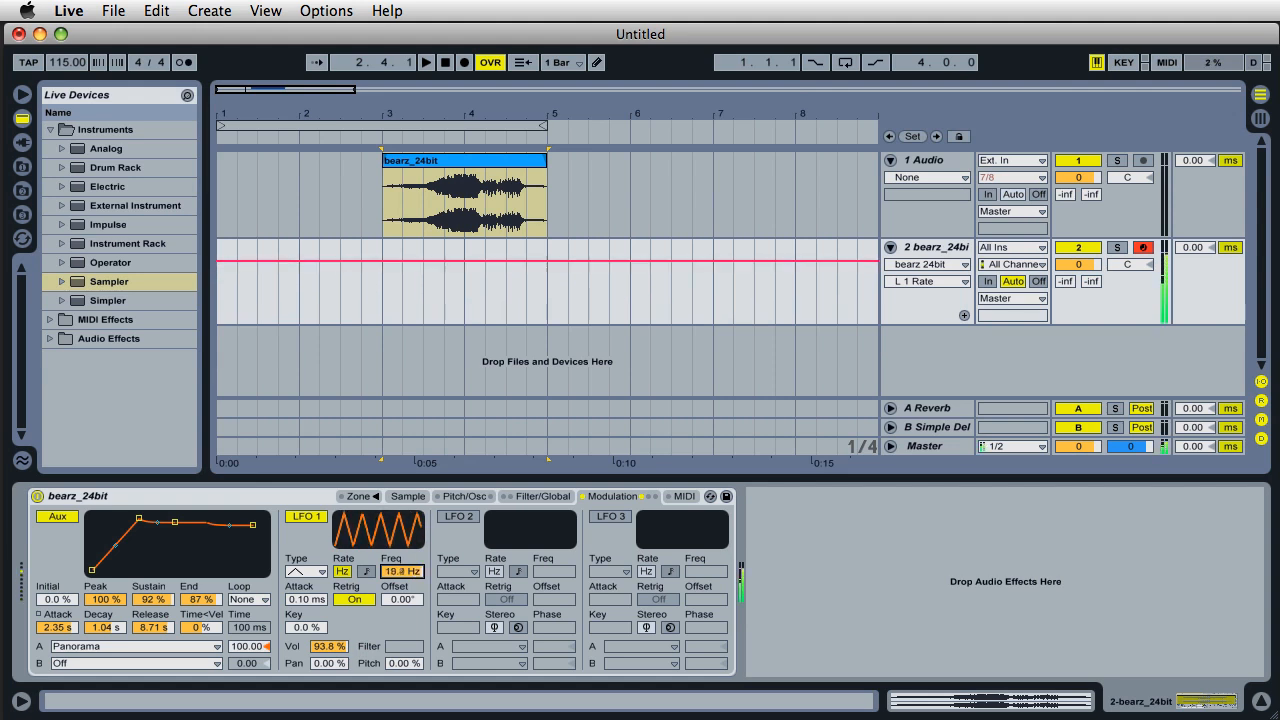
pyautogui.moveTo(400, 572); pyautogui.dragTo(400, 578)
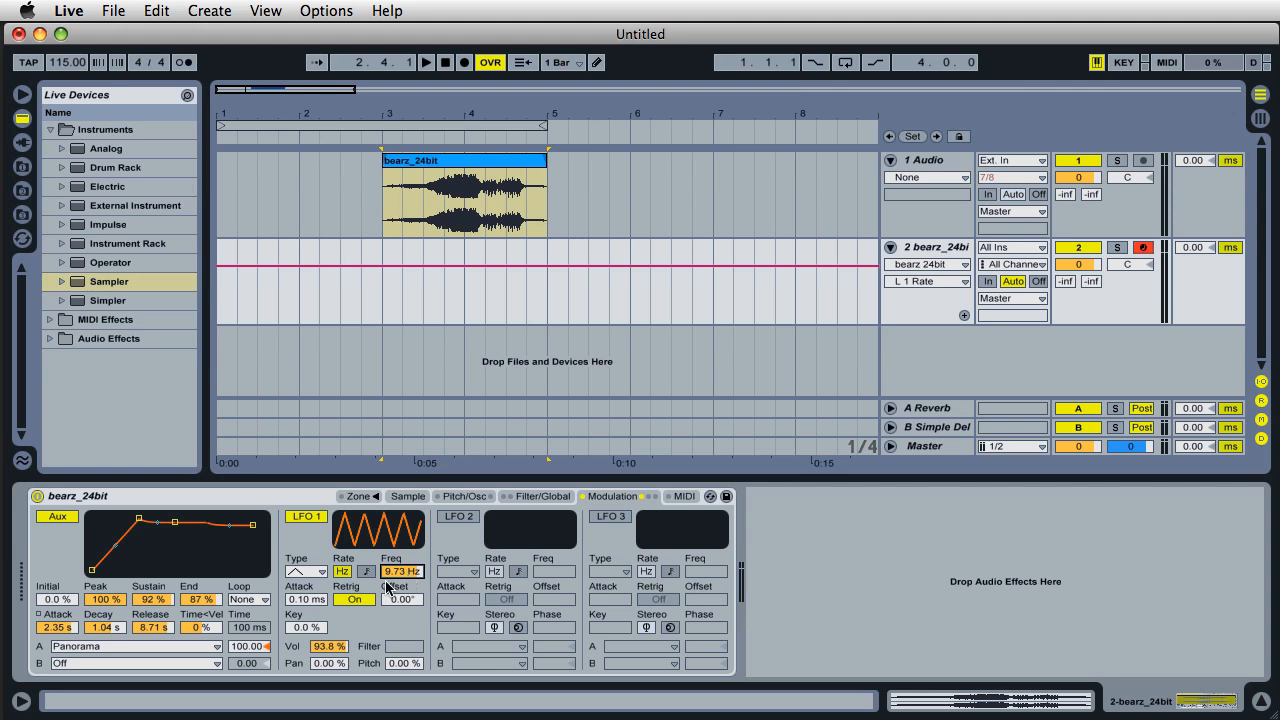
pyautogui.moveTo(92, 672)
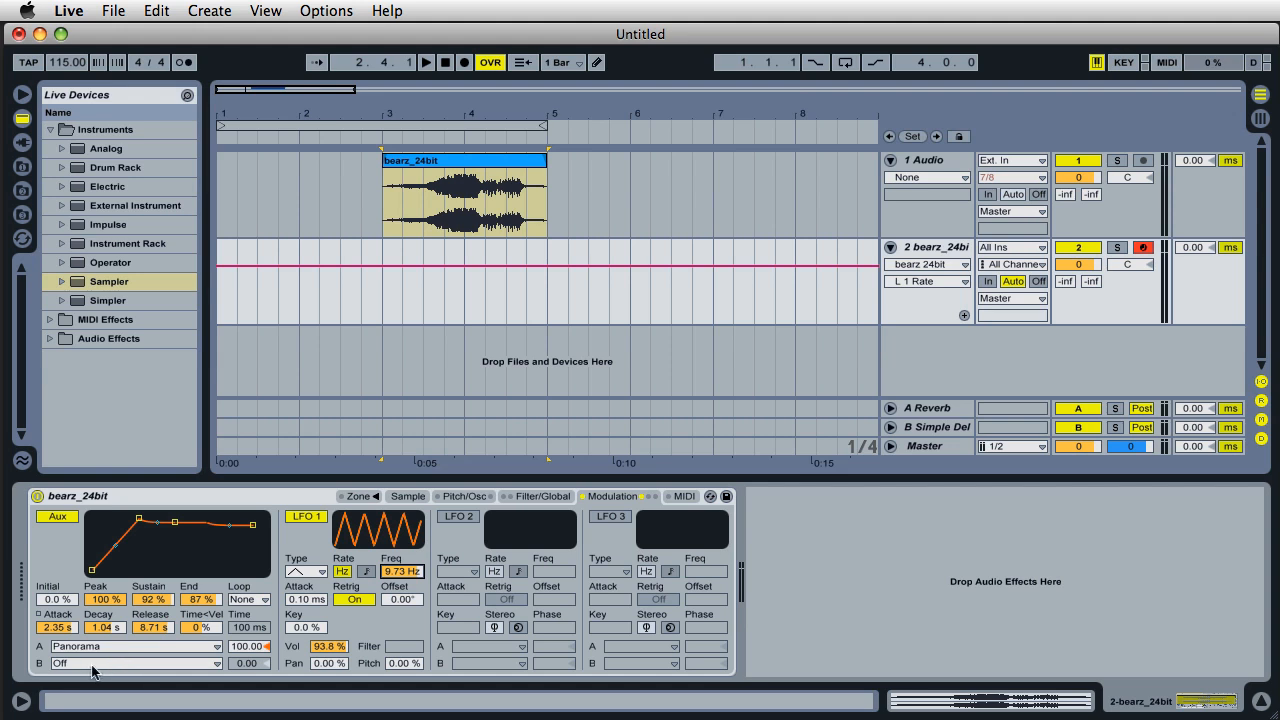
pyautogui.moveTo(68, 672)
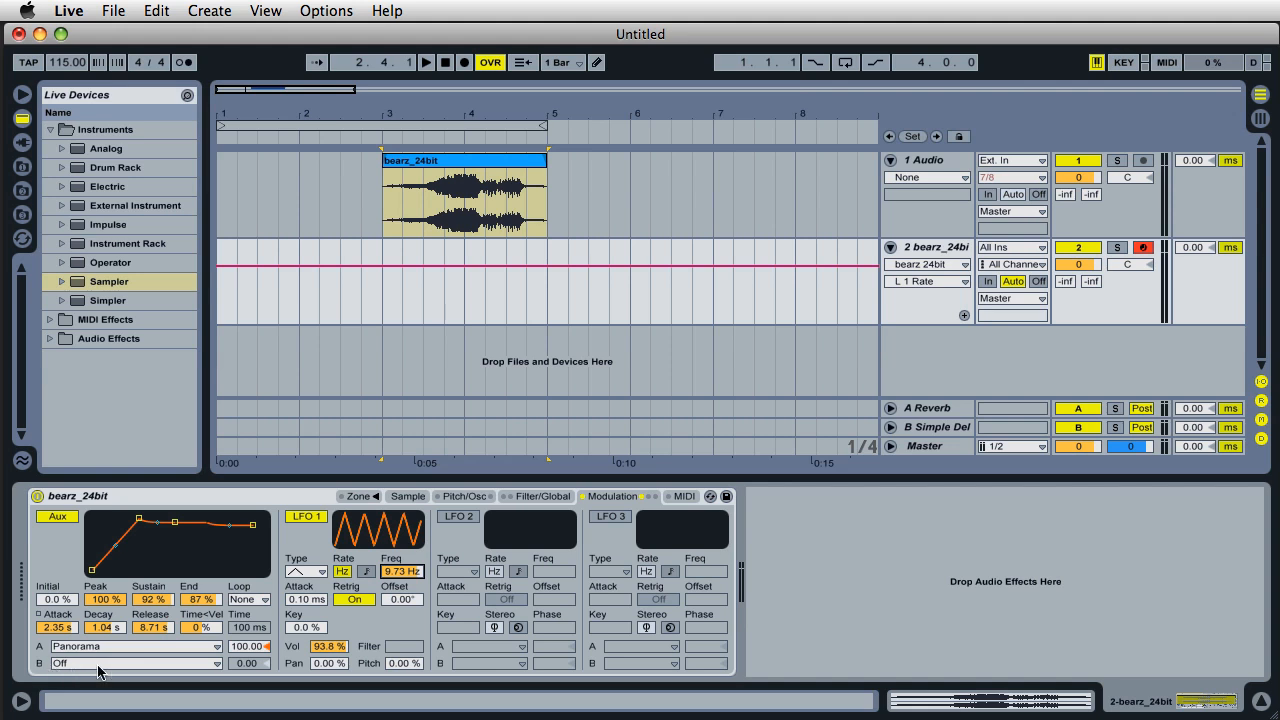
# Route aux envelope destination B to LFO 1 Rate at about -78% and speed LFO 1 to 21.9 Hz
pyautogui.click(136, 664)
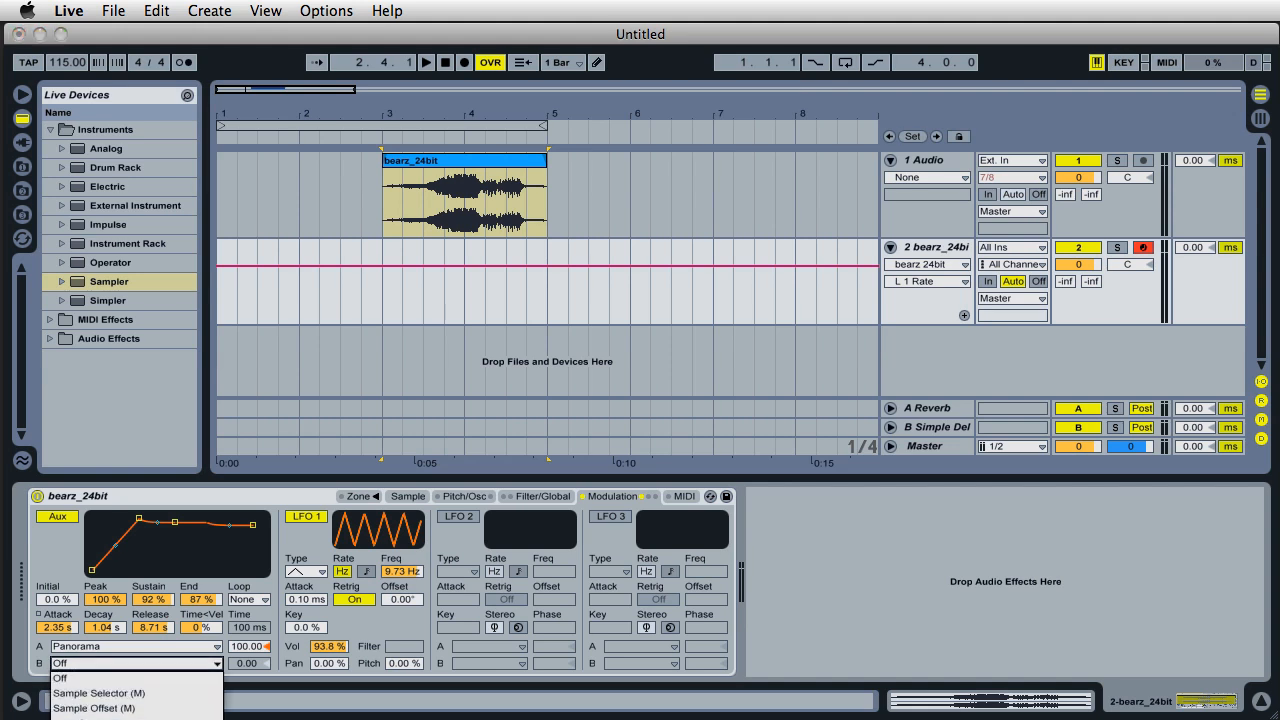
pyautogui.click(100, 704)
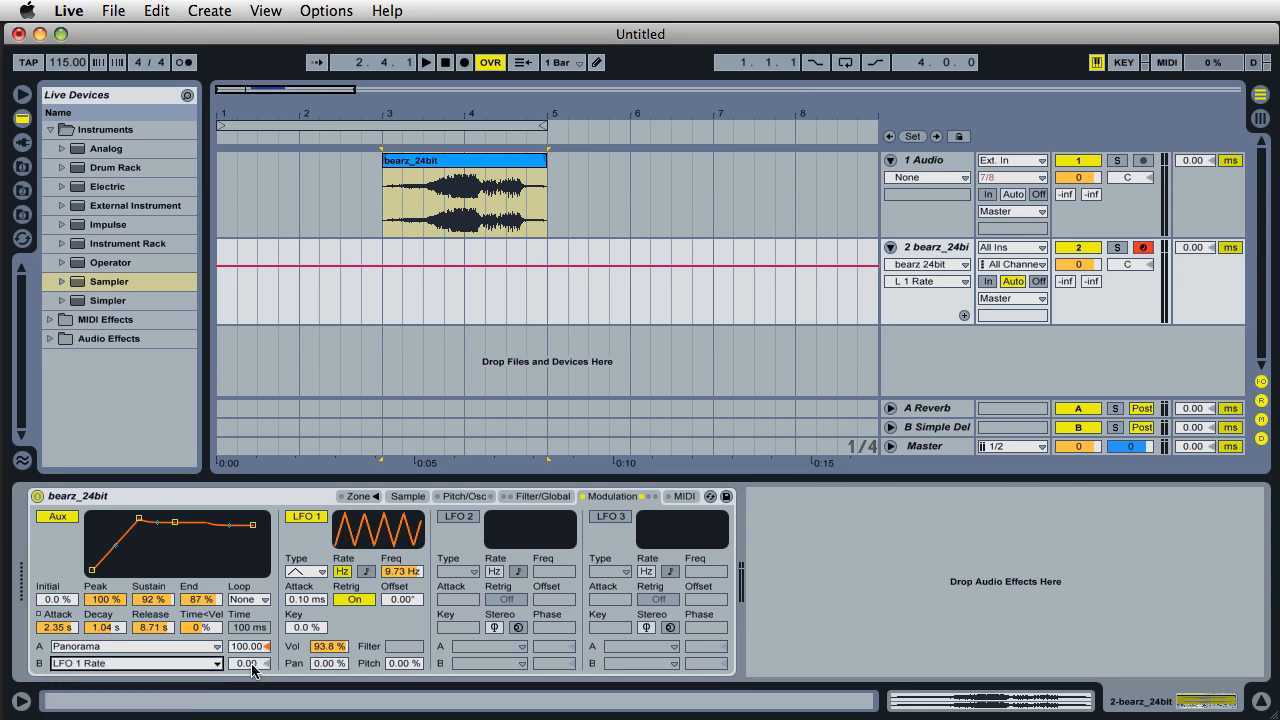
pyautogui.moveTo(244, 664); pyautogui.dragTo(244, 640)
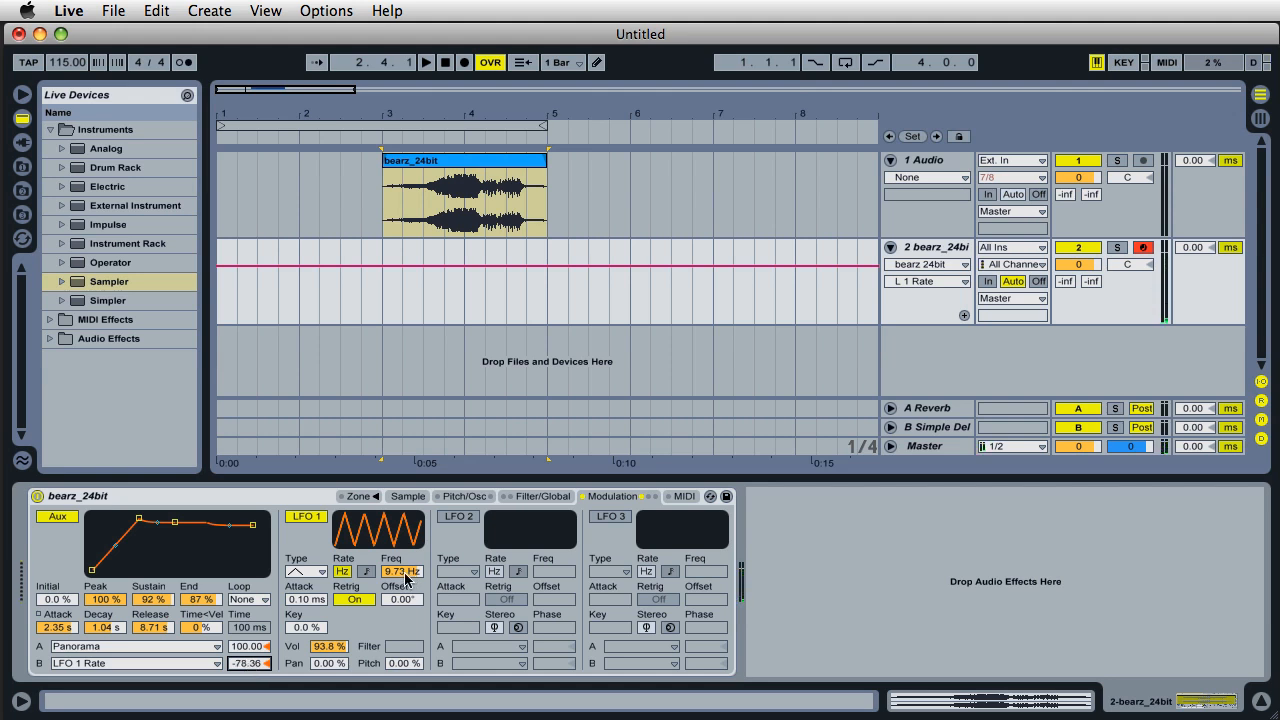
pyautogui.moveTo(402, 572); pyautogui.dragTo(402, 560)
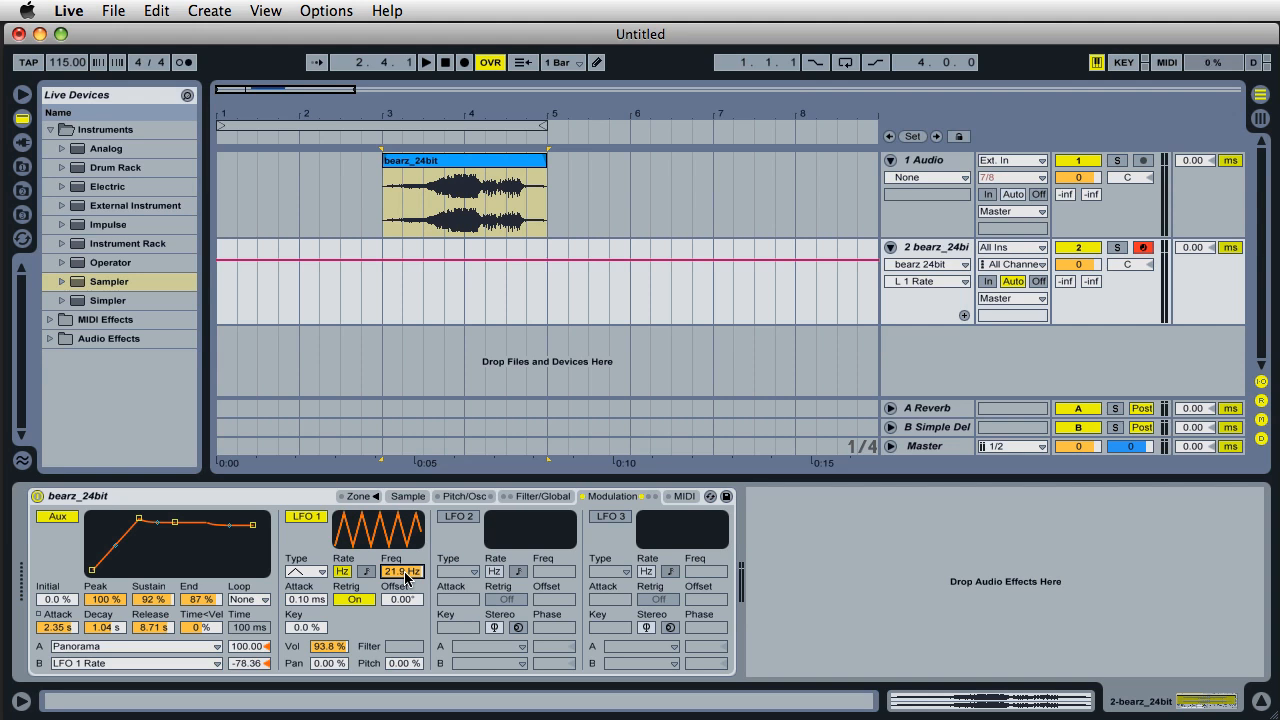
pyautogui.moveTo(528, 508)
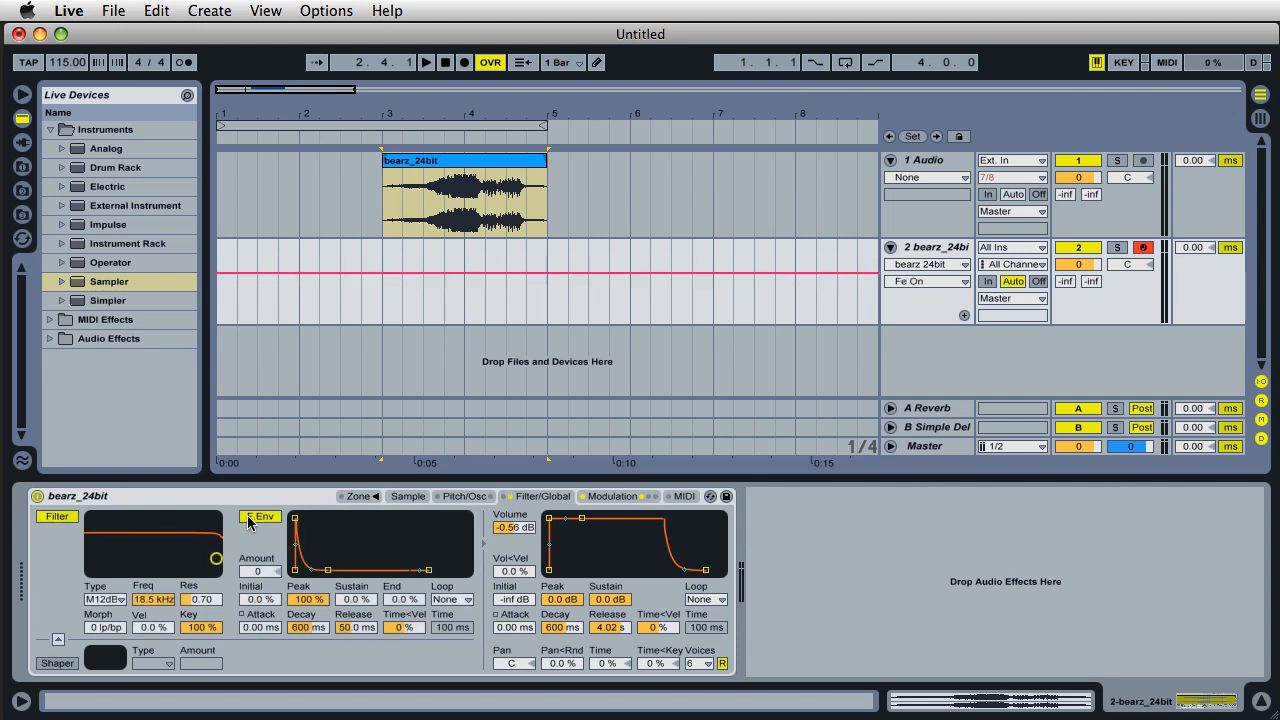
# Enable F Env and drag the filter to about 1.31 kHz cutoff with resonance 0.95
pyautogui.click(260, 516)
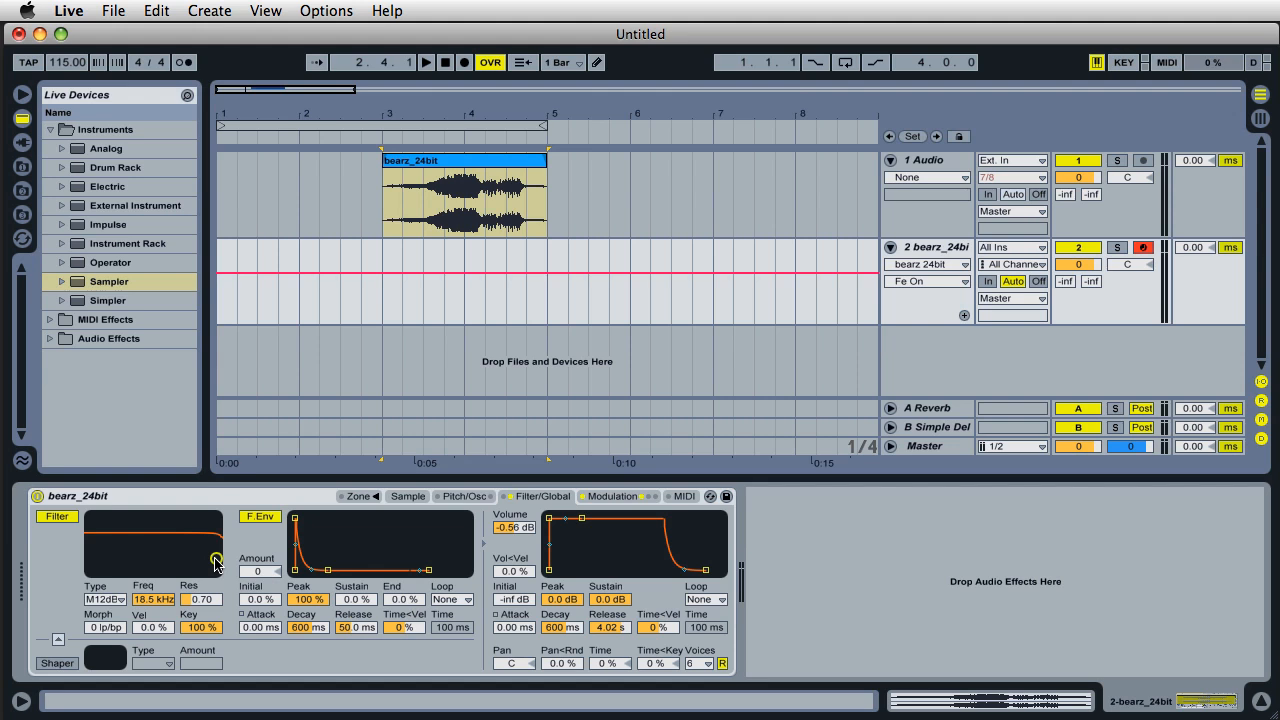
pyautogui.moveTo(216, 558); pyautogui.dragTo(210, 554)
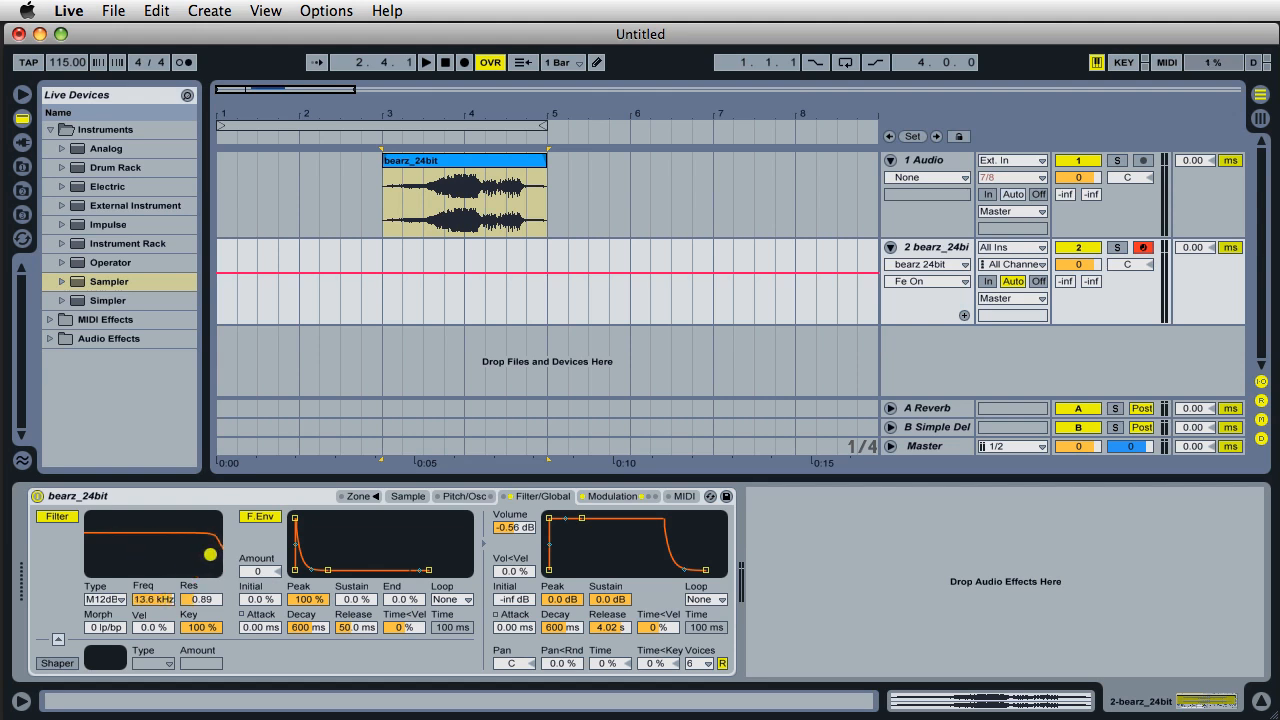
pyautogui.moveTo(210, 552); pyautogui.dragTo(136, 552)
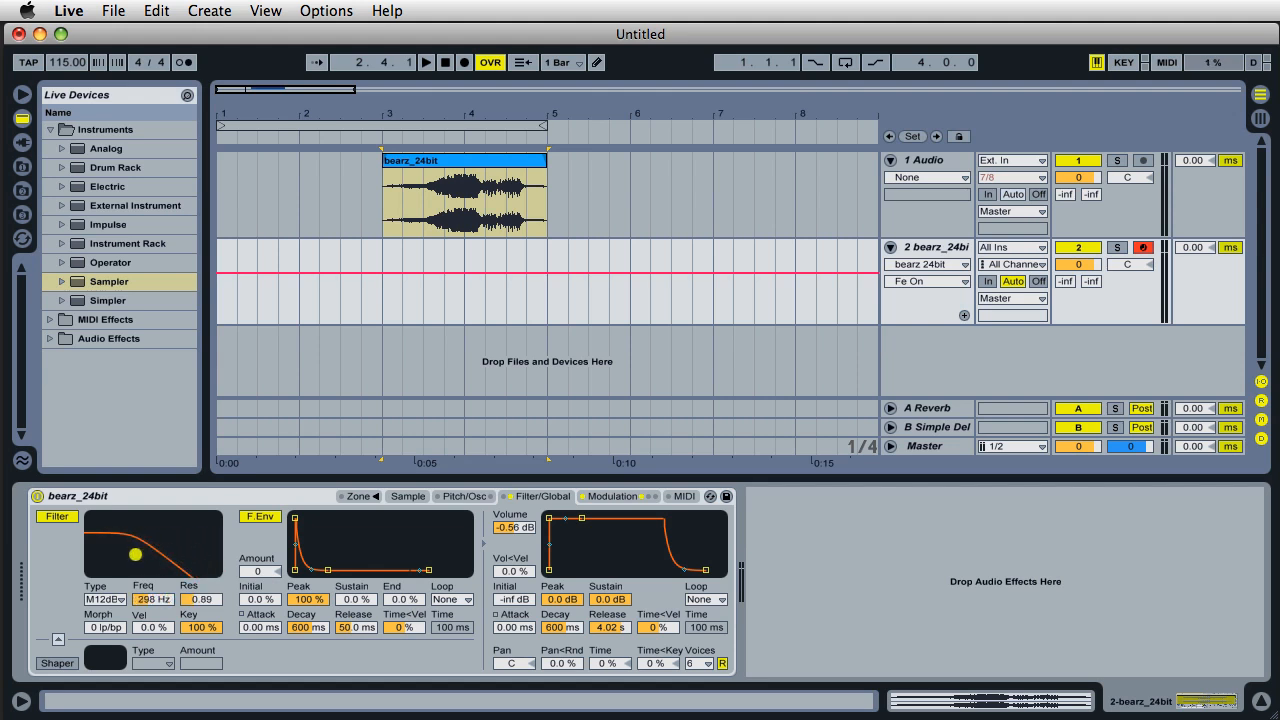
pyautogui.moveTo(136, 554); pyautogui.dragTo(164, 552)
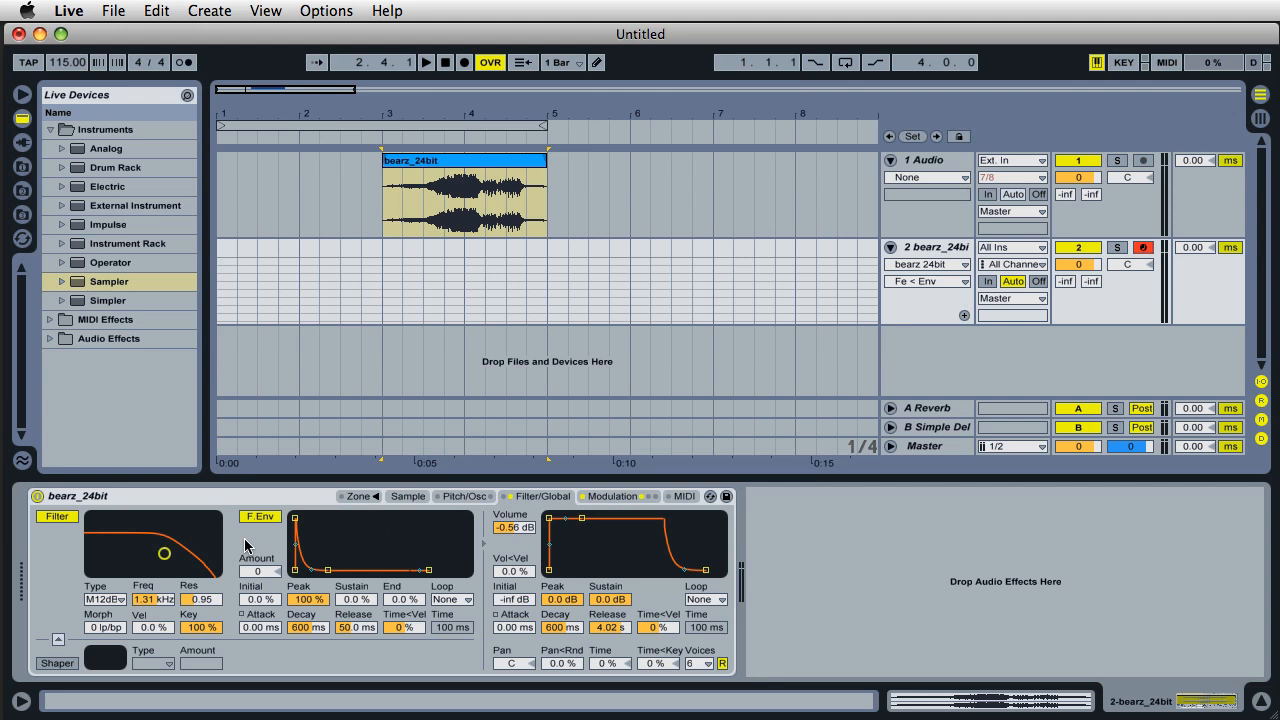
pyautogui.click(612, 496)
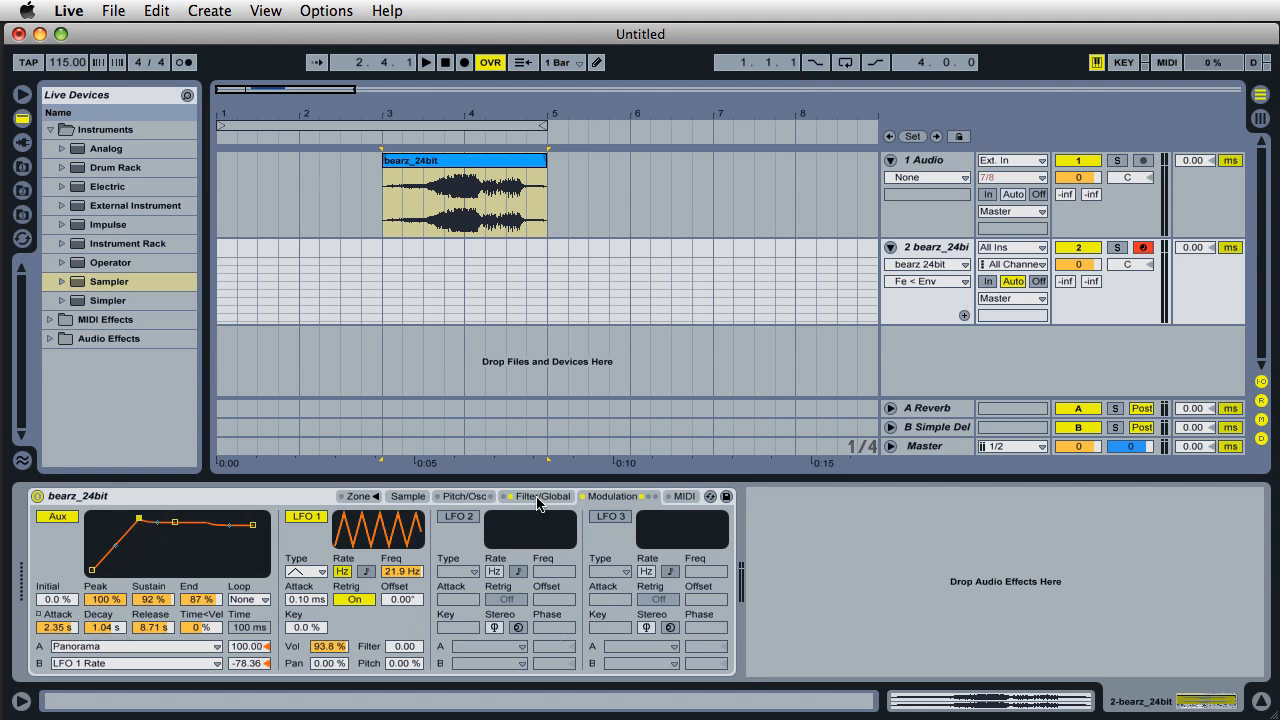
pyautogui.click(542, 496)
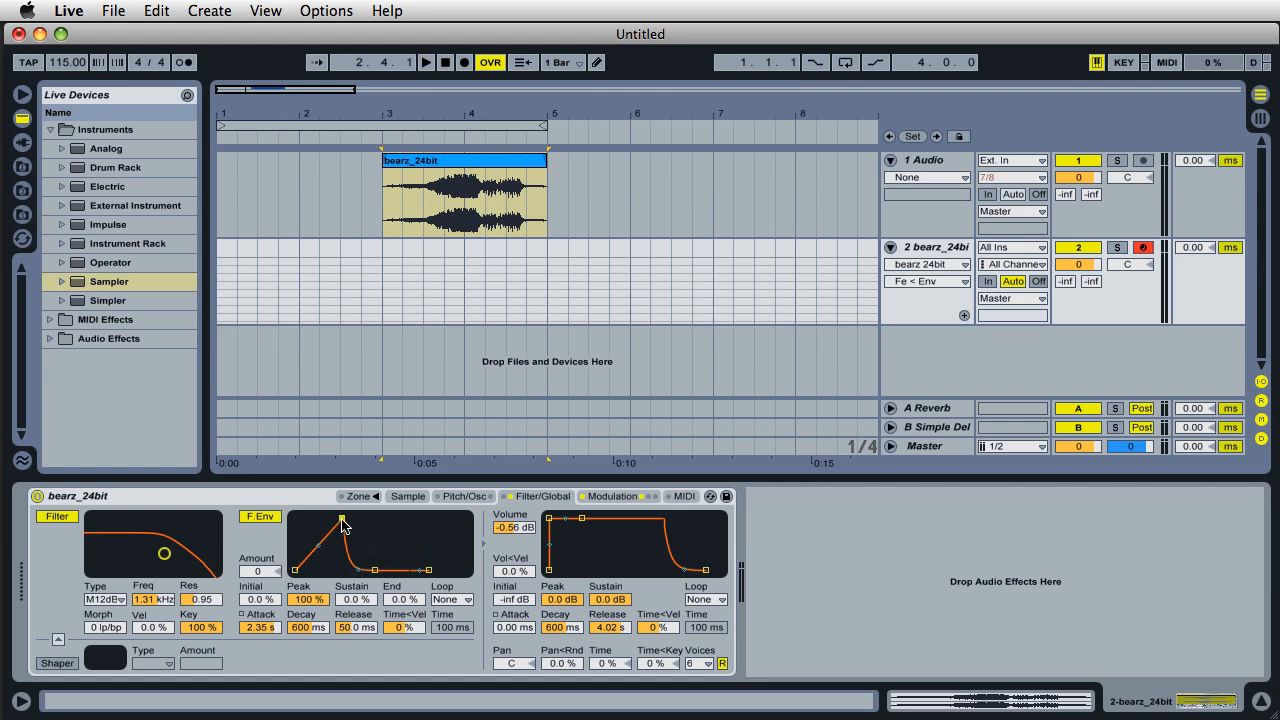
pyautogui.moveTo(262, 640)
pyautogui.write('72')
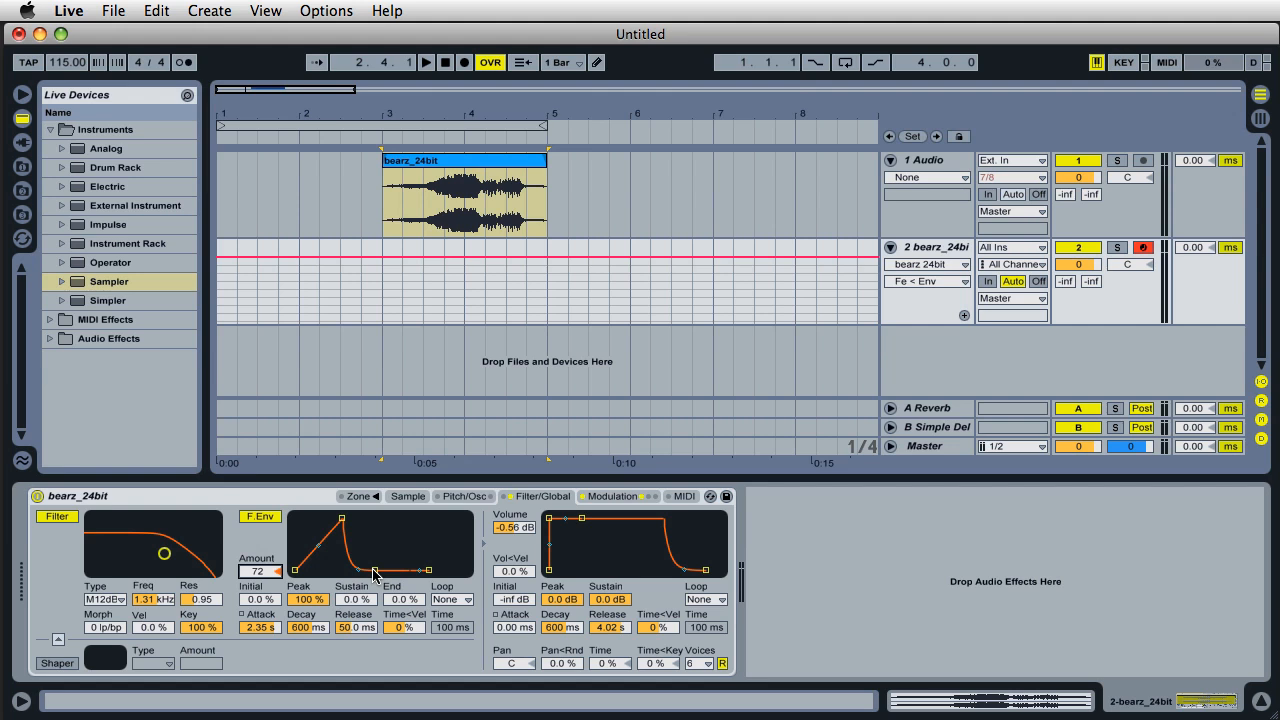
# Set the filter envelope amount to 72 and pull the cutoff lower
pyautogui.moveTo(376, 570); pyautogui.dragTo(384, 516)
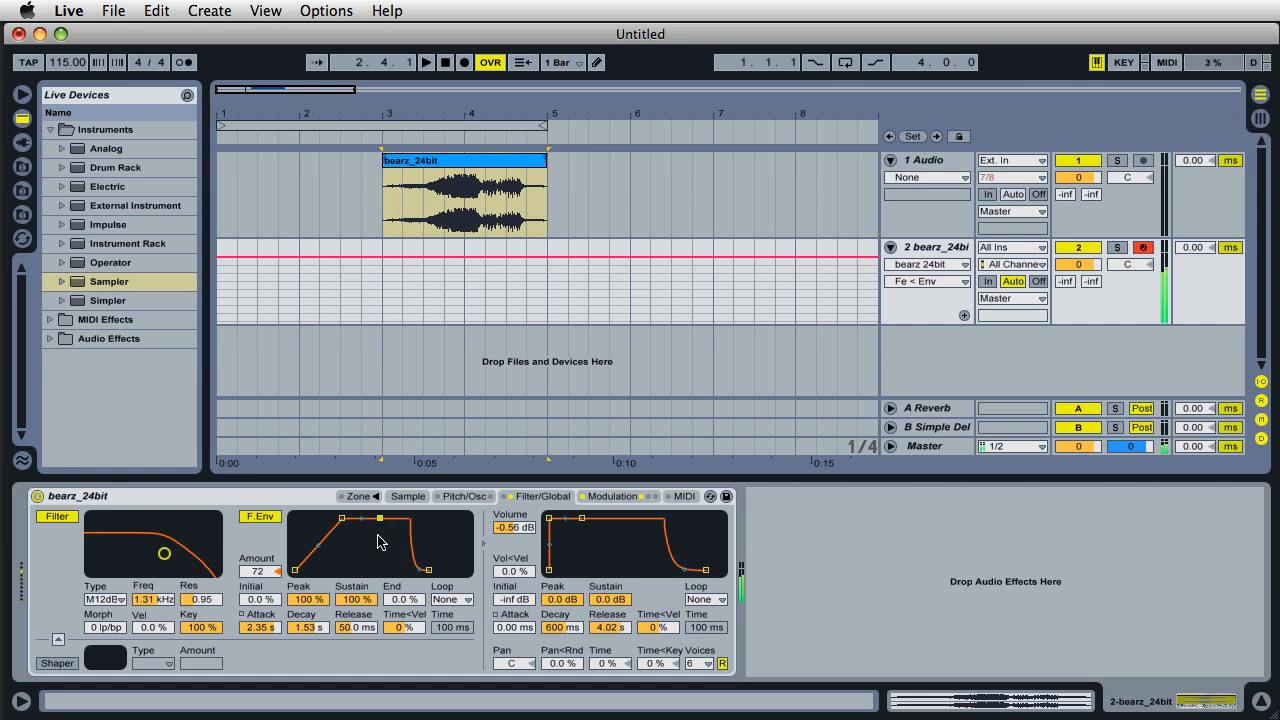
pyautogui.moveTo(204, 538)
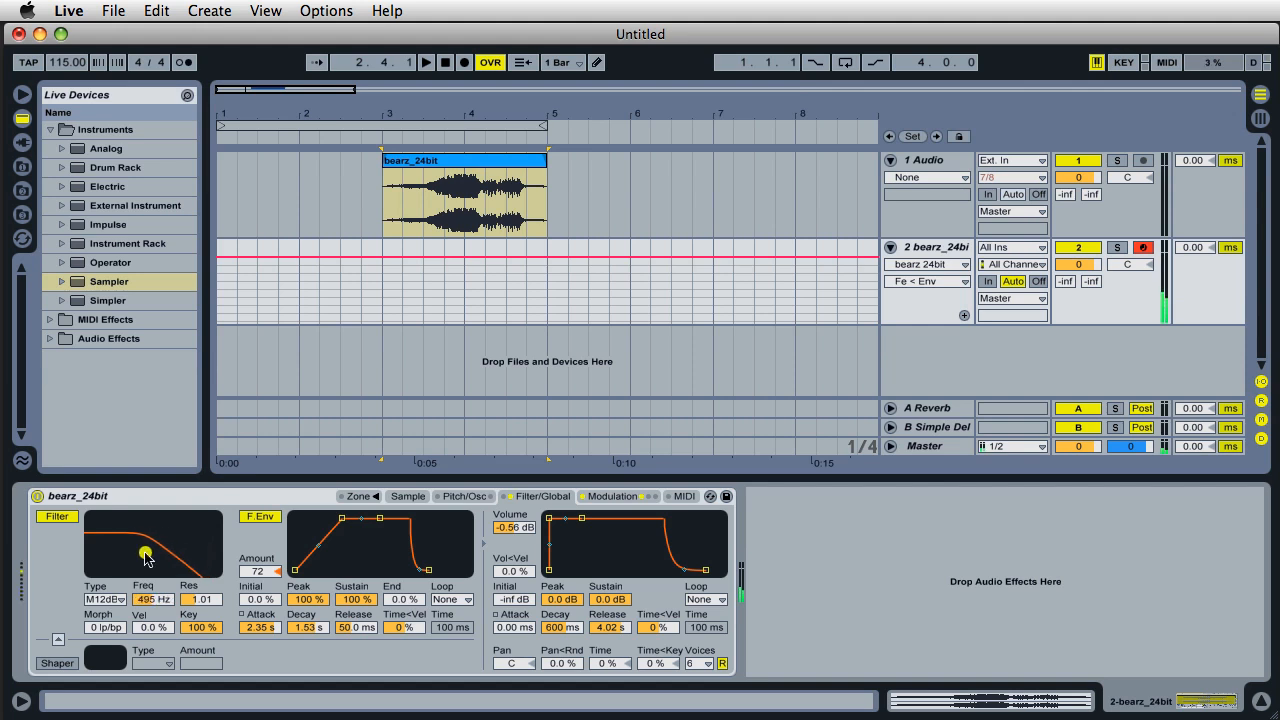
pyautogui.moveTo(148, 556); pyautogui.dragTo(132, 556)
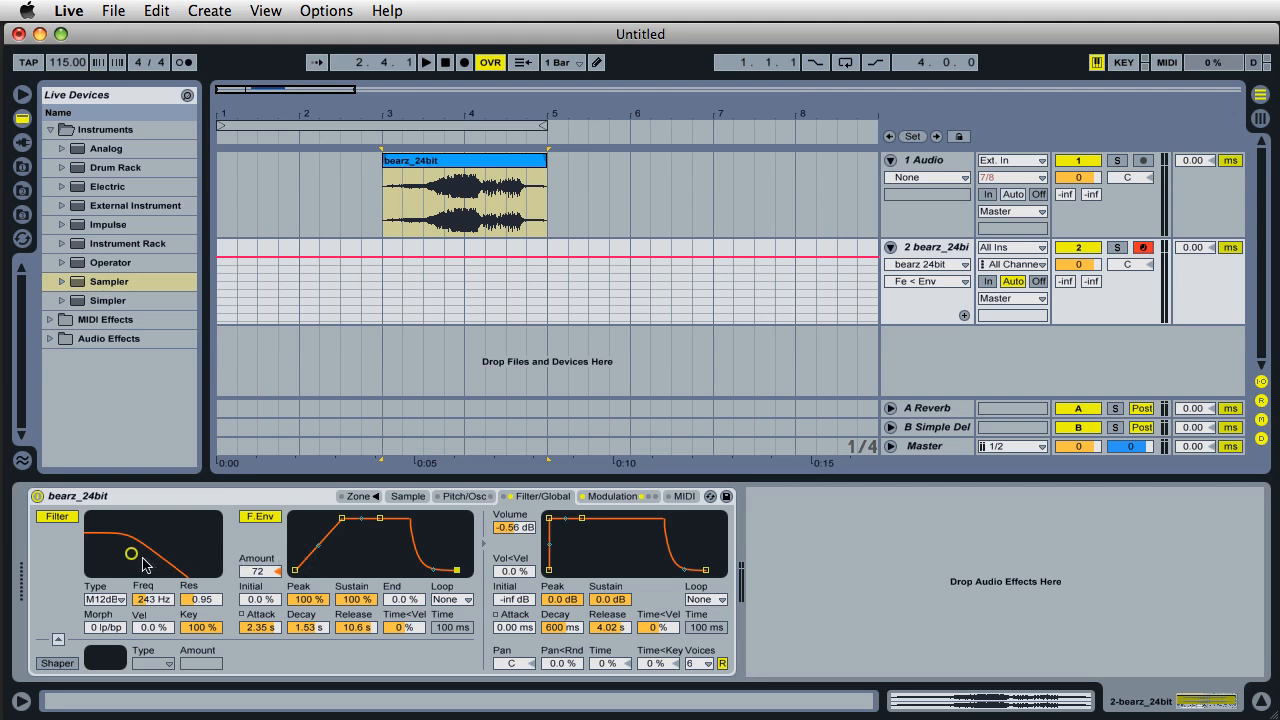
pyautogui.moveTo(132, 552); pyautogui.dragTo(146, 552)
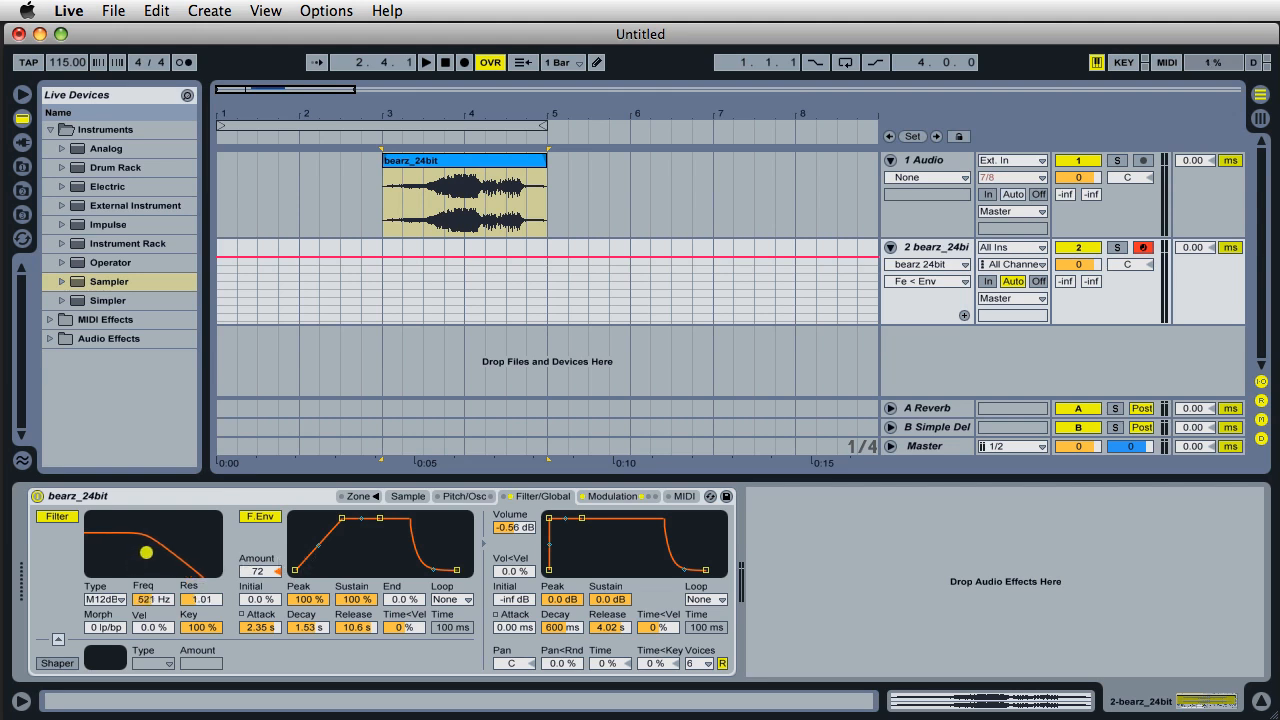
pyautogui.moveTo(144, 552); pyautogui.dragTo(140, 552)
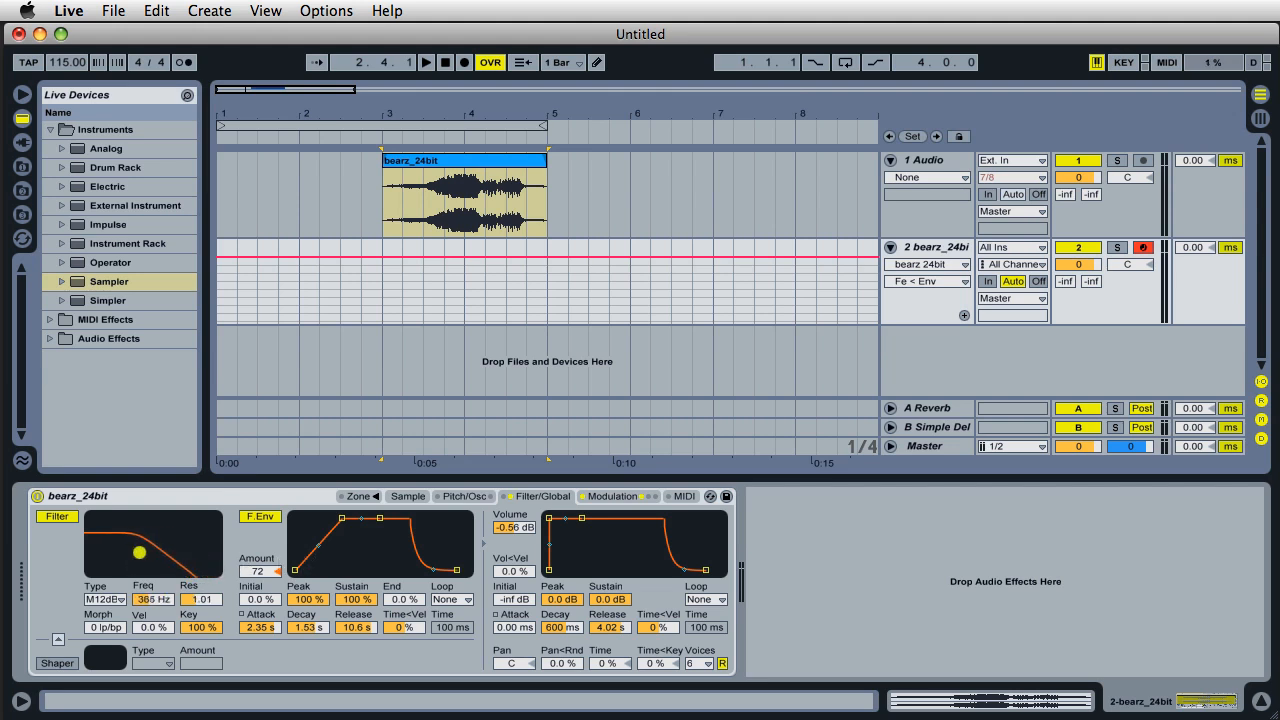
# Fine-tune the filter cutoff until it settles around 404 Hz
pyautogui.moveTo(140, 552); pyautogui.dragTo(136, 556)
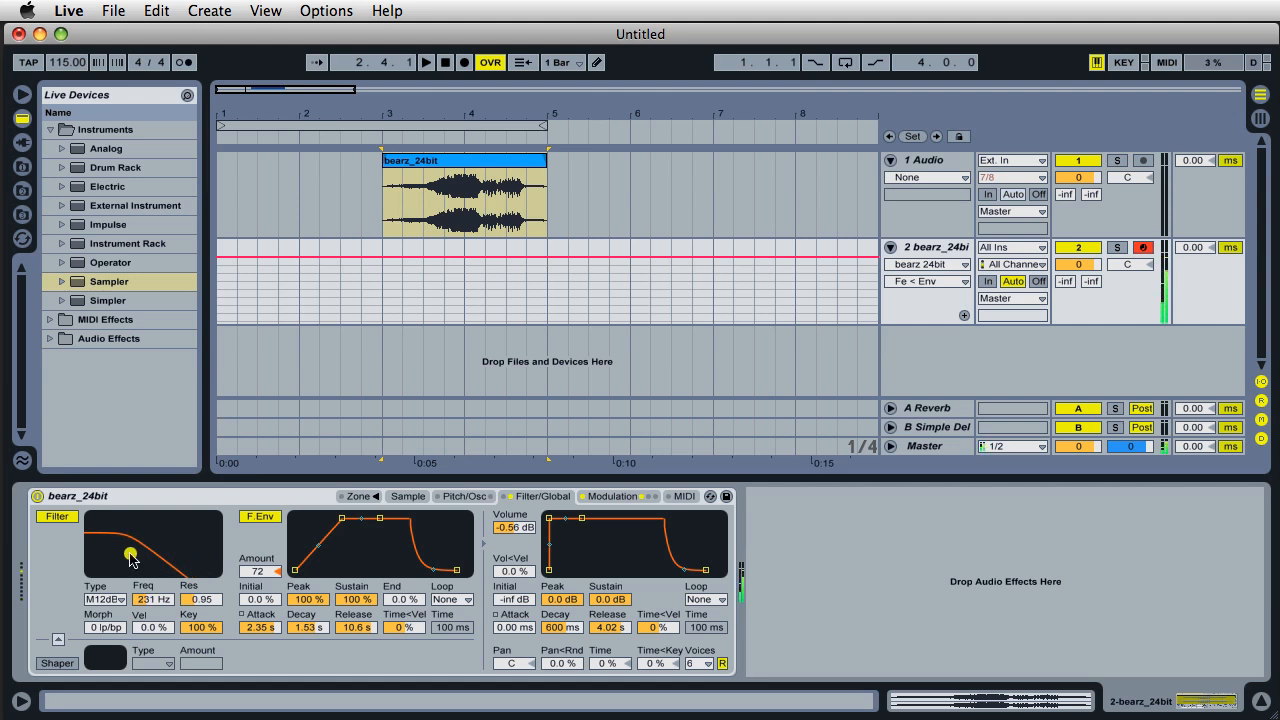
pyautogui.moveTo(130, 556); pyautogui.dragTo(142, 548)
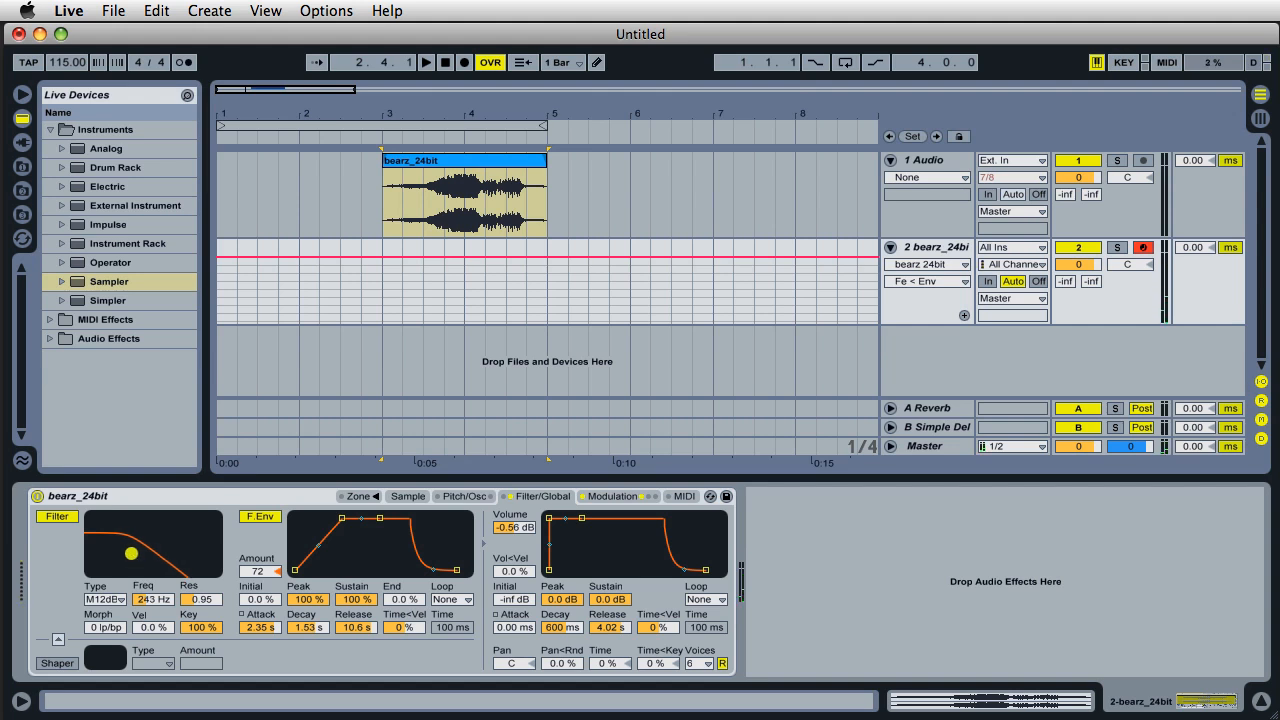
pyautogui.moveTo(130, 552); pyautogui.dragTo(140, 552)
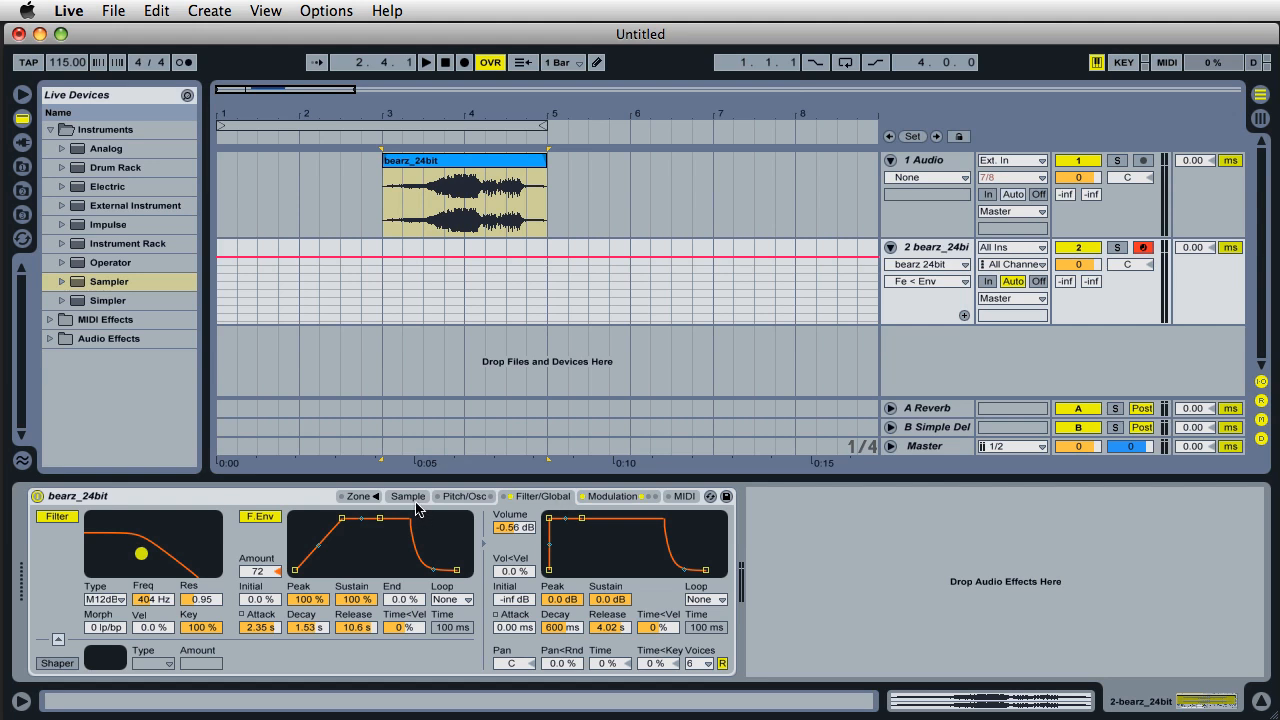
# In the Sample tab set Sustain Mode to loop forward and adjust Release Mode
pyautogui.click(408, 496)
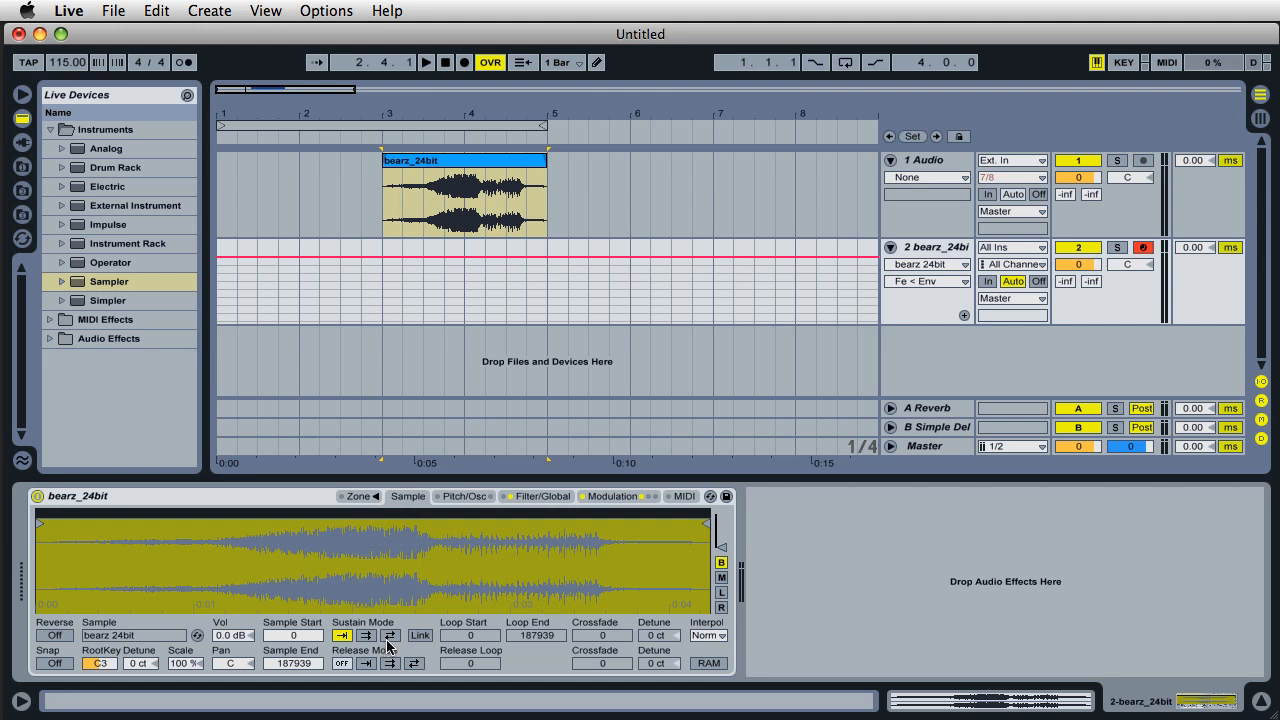
pyautogui.click(388, 636)
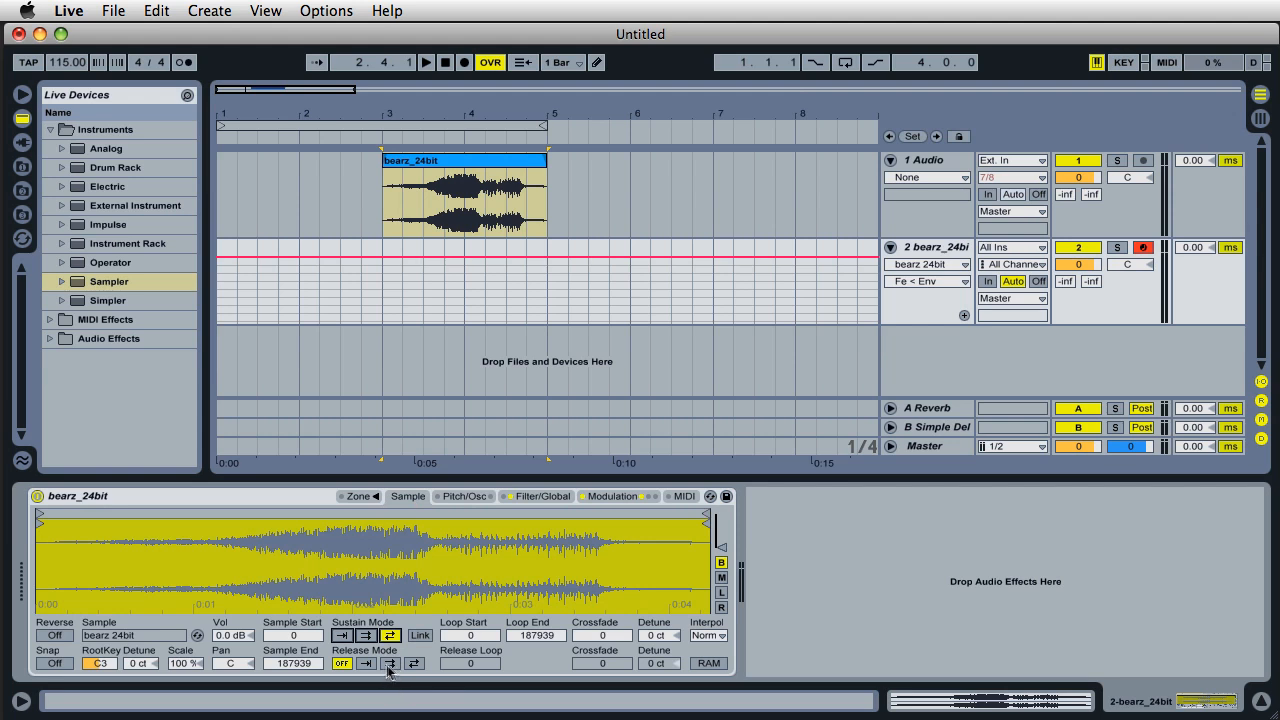
pyautogui.click(412, 664)
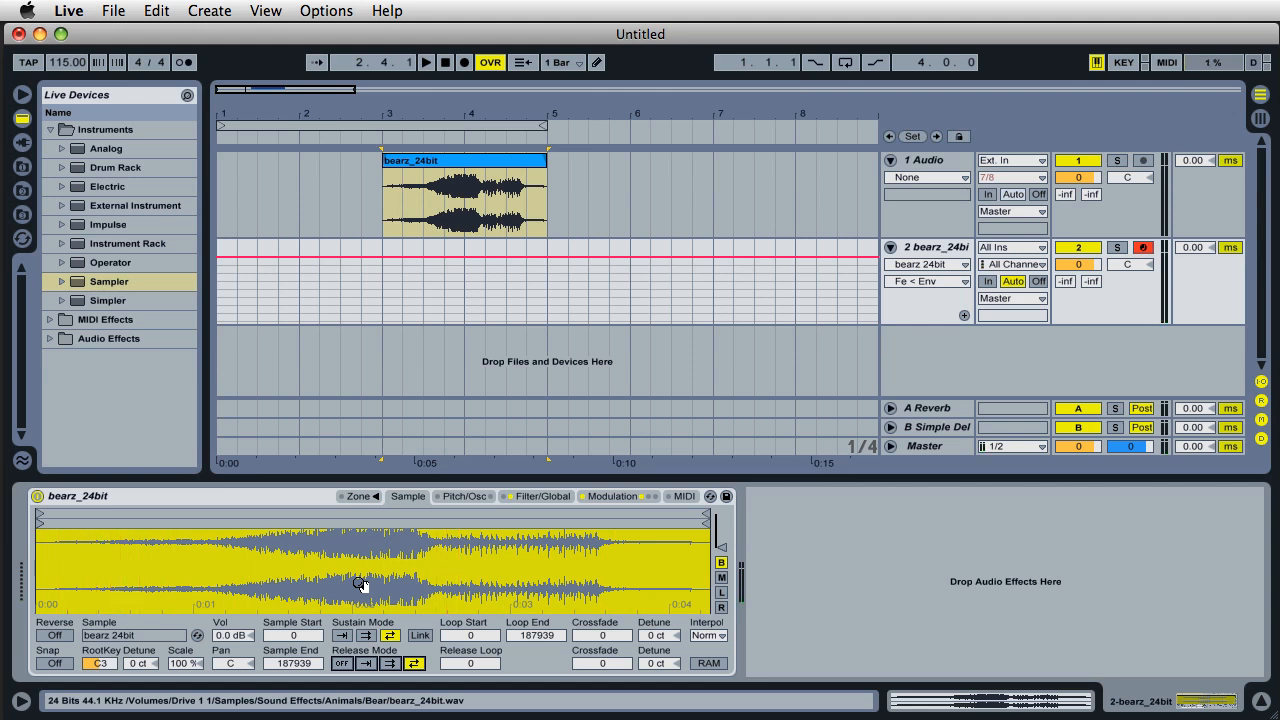
pyautogui.moveTo(448, 572)
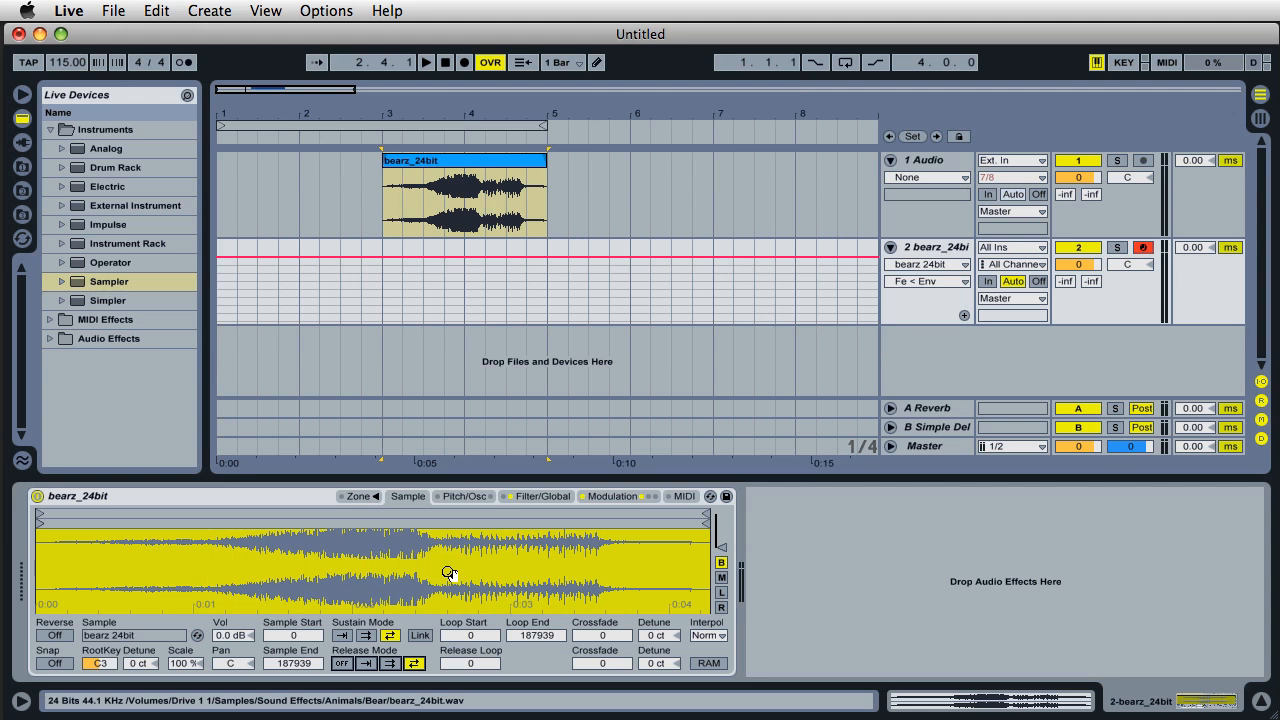